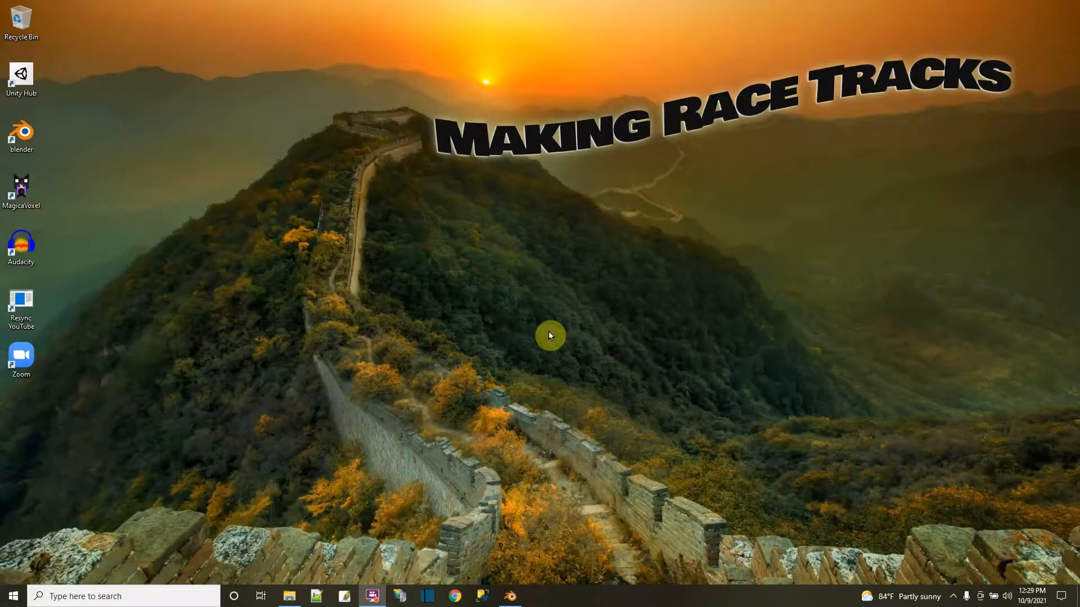
pyautogui.moveTo(508, 597)
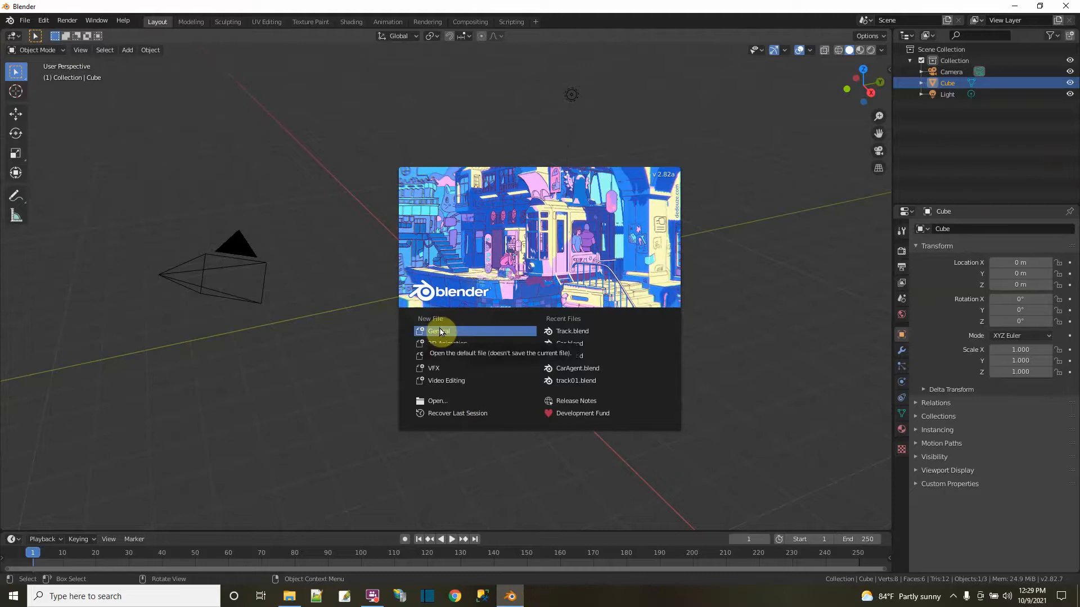
# Start a General scene and delete the default Camera and Light from the Outliner.
pyautogui.click(439, 330)
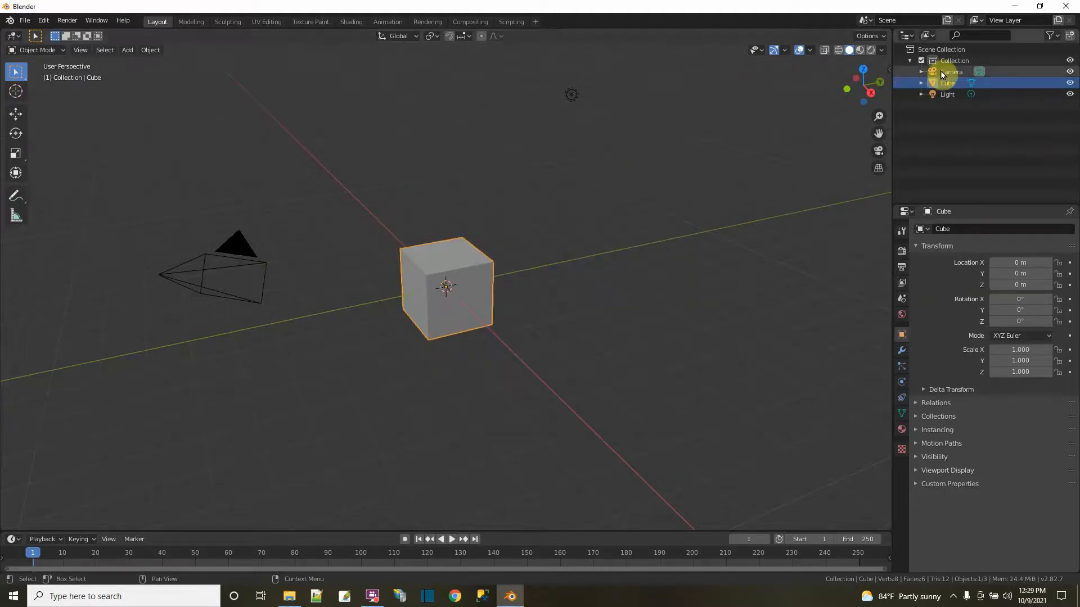
pyautogui.click(951, 72)
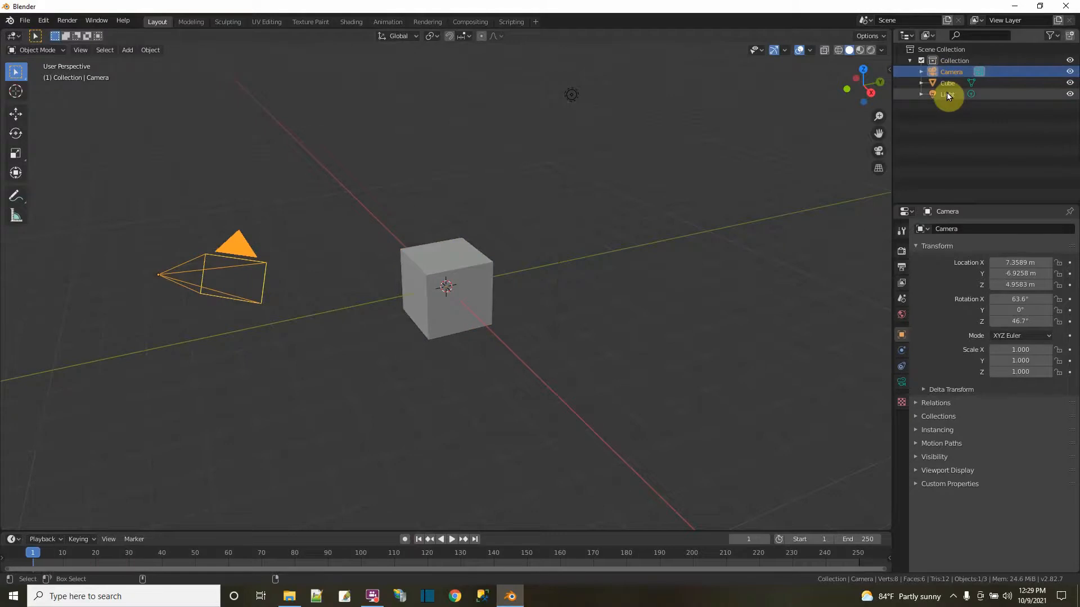
pyautogui.rightClick(946, 94)
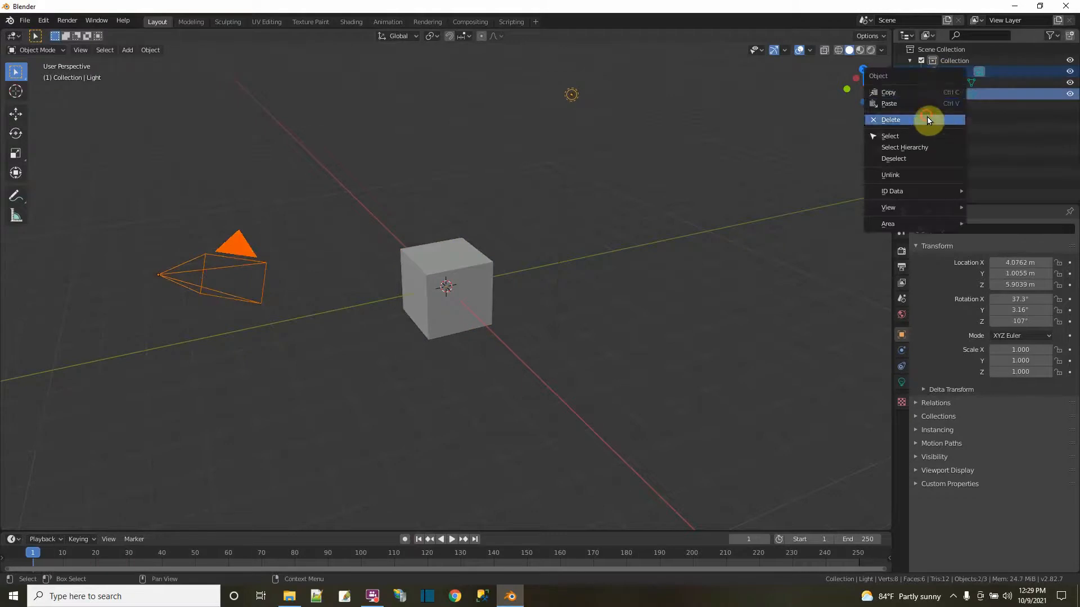
pyautogui.click(891, 119)
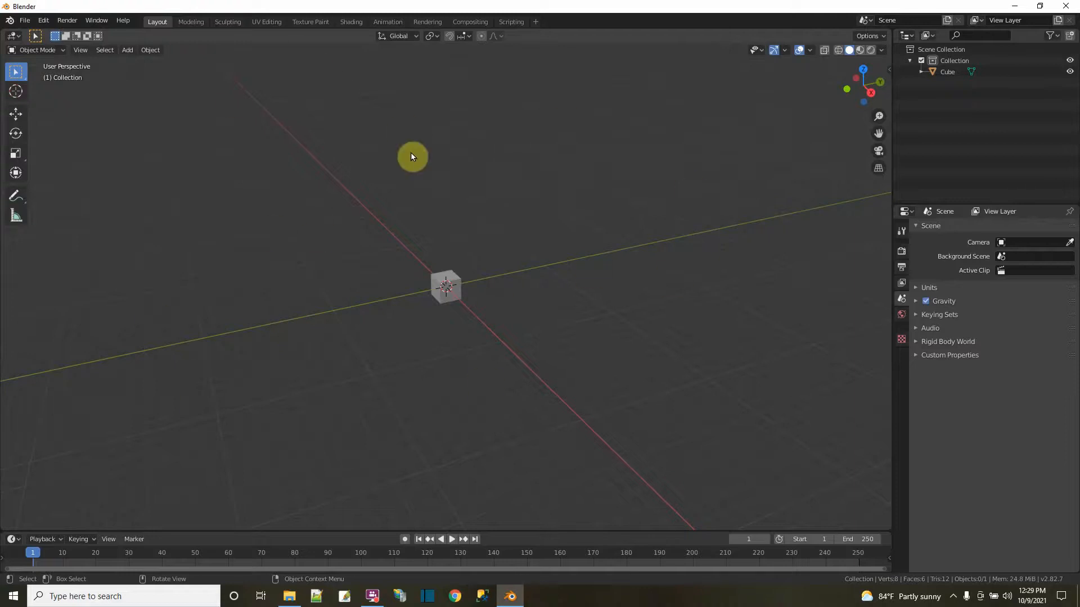
pyautogui.moveTo(456, 224)
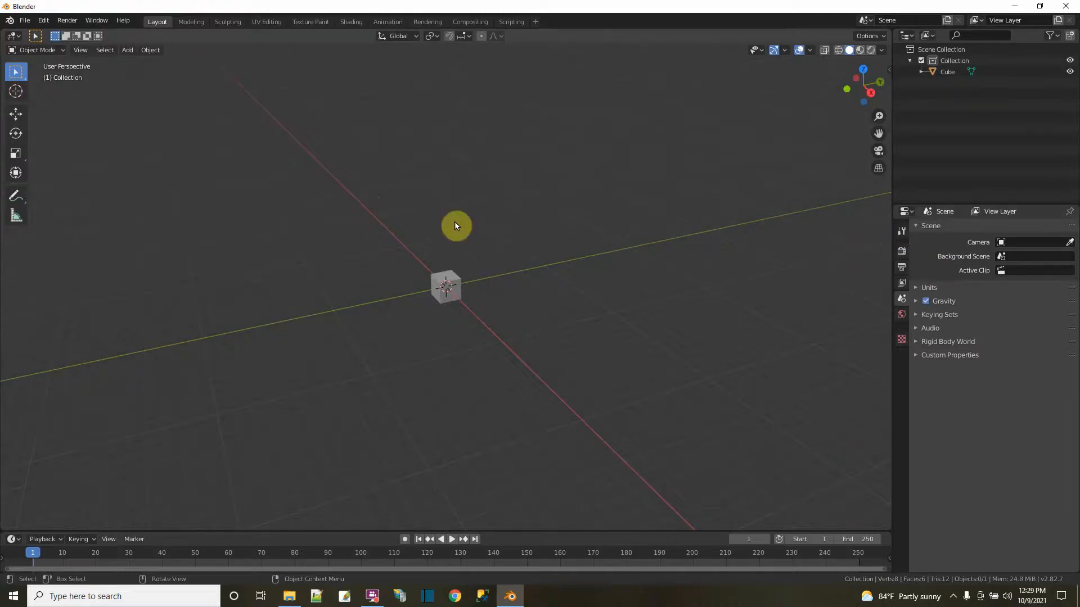
pyautogui.moveTo(217, 160)
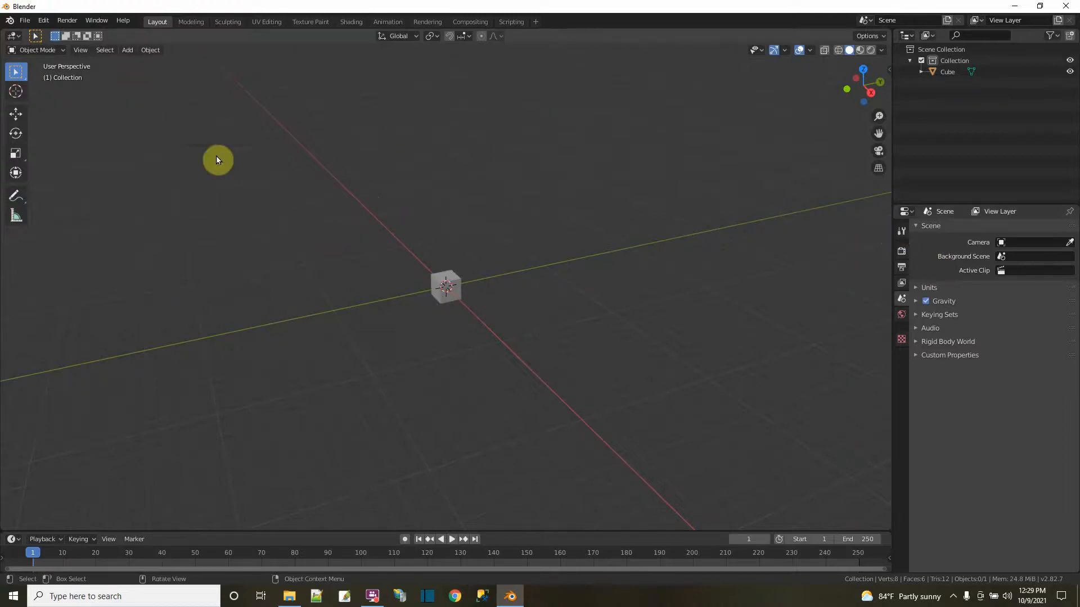
pyautogui.moveTo(139, 42)
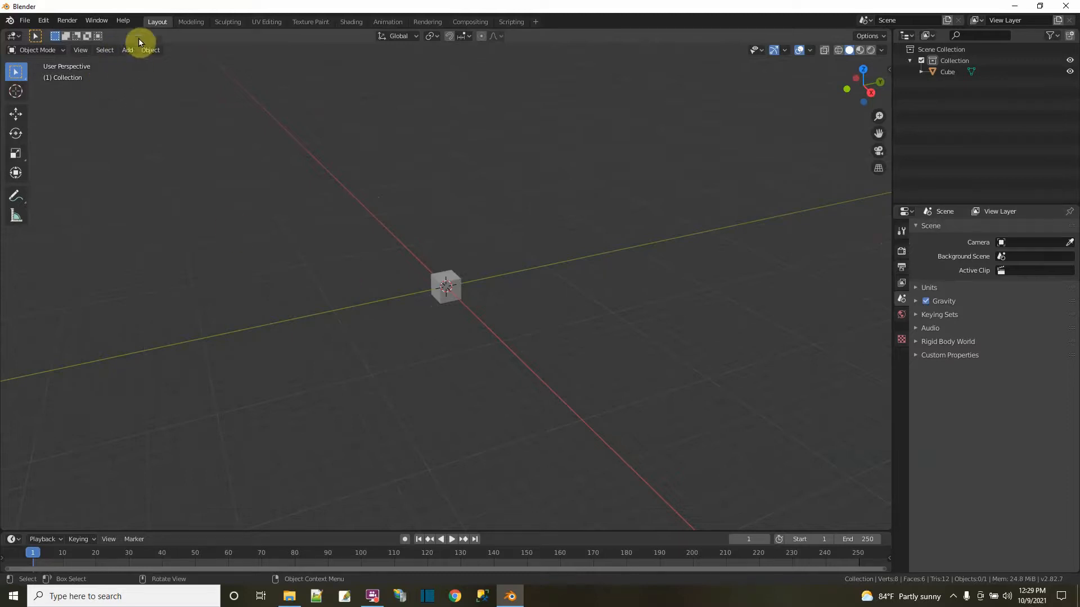
# Add a Bezier curve object at the world origin beside the cube.
pyautogui.click(127, 50)
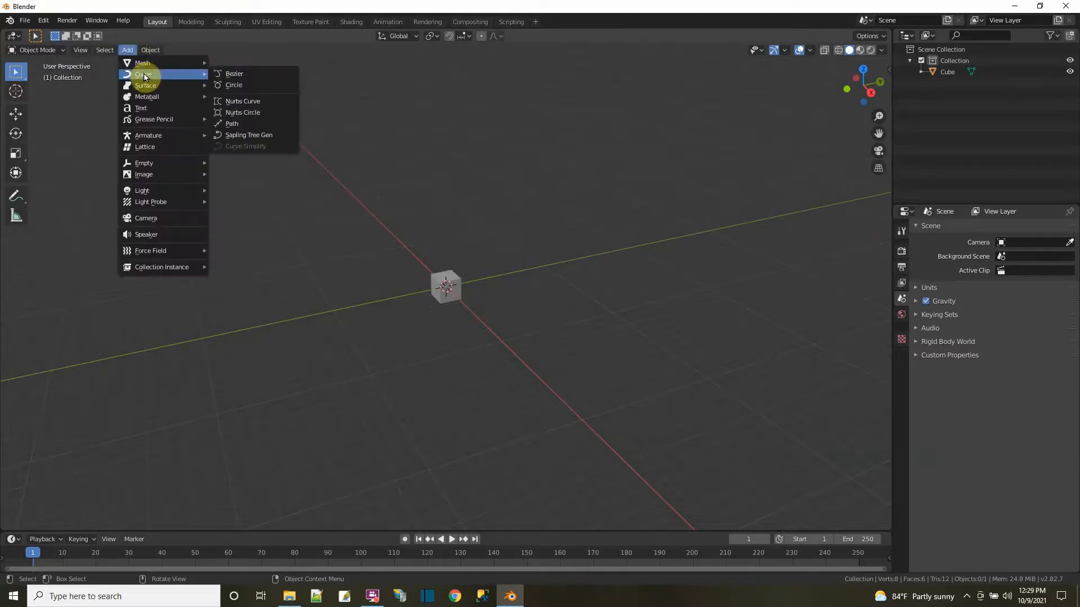
pyautogui.moveTo(234, 74)
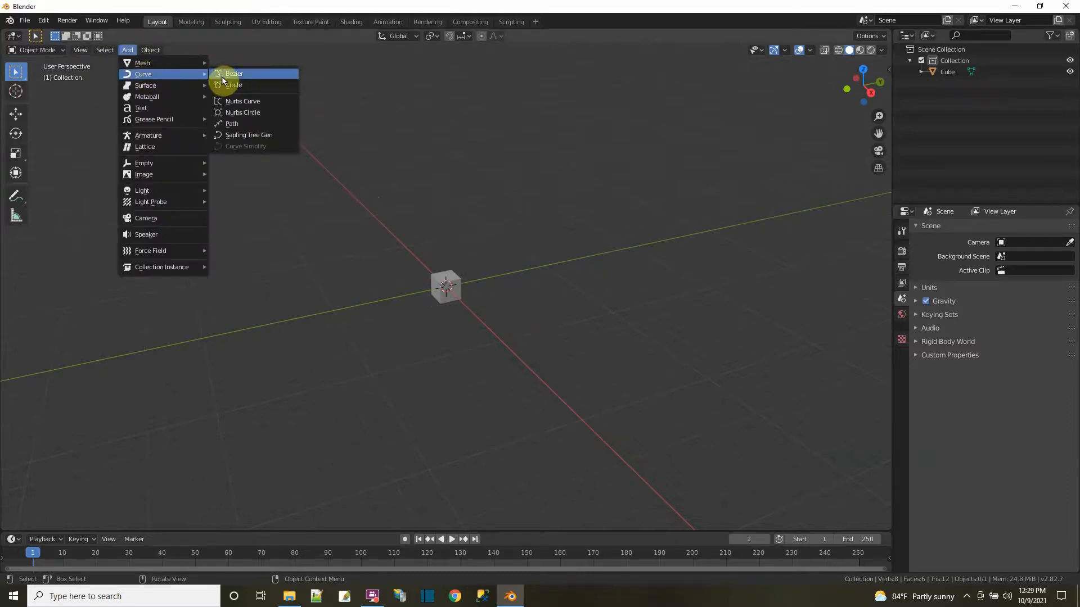
pyautogui.click(234, 74)
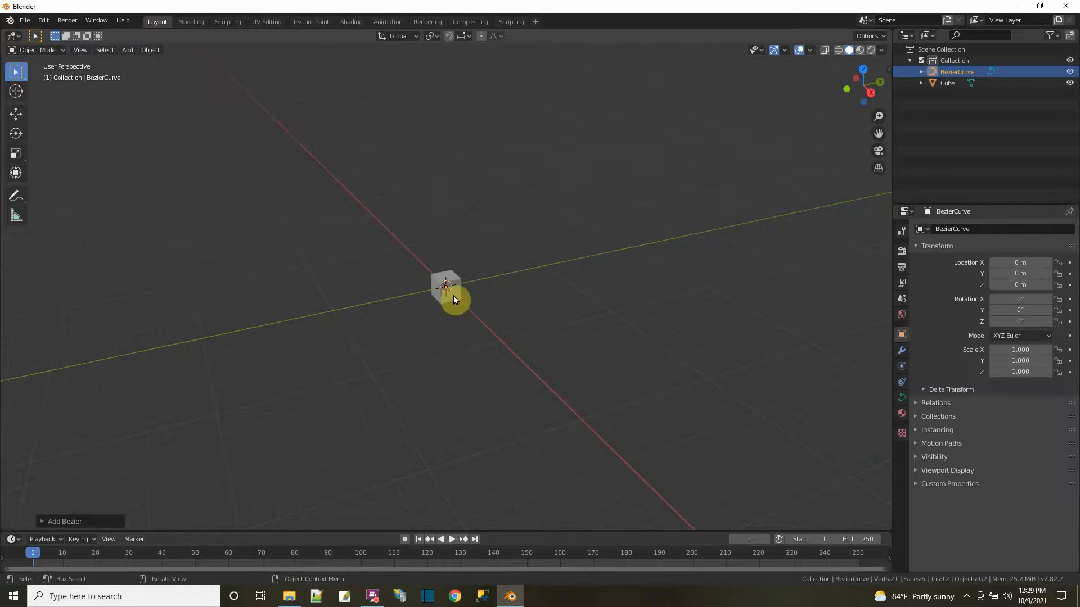
pyautogui.click(37, 49)
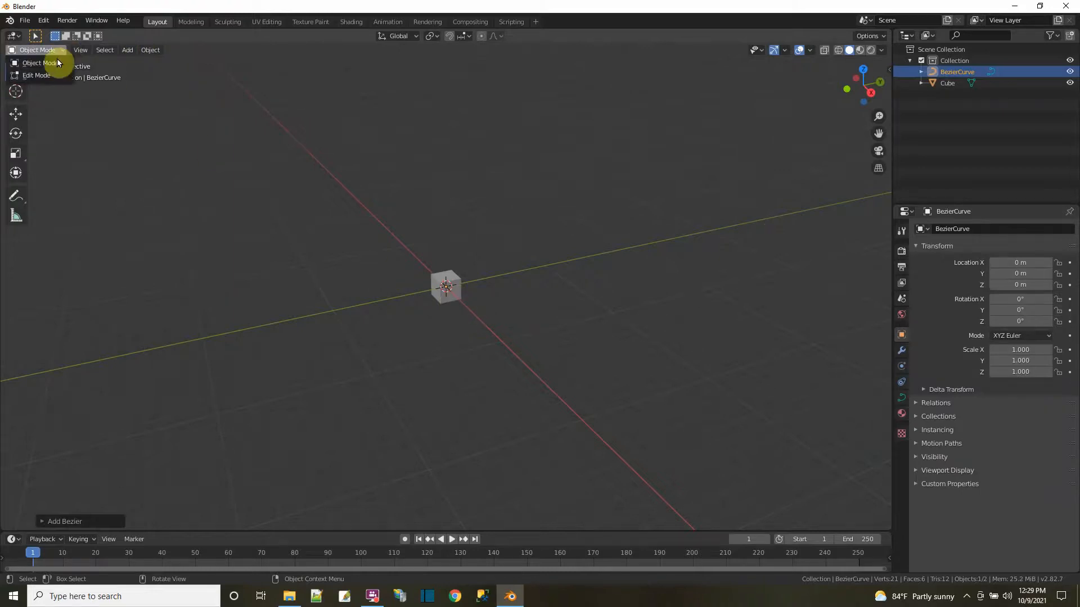
# Enter Edit Mode on the Bezier curve to scale and extend its control points.
pyautogui.click(36, 75)
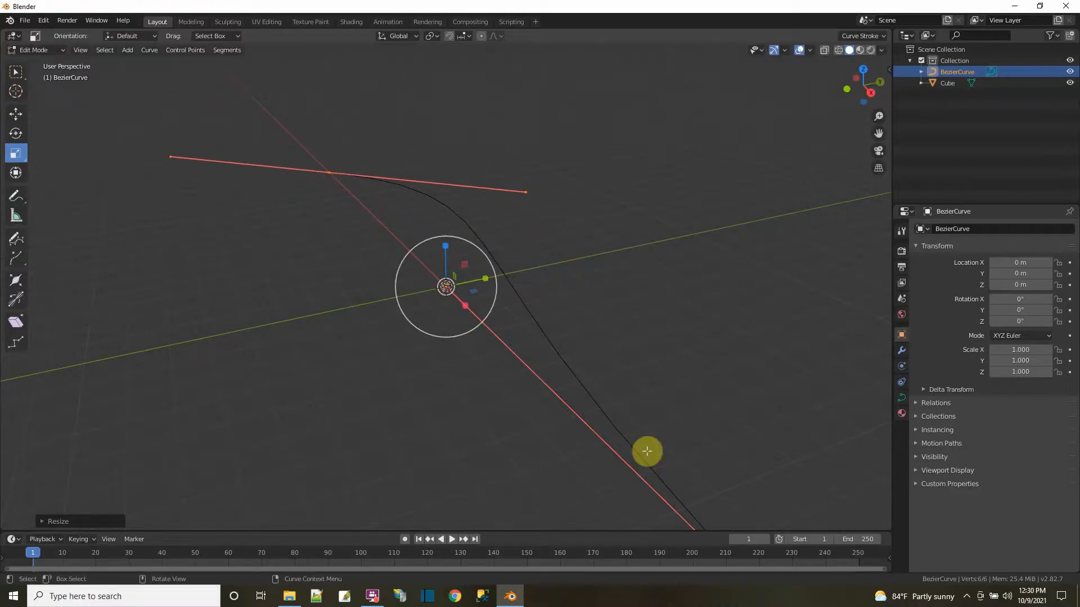
pyautogui.moveTo(14, 115)
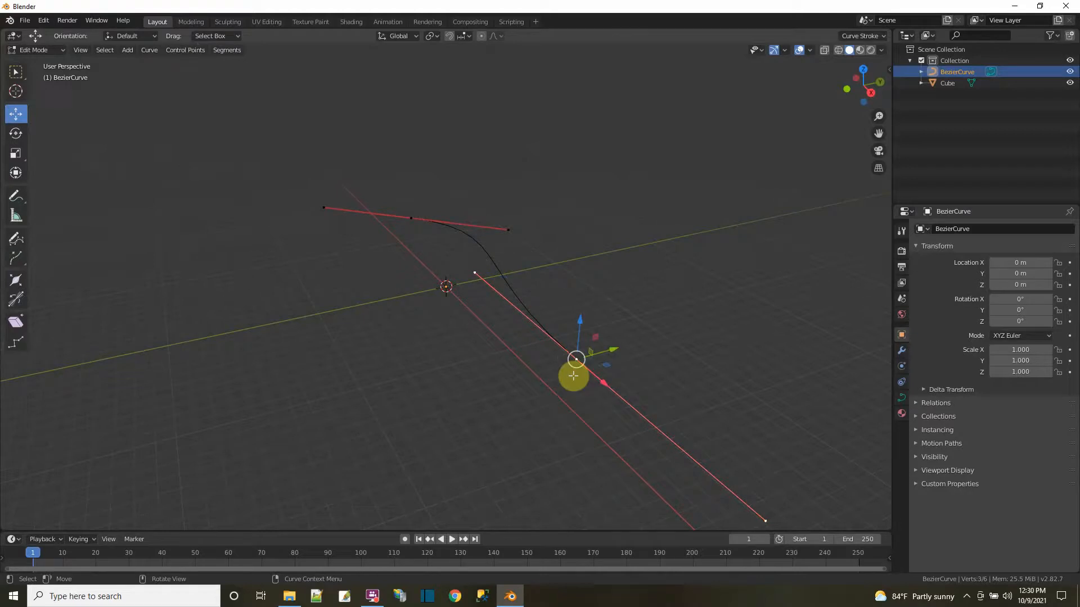
pyautogui.moveTo(575, 359)
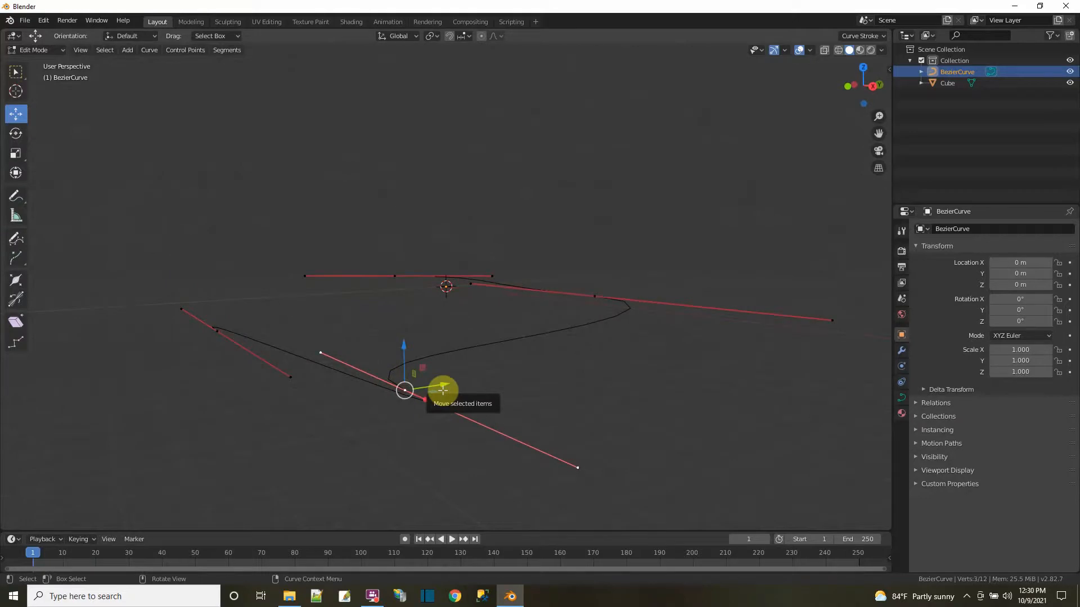
# Delete and dissolve the extra control points, leaving one short two-point curve.
pyautogui.press('x')
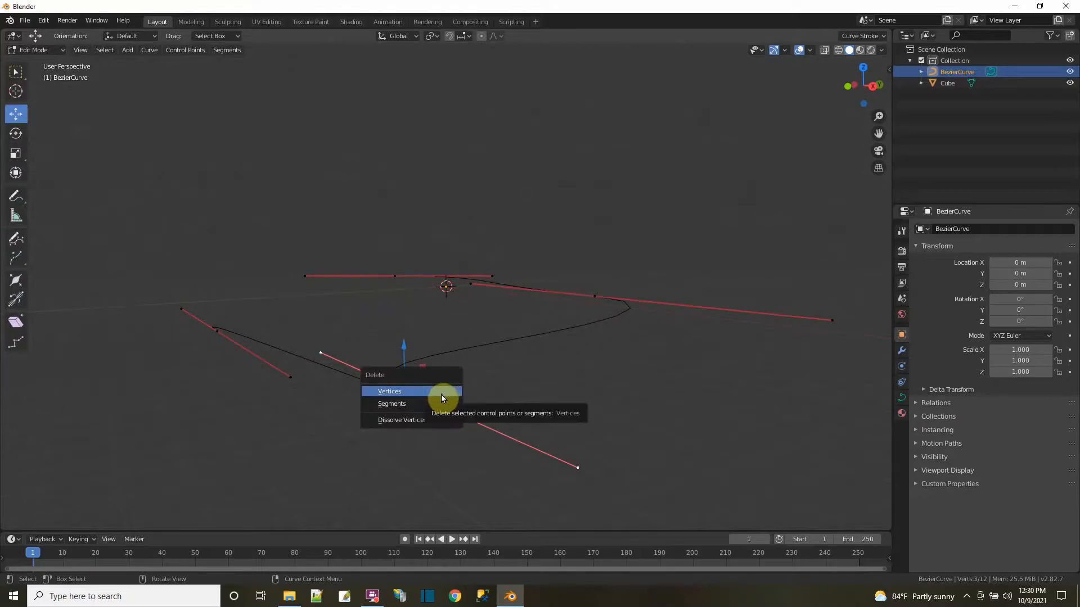
pyautogui.click(388, 392)
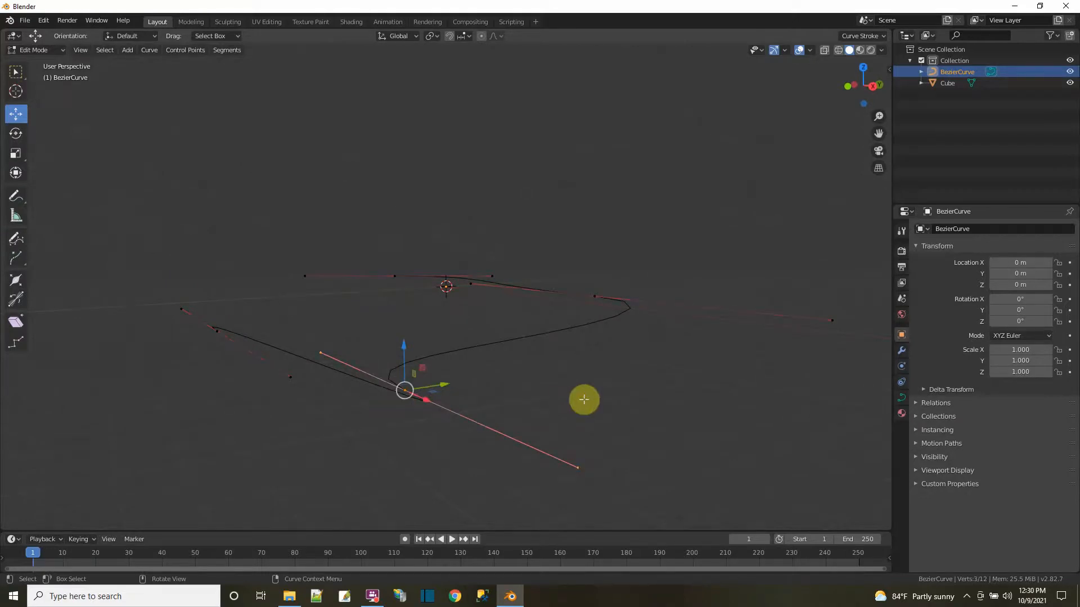
pyautogui.moveTo(461, 350)
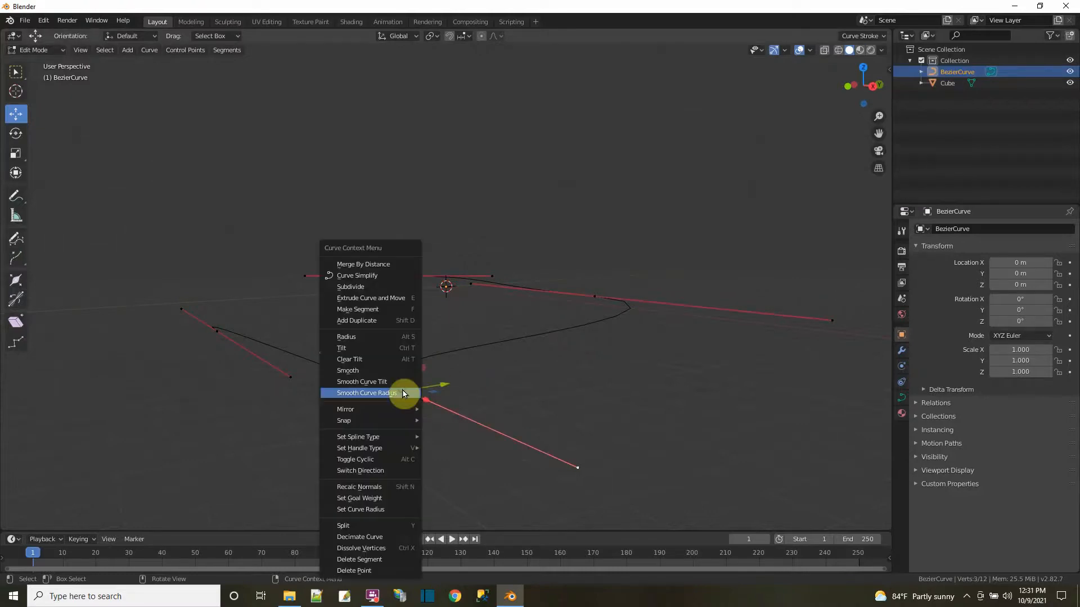
pyautogui.moveTo(386, 570)
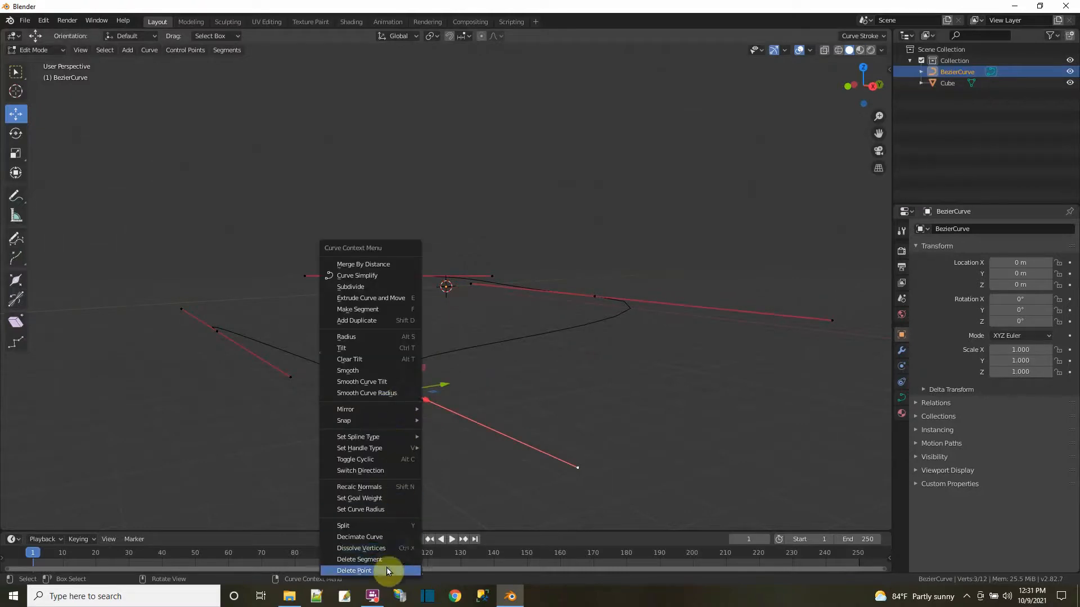
pyautogui.click(354, 570)
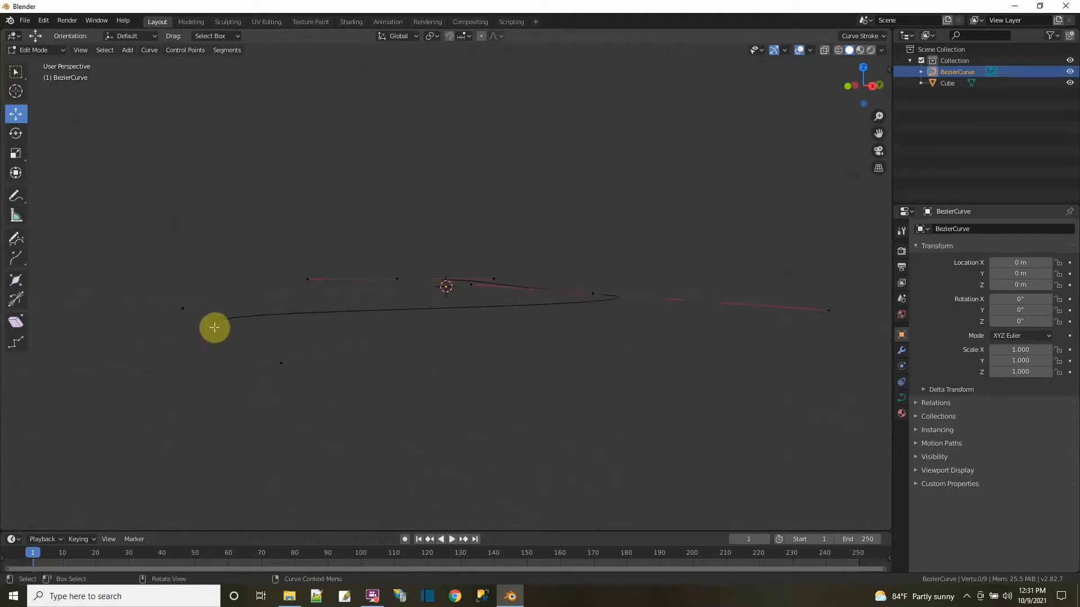
pyautogui.rightClick(214, 327)
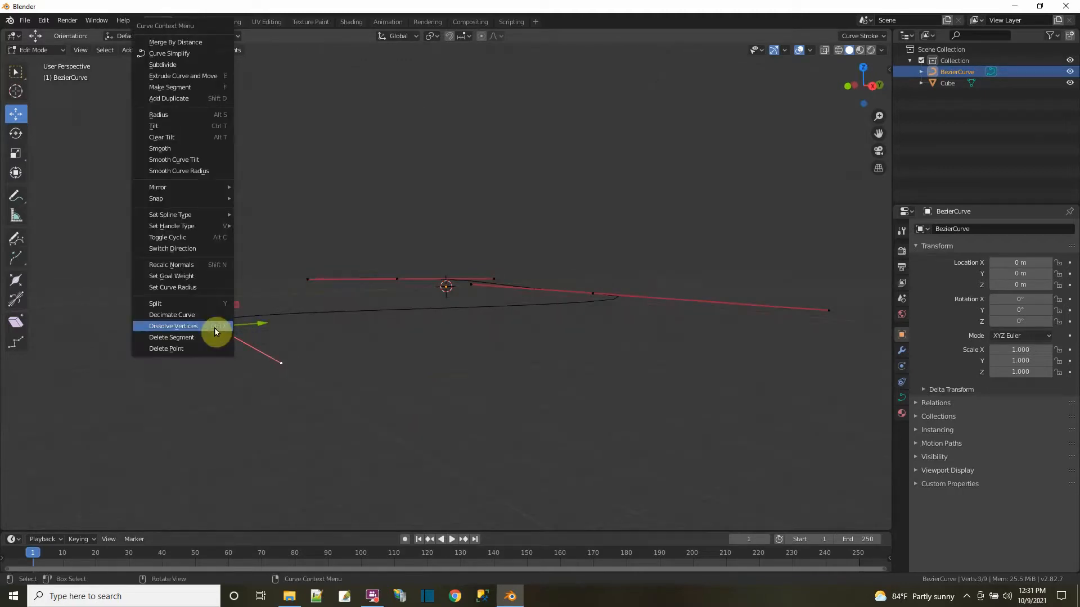
pyautogui.click(173, 326)
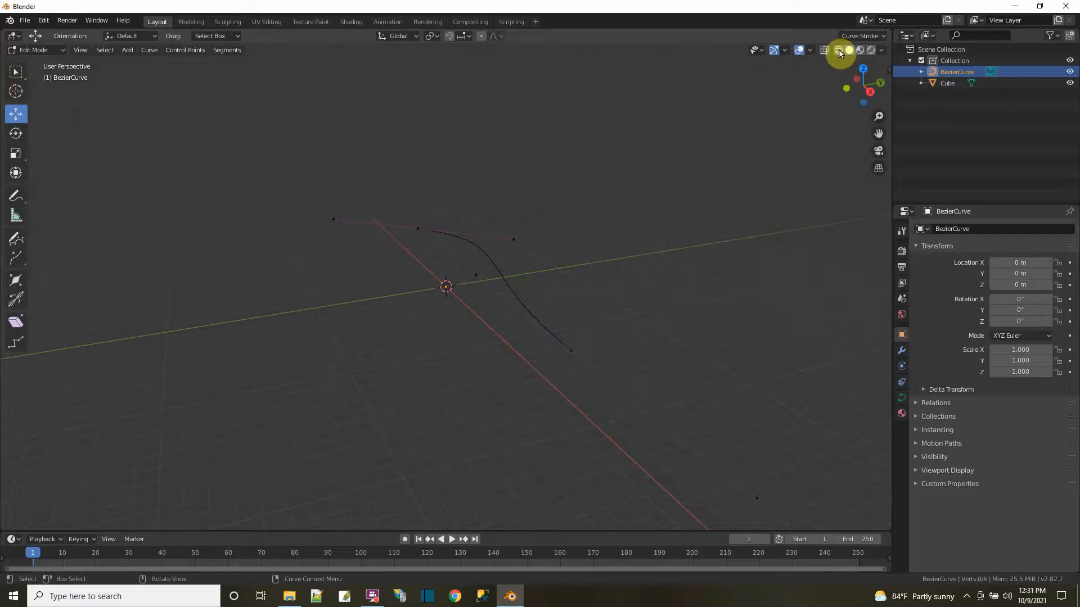
# View the curve from the top and select its right-hand end point for extruding.
pyautogui.click(839, 54)
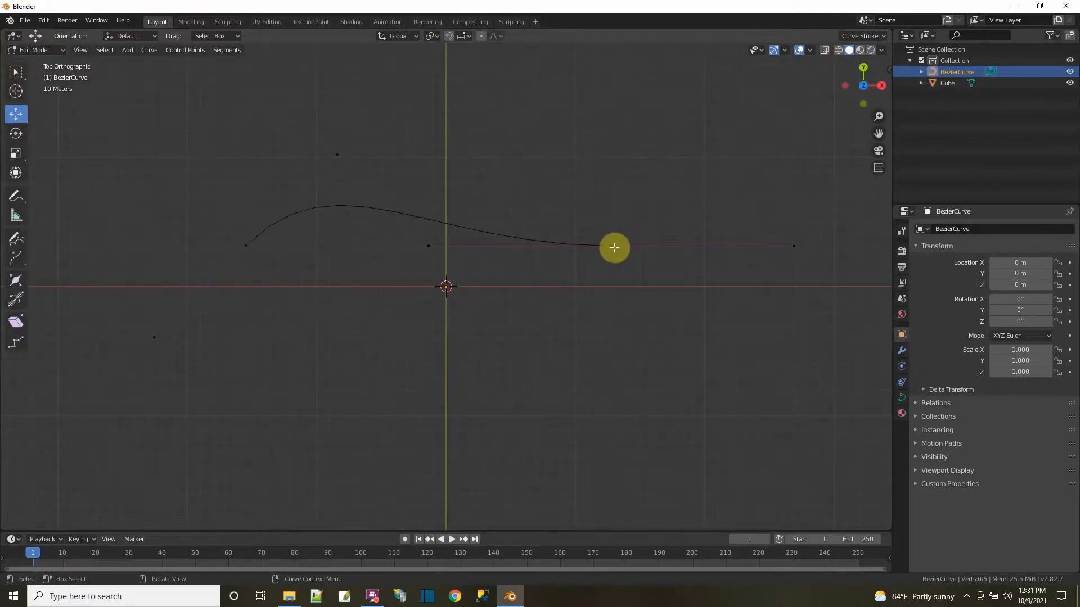
pyautogui.click(609, 246)
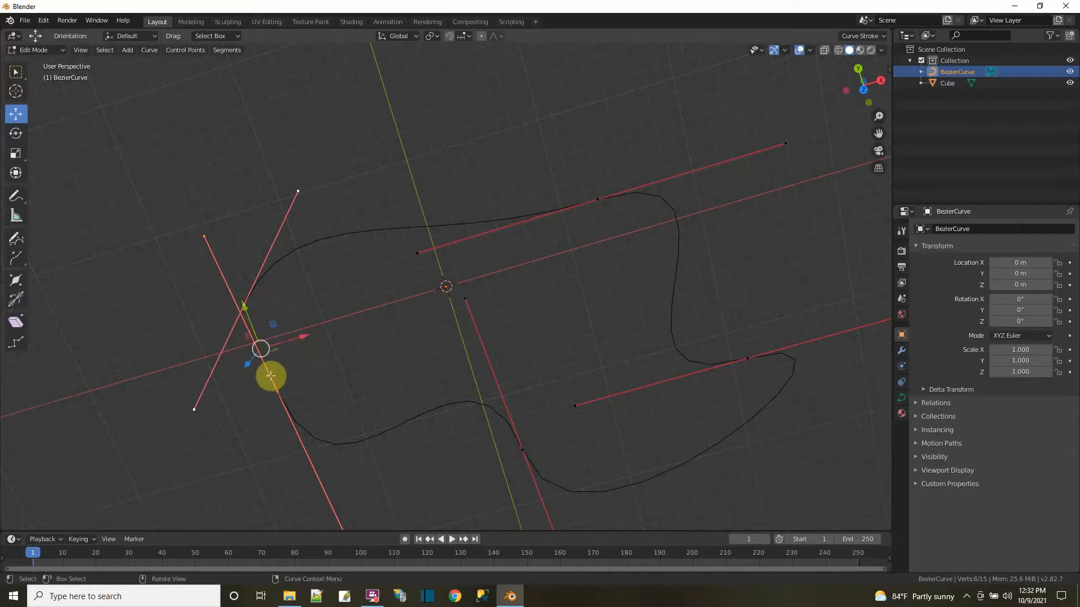
# Join the curve's open ends, then duplicate the selected control point beside the track.
pyautogui.rightClick(270, 375)
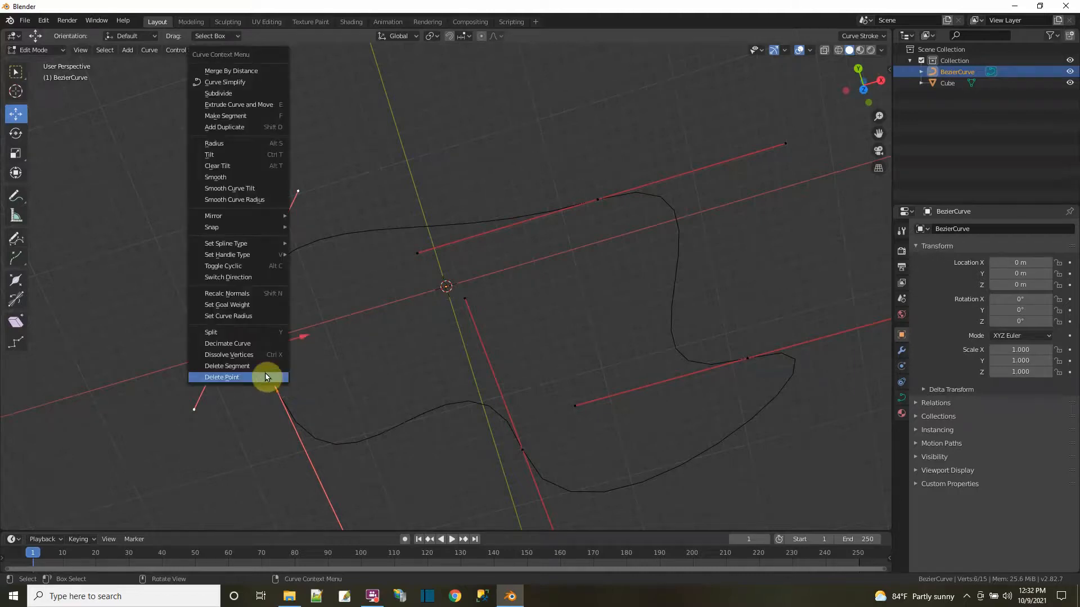
pyautogui.moveTo(237, 277)
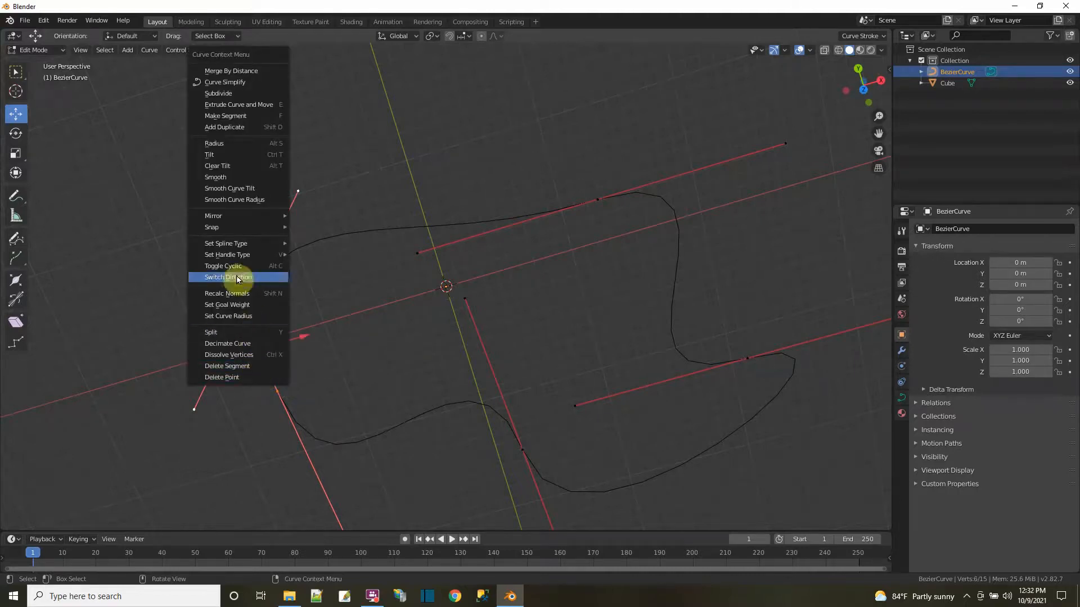
pyautogui.moveTo(225, 116)
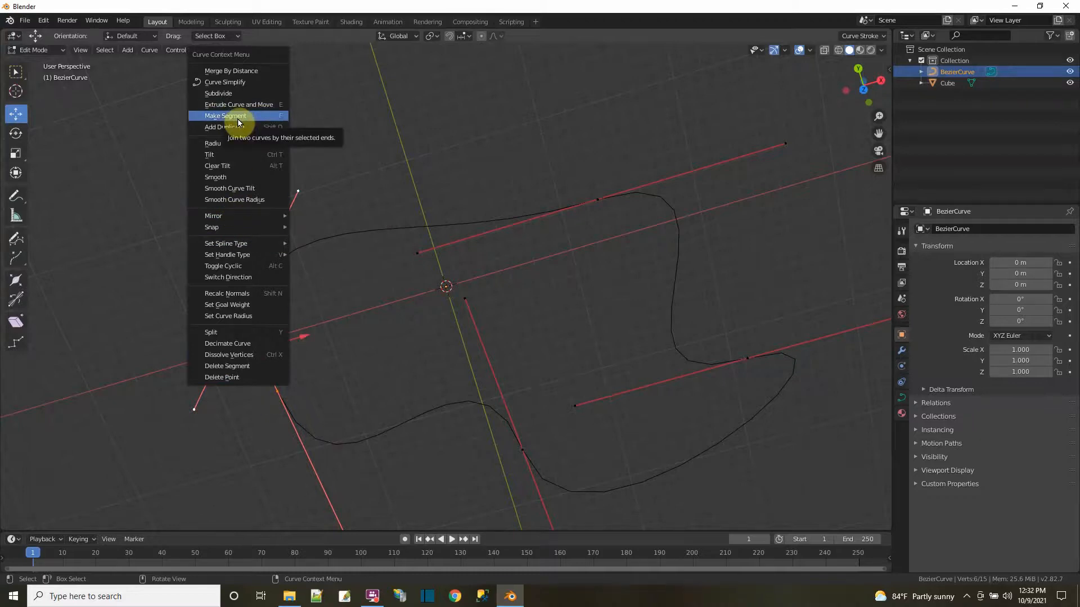
pyautogui.click(231, 70)
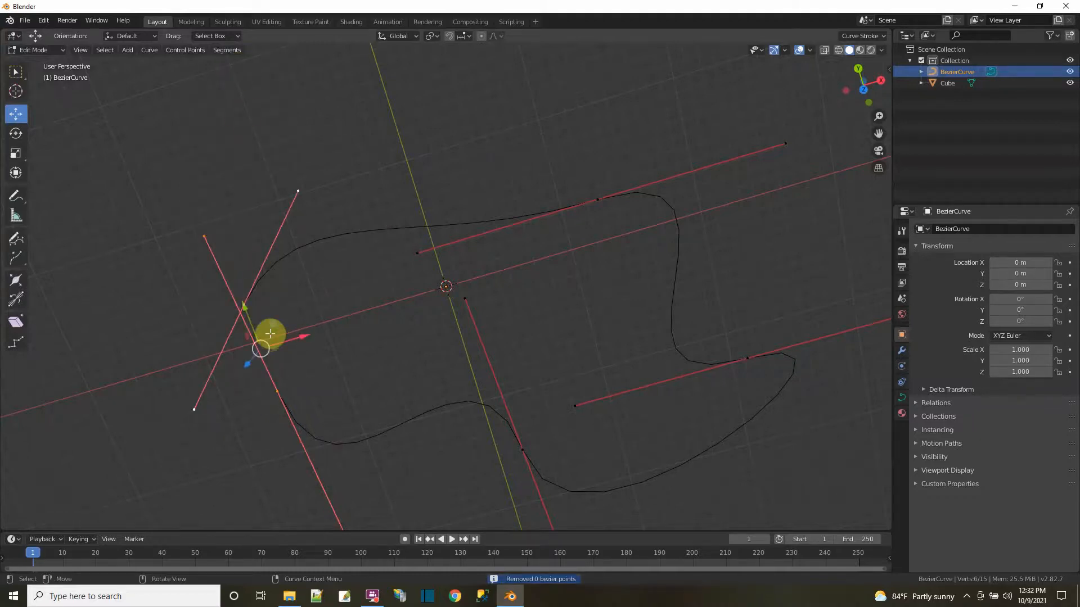
pyautogui.rightClick(270, 333)
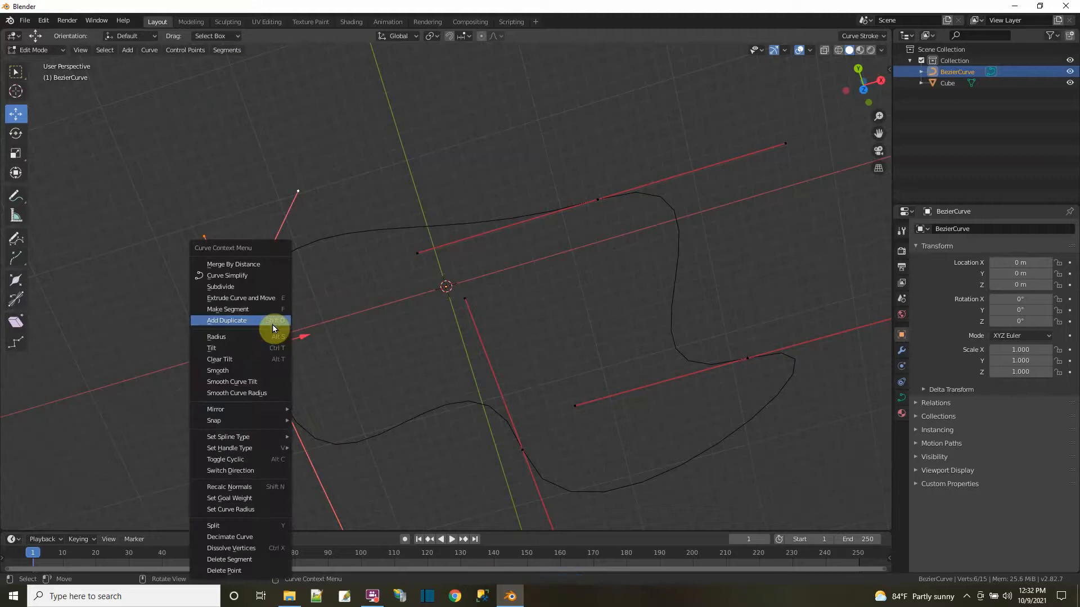
pyautogui.click(226, 321)
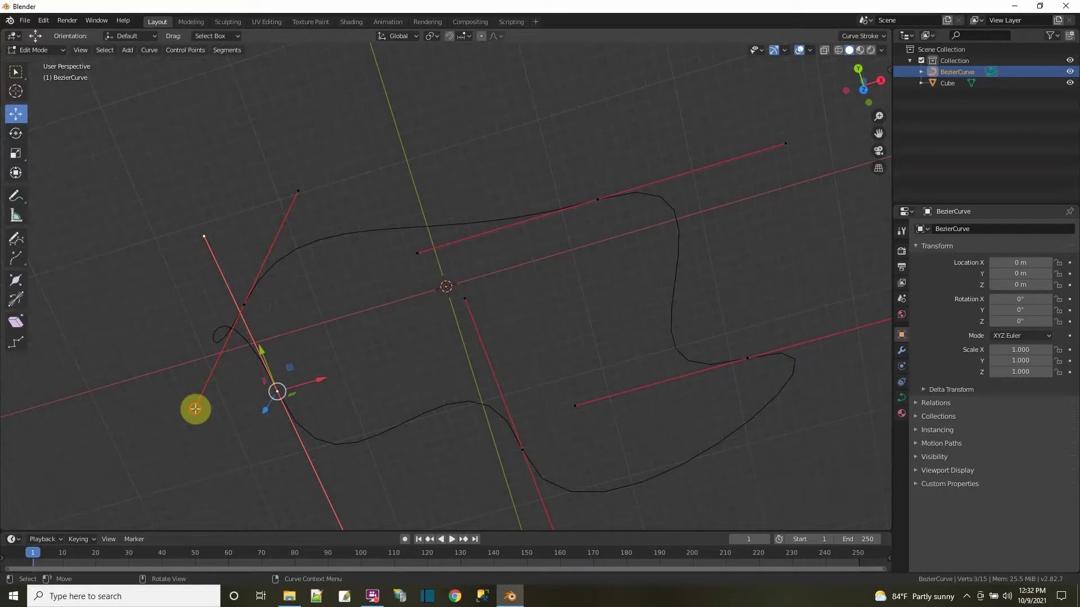
pyautogui.moveTo(195, 408)
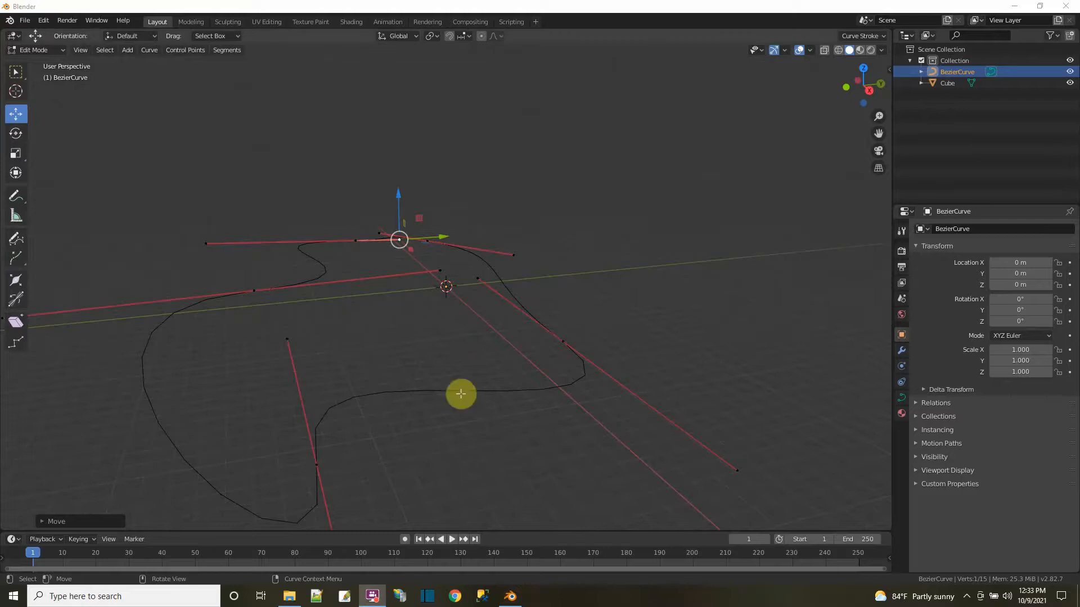
pyautogui.moveTo(317, 267)
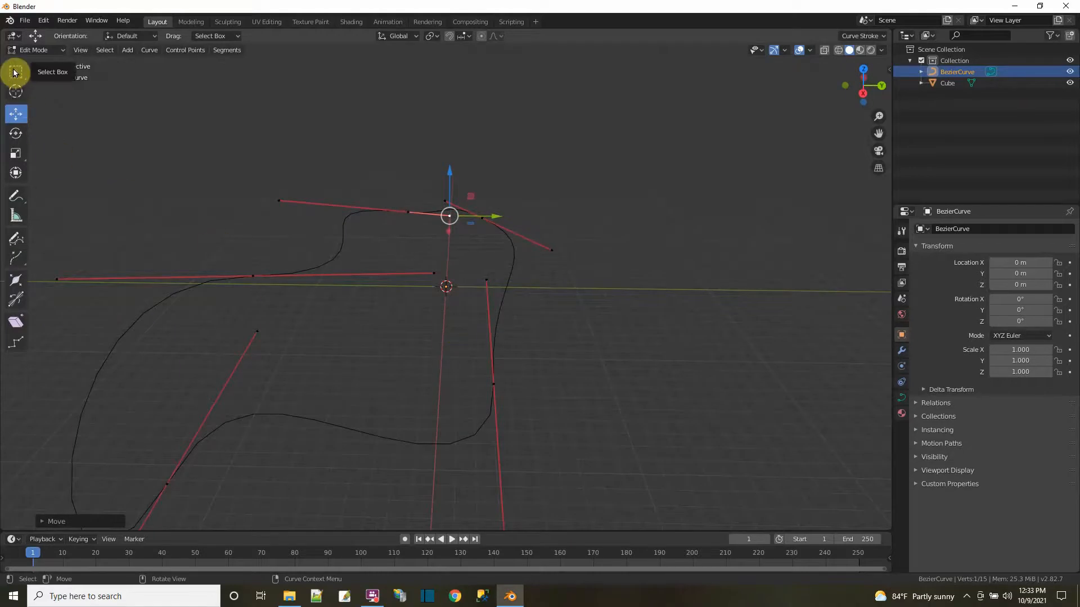
# Switch to the Scale tool on the repositioned control points of the track curve.
pyautogui.click(15, 156)
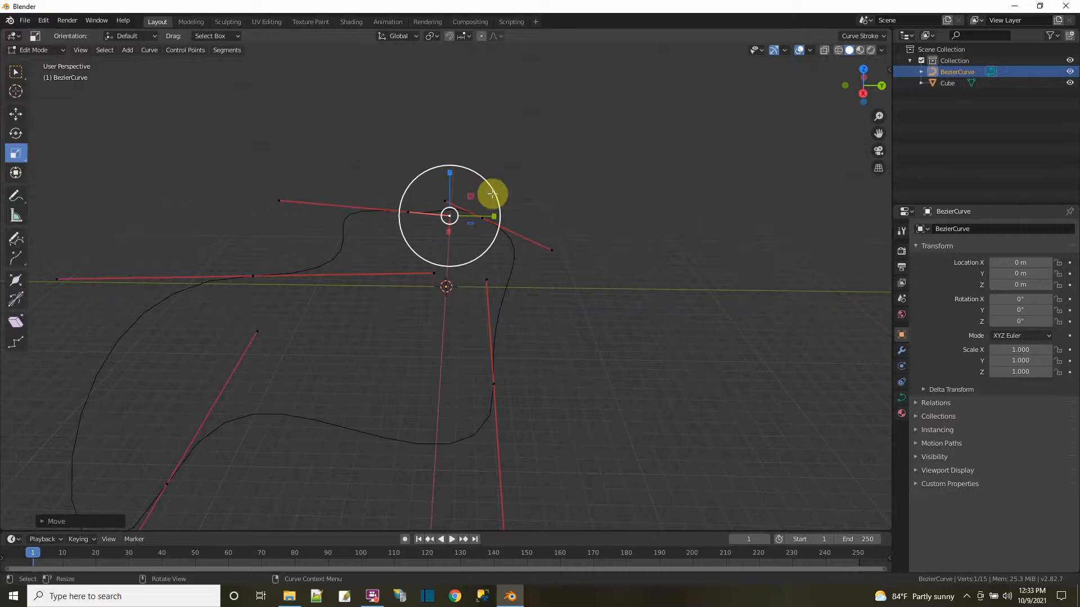
pyautogui.moveTo(487, 198)
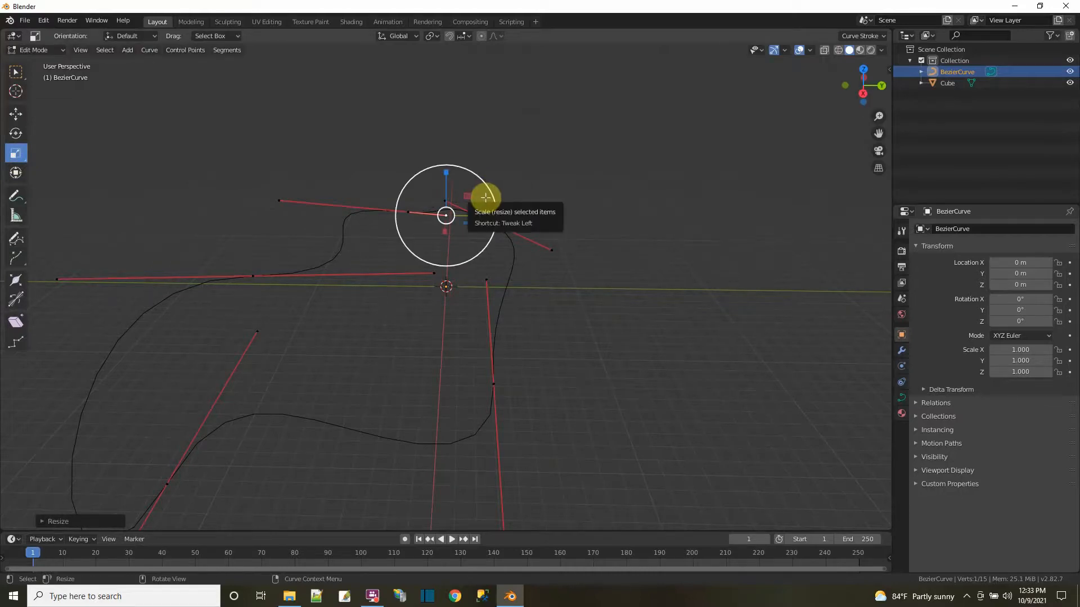
pyautogui.click(35, 49)
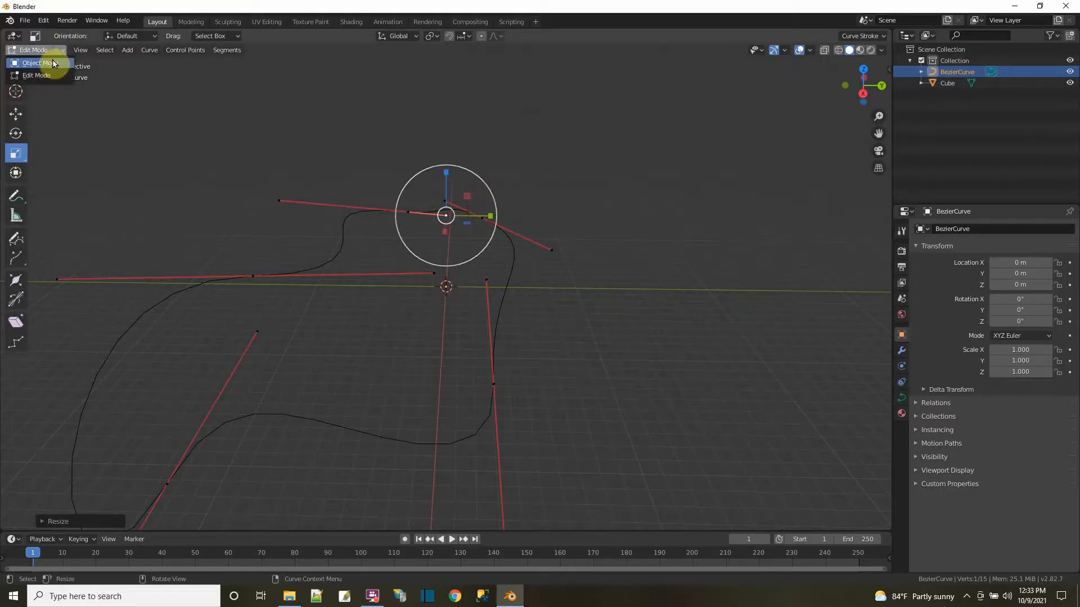
# Return to Object Mode with the Scale tool and make the Cube the active object.
pyautogui.click(36, 63)
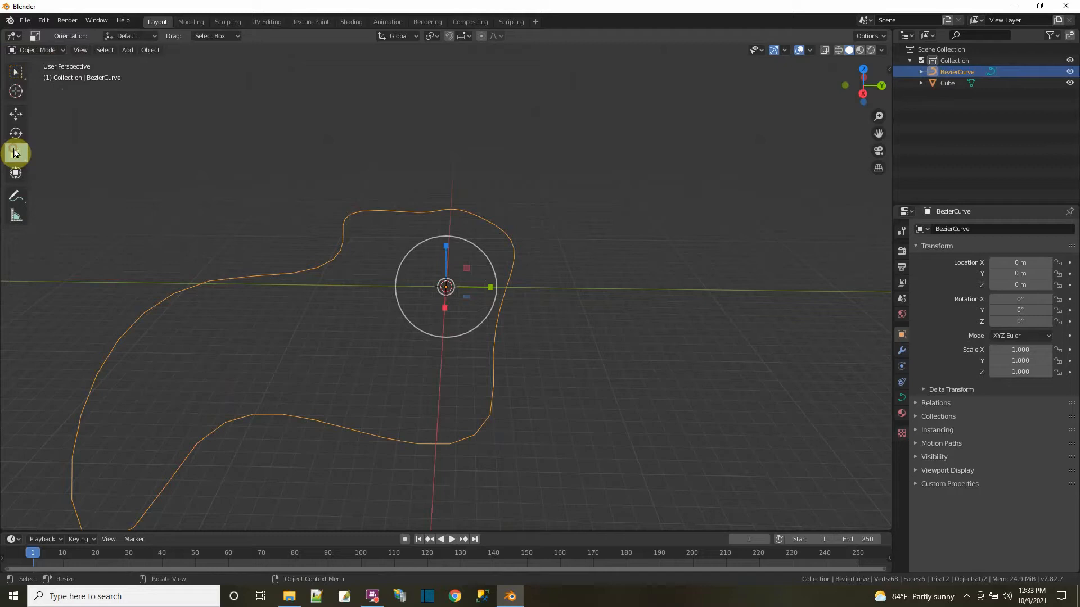
pyautogui.click(15, 153)
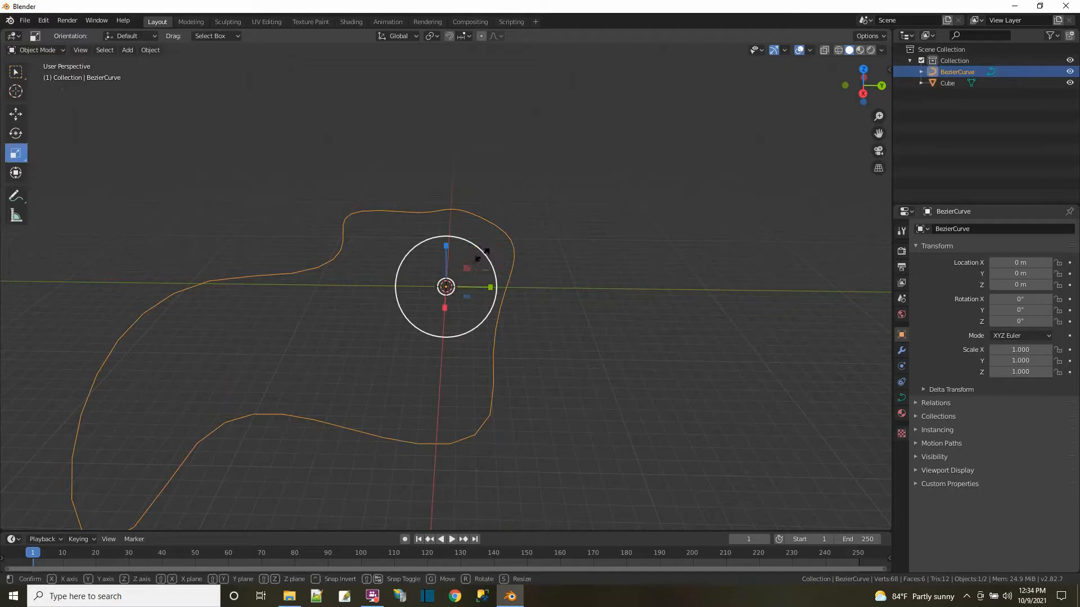
pyautogui.click(777, 155)
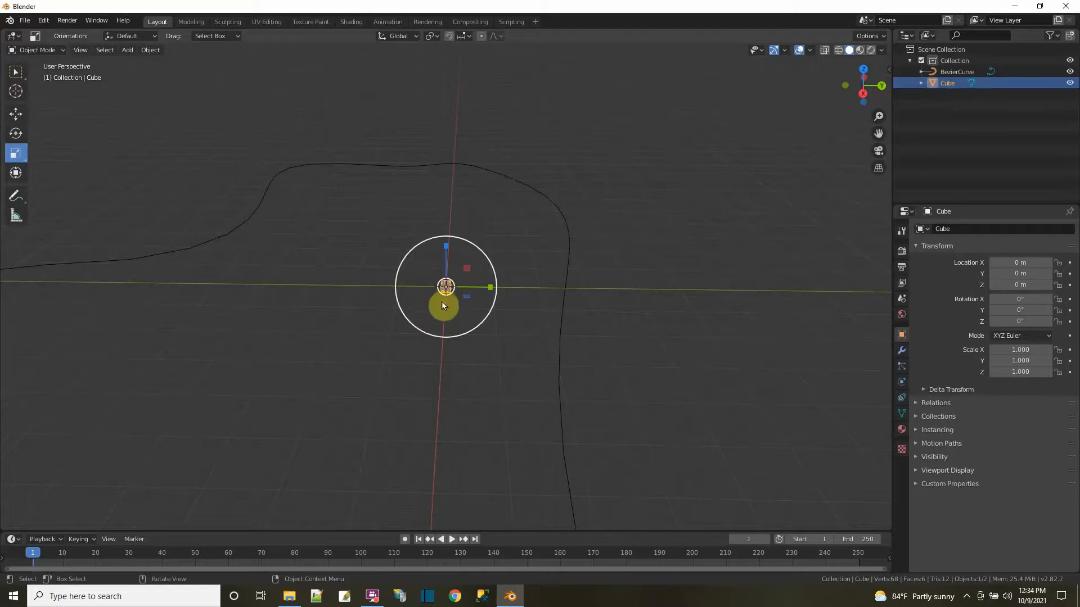
pyautogui.moveTo(902, 363)
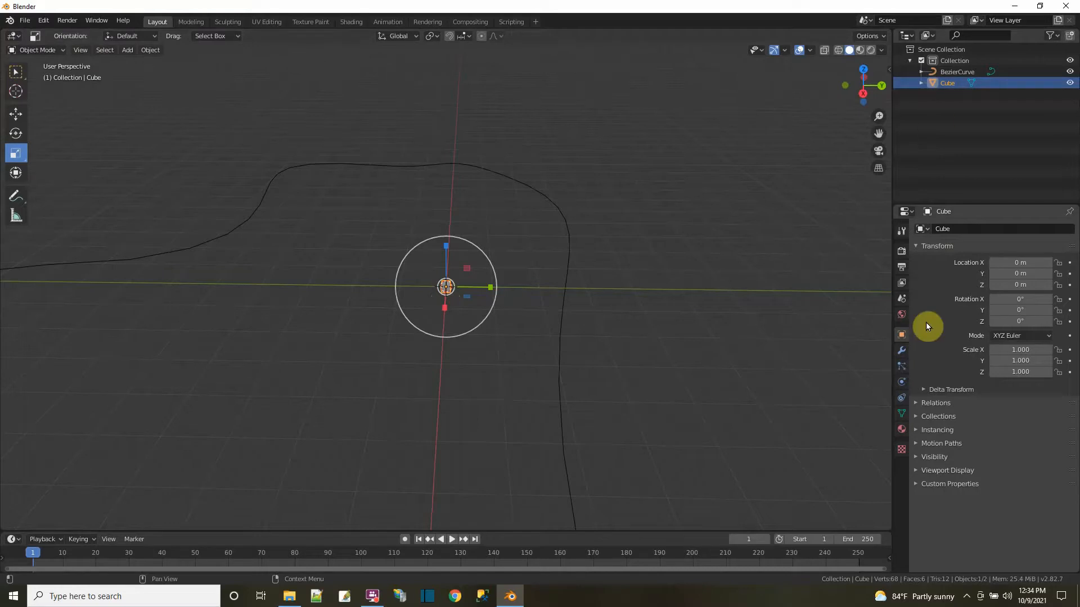
# Add an Array modifier to the Cube and widen it into a slab.
pyautogui.click(935, 228)
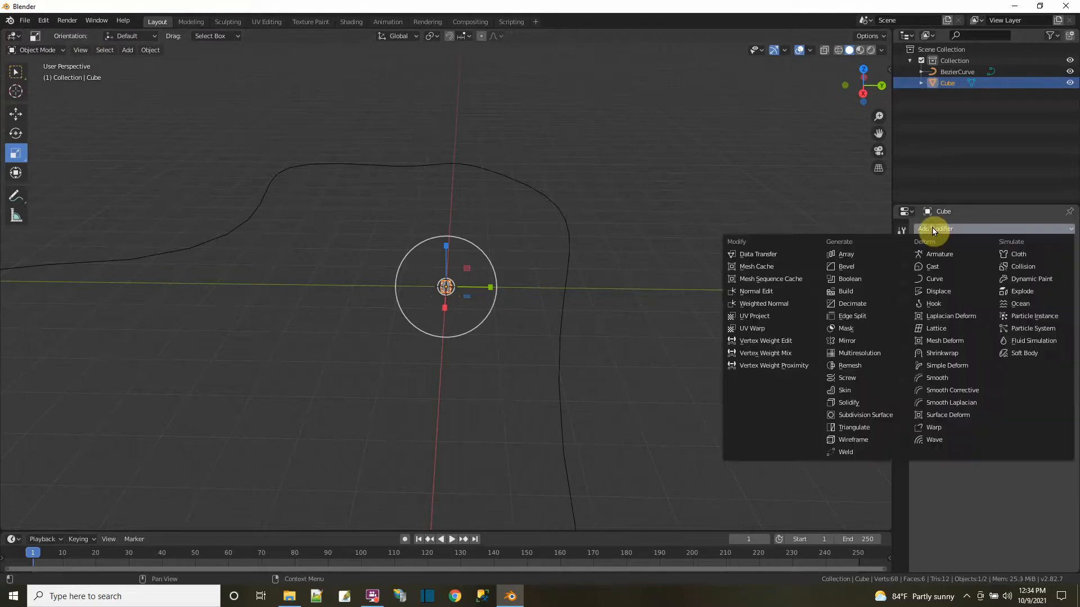
pyautogui.moveTo(845, 254)
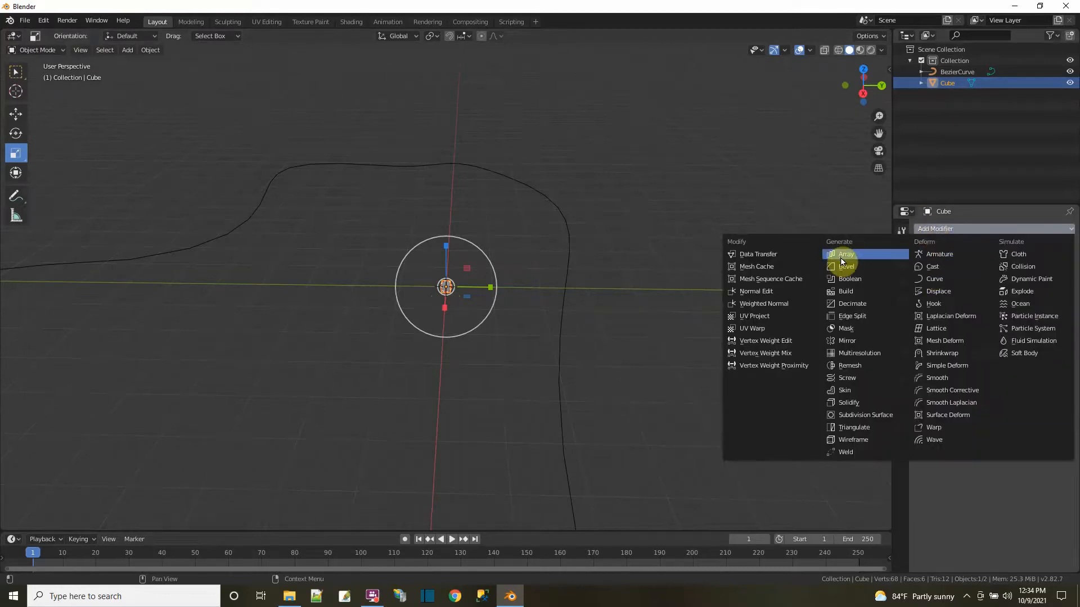
pyautogui.click(846, 255)
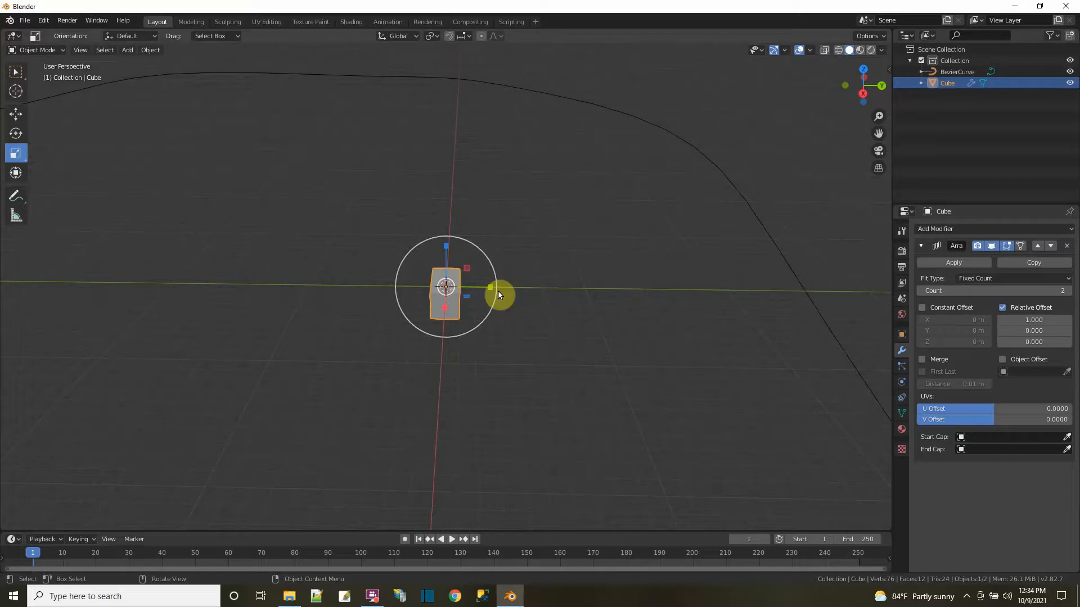
pyautogui.moveTo(491, 288)
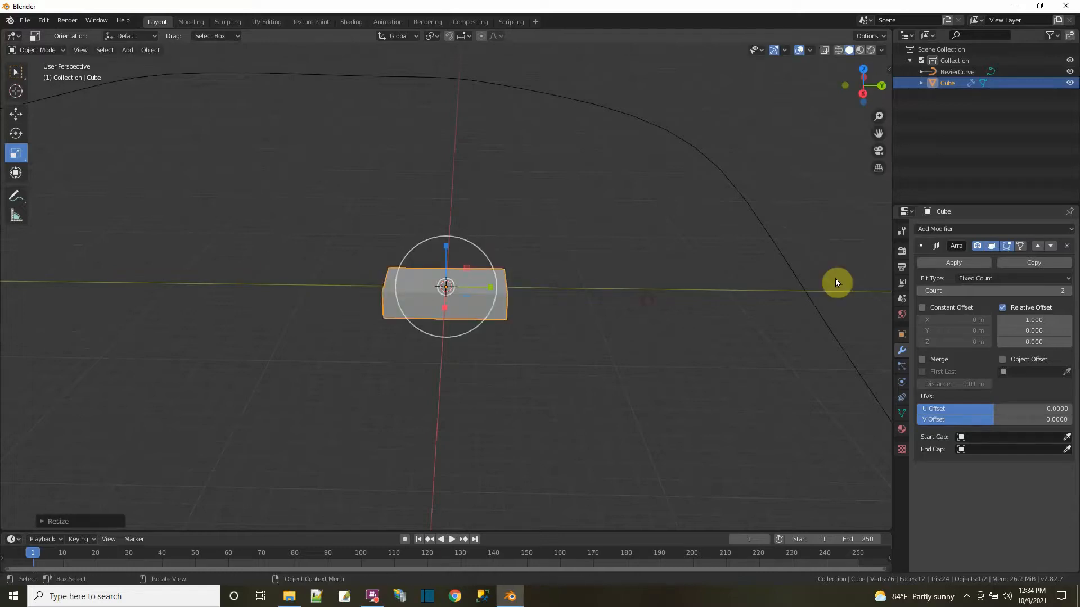
pyautogui.click(990, 246)
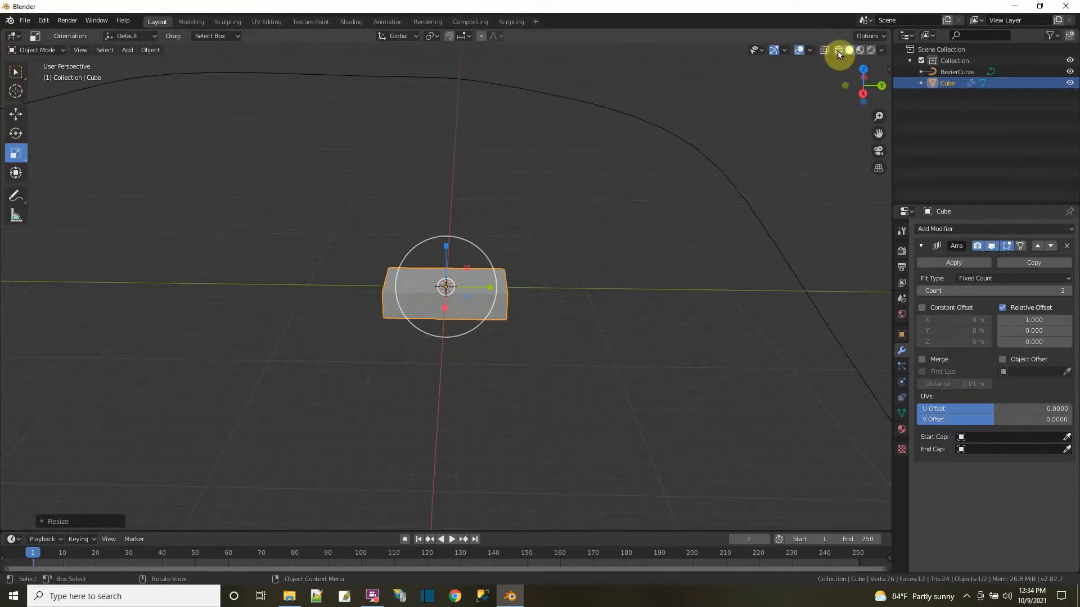
# Toggle X-Ray see-through view and rescale the slab into a long, flat road piece.
pyautogui.click(825, 49)
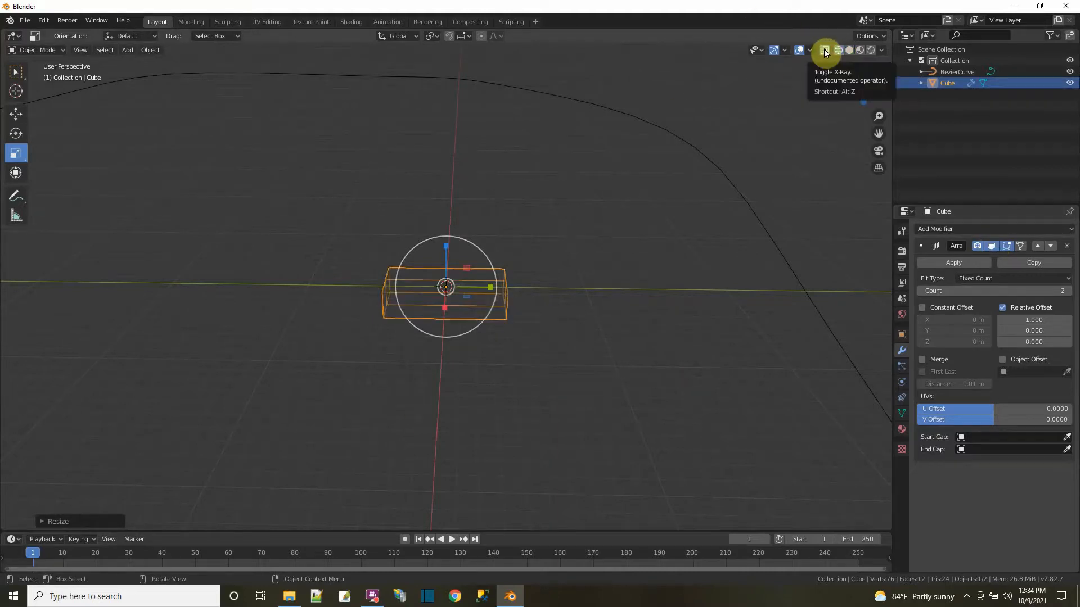
pyautogui.click(824, 50)
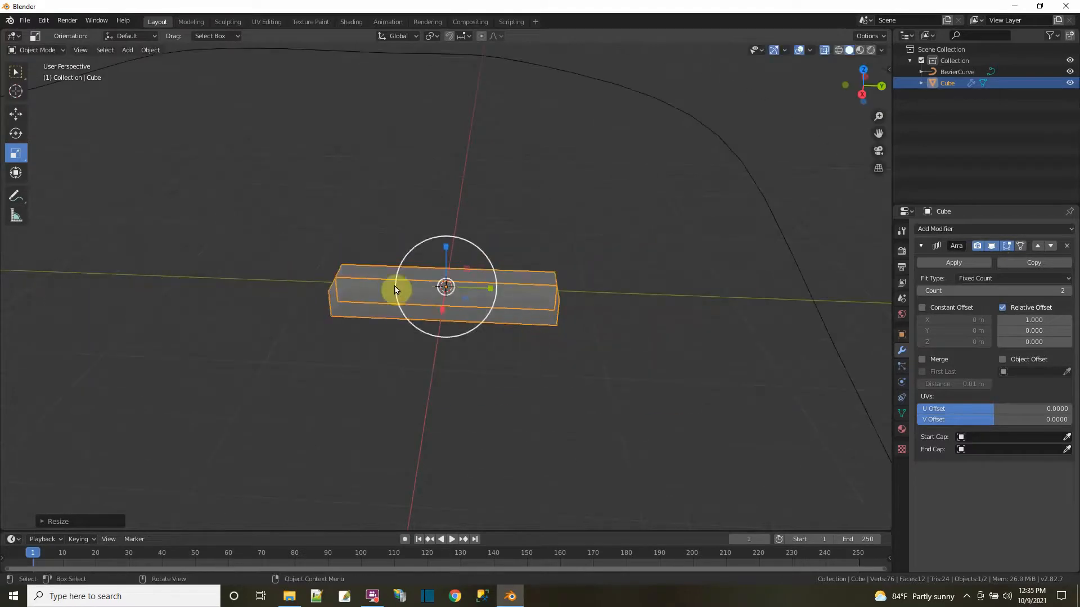
pyautogui.moveTo(492, 289)
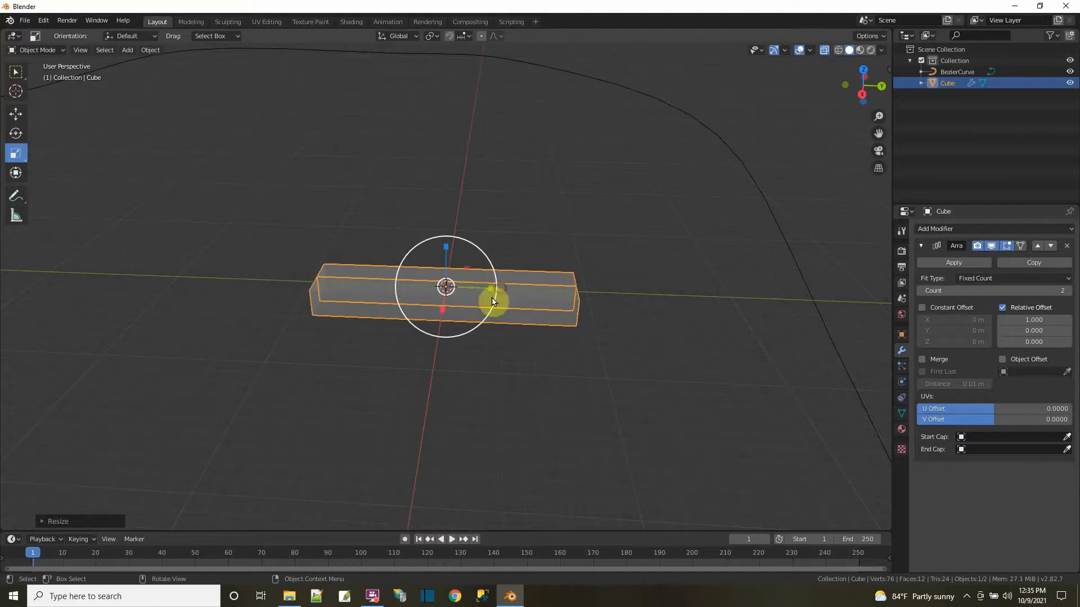
pyautogui.press('s')
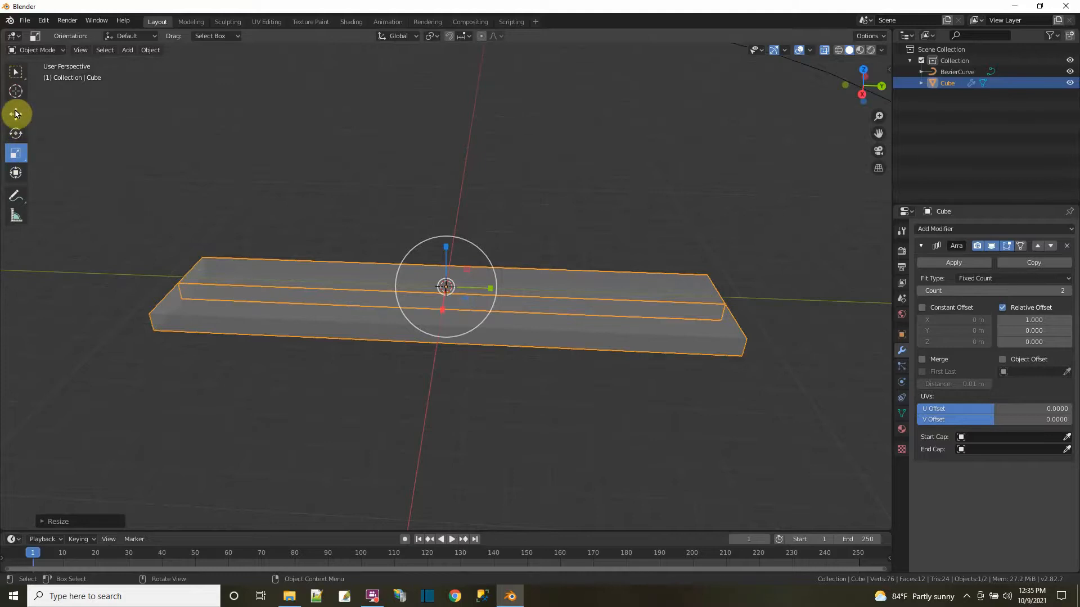
pyautogui.moveTo(58, 52)
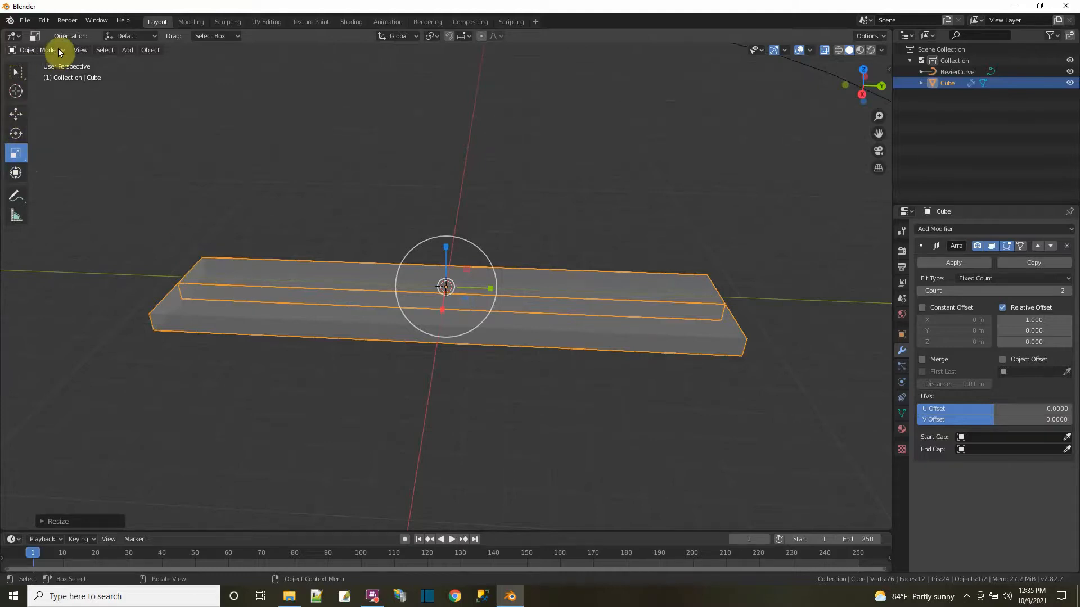
# In Edit Mode, add 2 loop cuts across the slab's middle section.
pyautogui.press('Tab')
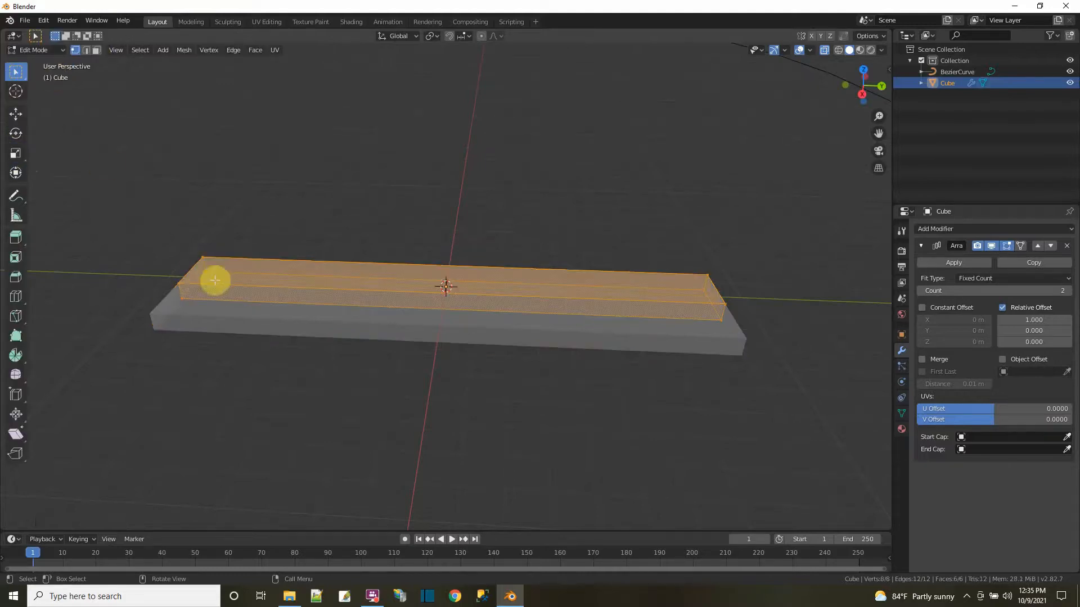
pyautogui.moveTo(33, 295)
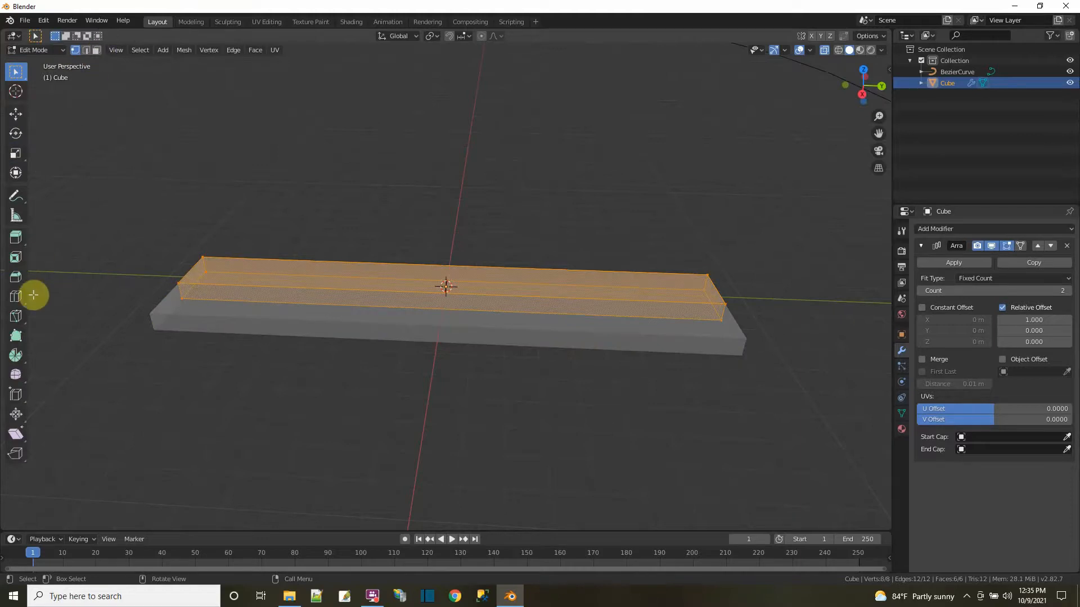
pyautogui.click(15, 296)
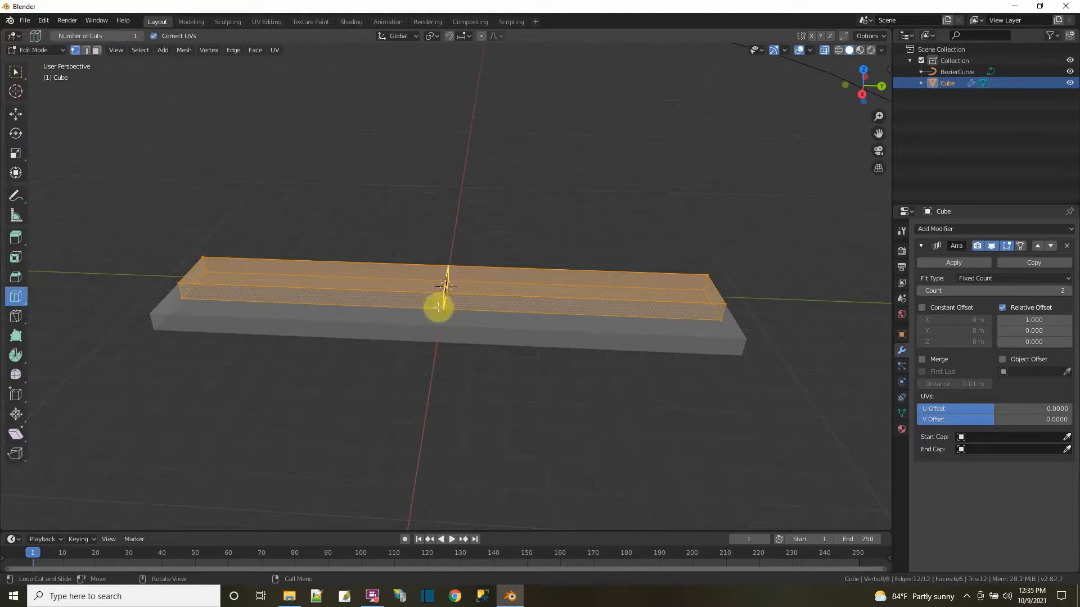
pyautogui.click(441, 289)
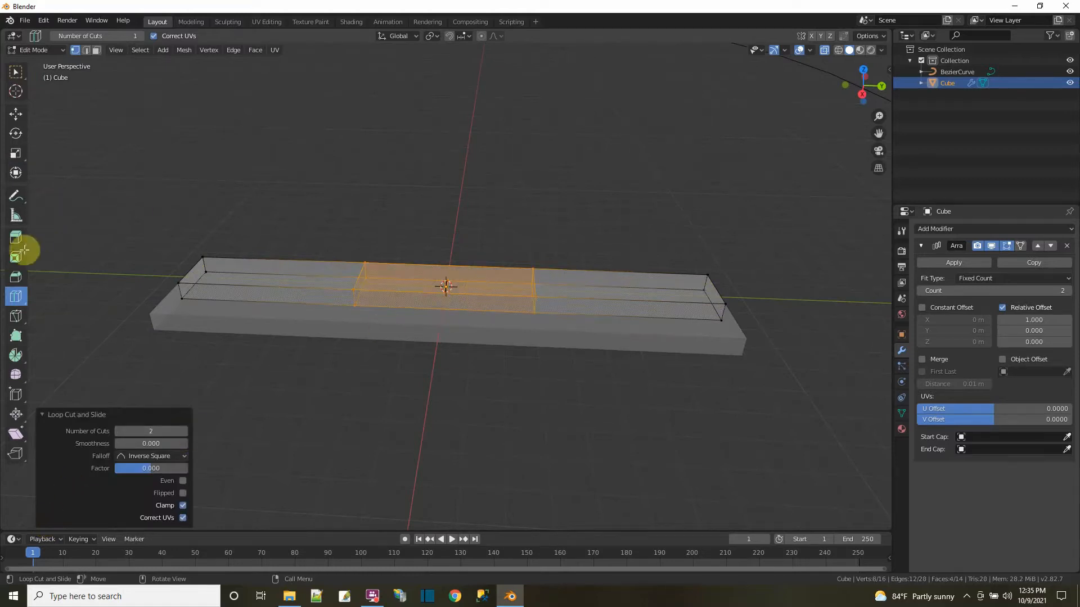
pyautogui.moveTo(14, 154)
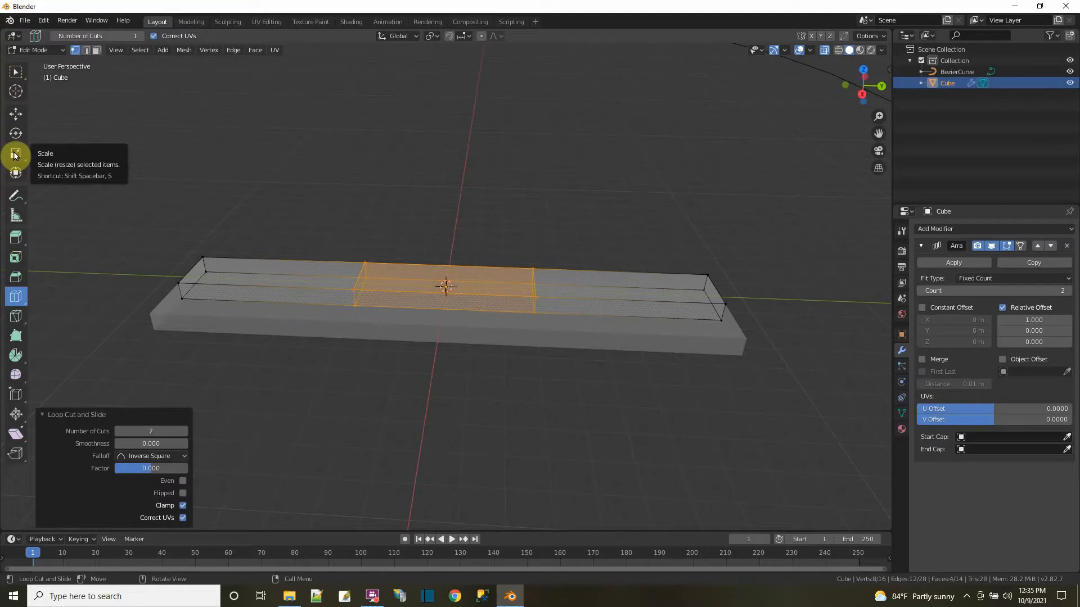
pyautogui.moveTo(279, 279)
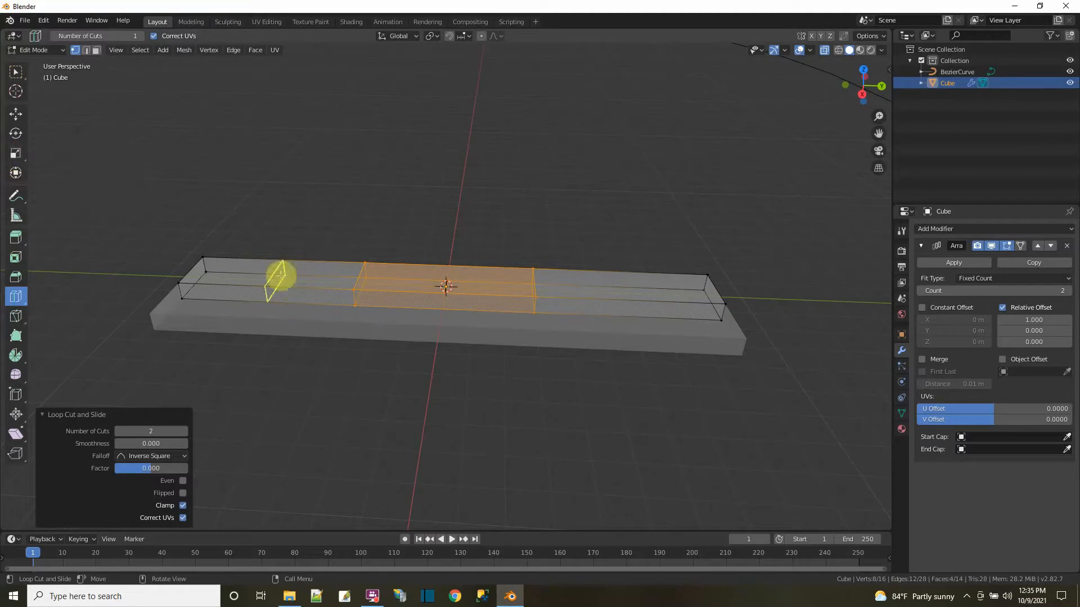
pyautogui.moveTo(16, 153)
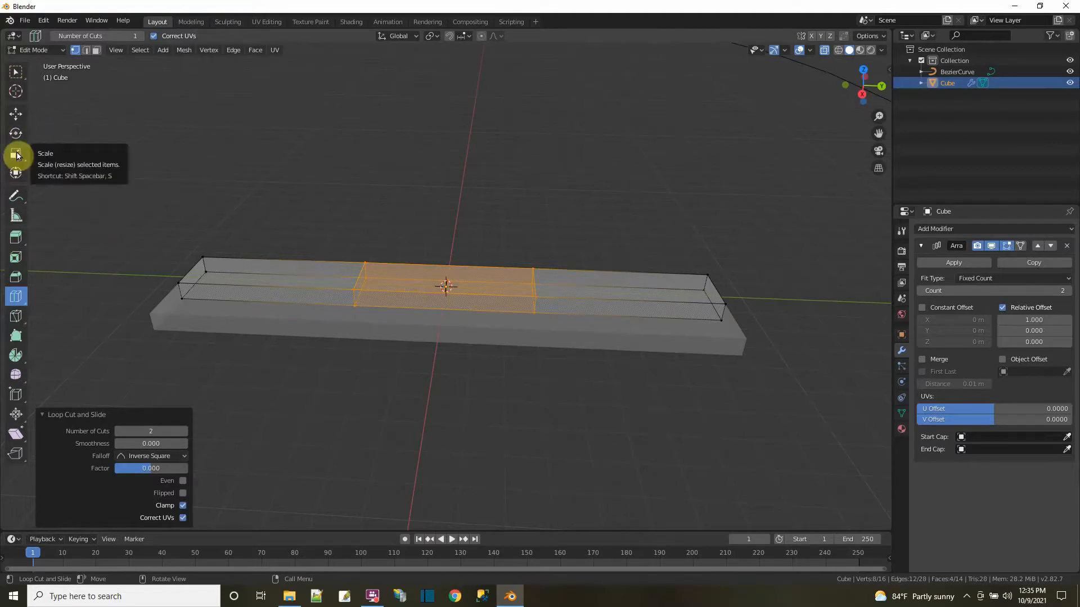
pyautogui.click(14, 153)
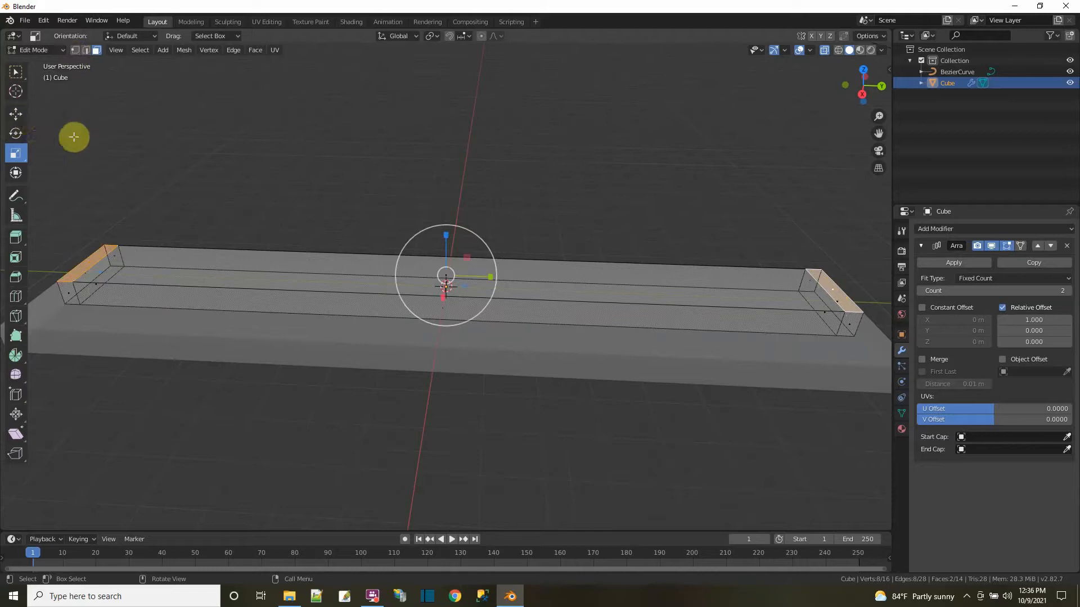
# Select the end faces of the road slab to extrude upright walls from them.
pyautogui.click(15, 113)
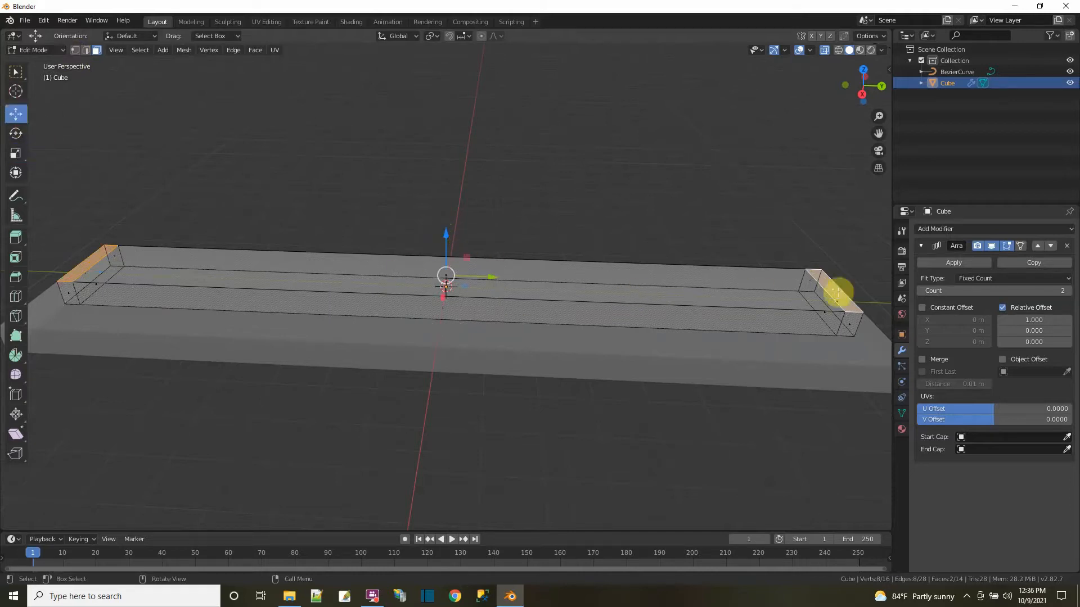
pyautogui.moveTo(502, 220)
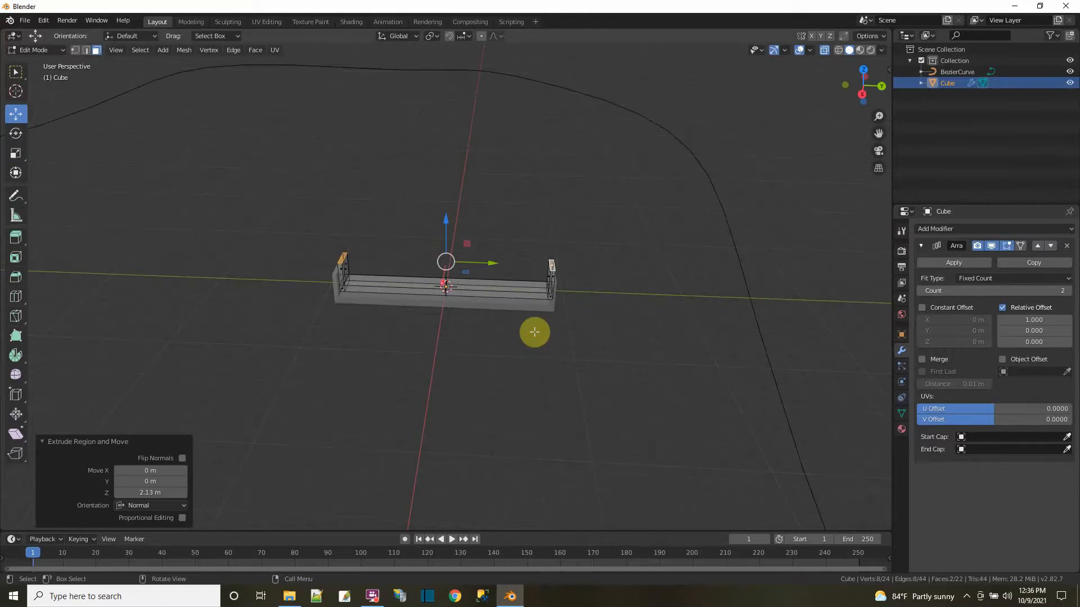
pyautogui.moveTo(517, 363)
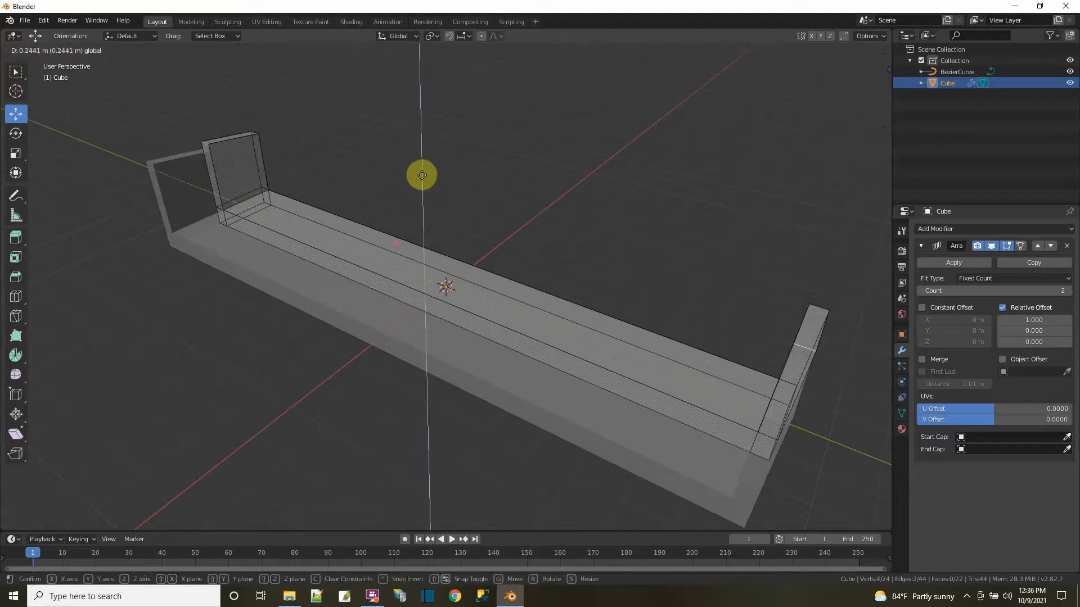
# Move the wall-top vertices up along Z twice to raise both end walls higher.
pyautogui.click(420, 175)
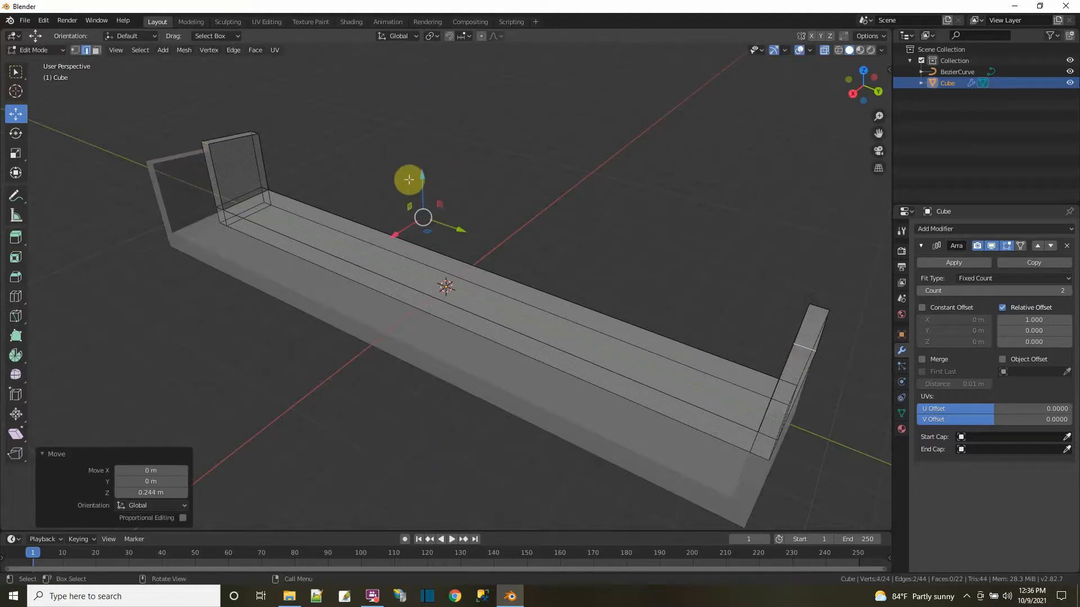
pyautogui.press('g')
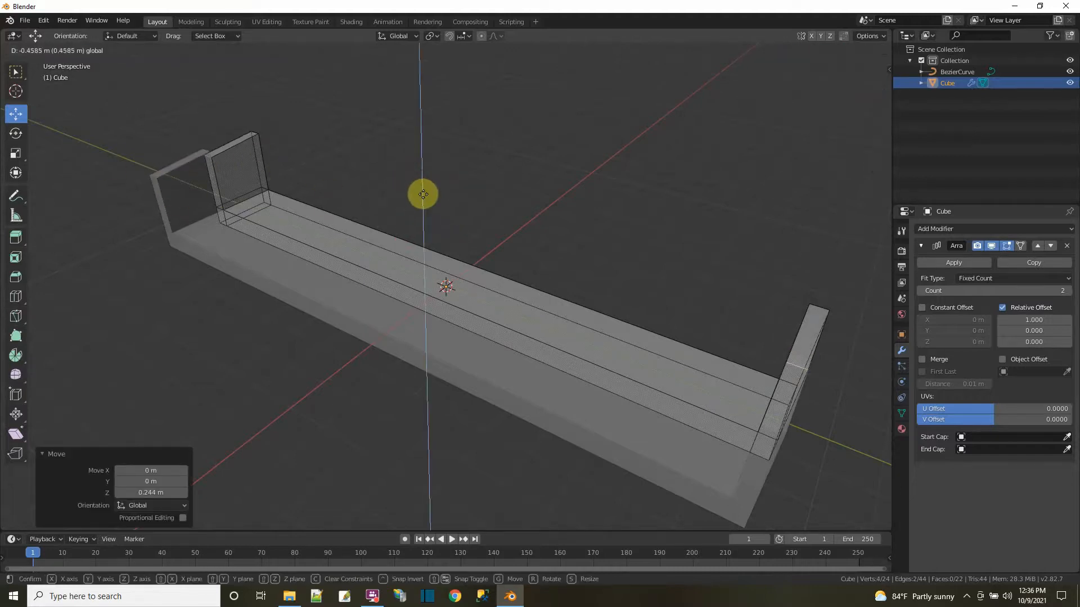
pyautogui.press('Tab')
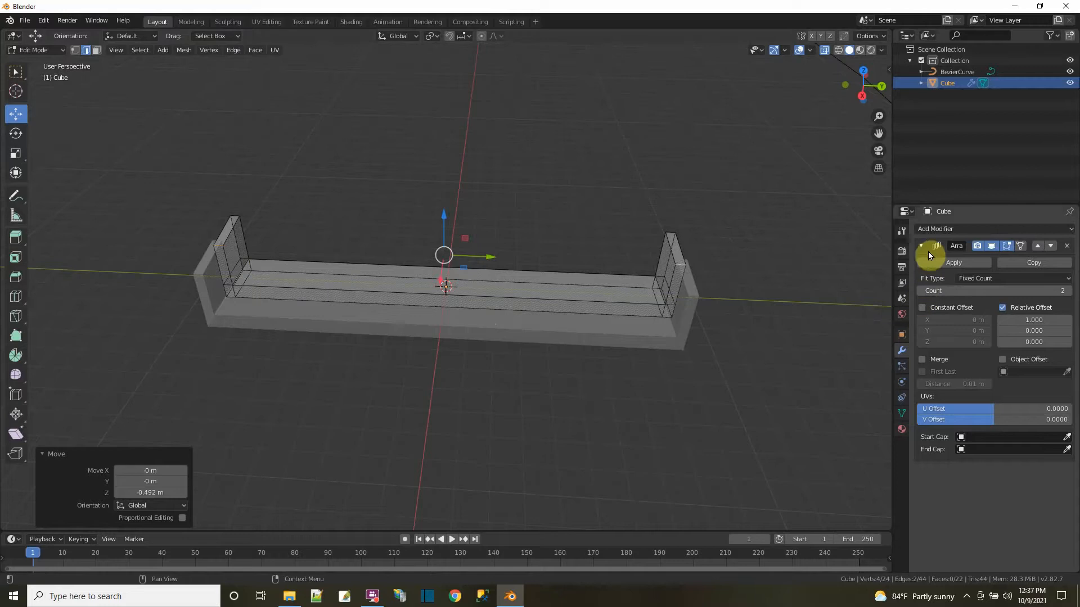
pyautogui.moveTo(890, 271)
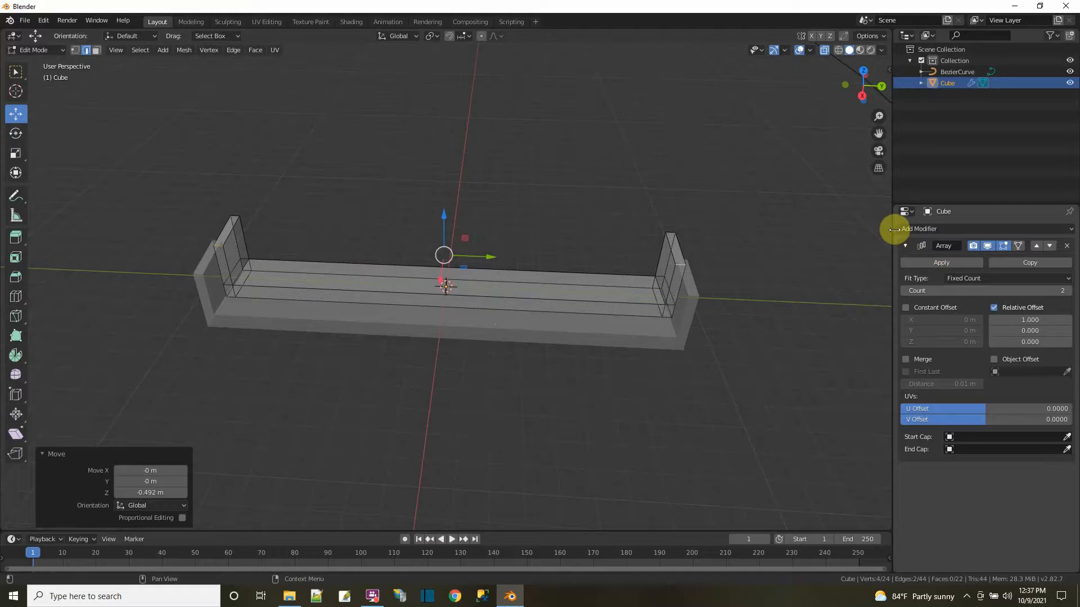
# Add a Curve modifier to the road slab with BezierCurve as its deforming object.
pyautogui.click(930, 228)
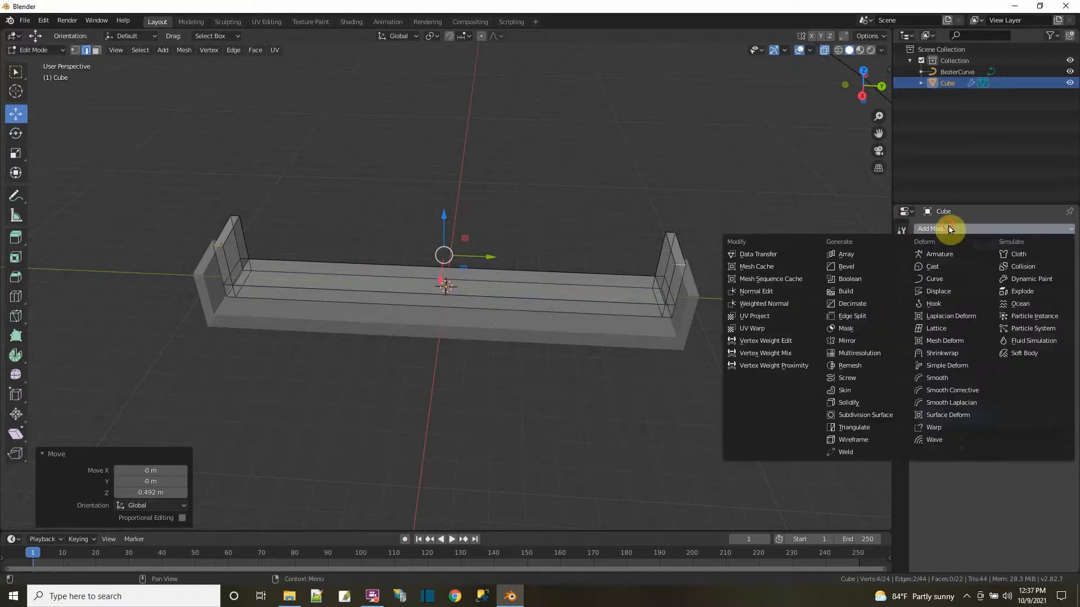
pyautogui.moveTo(934, 278)
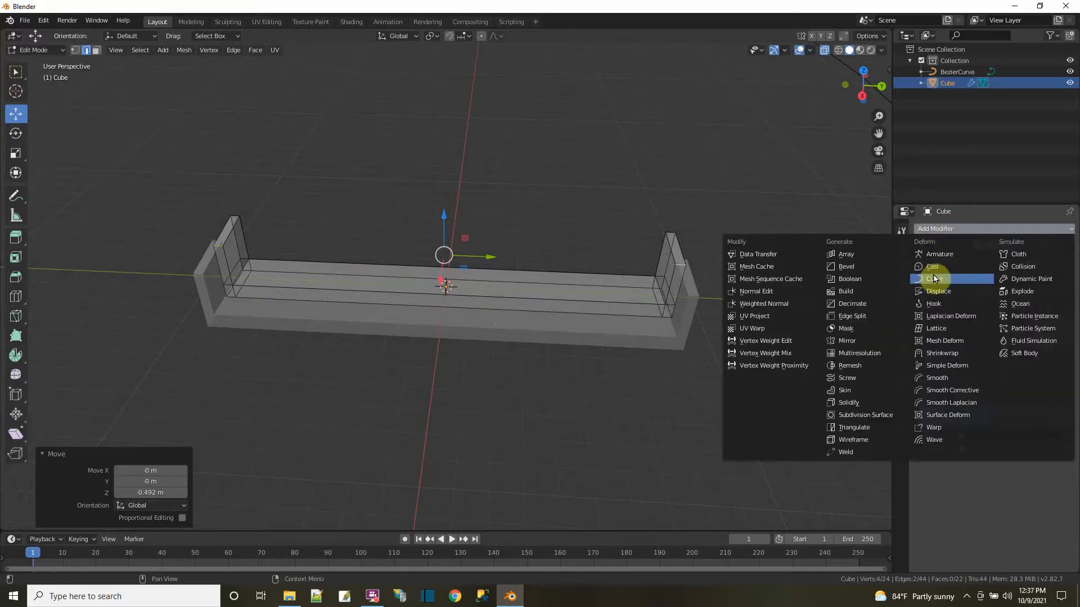
pyautogui.click(846, 253)
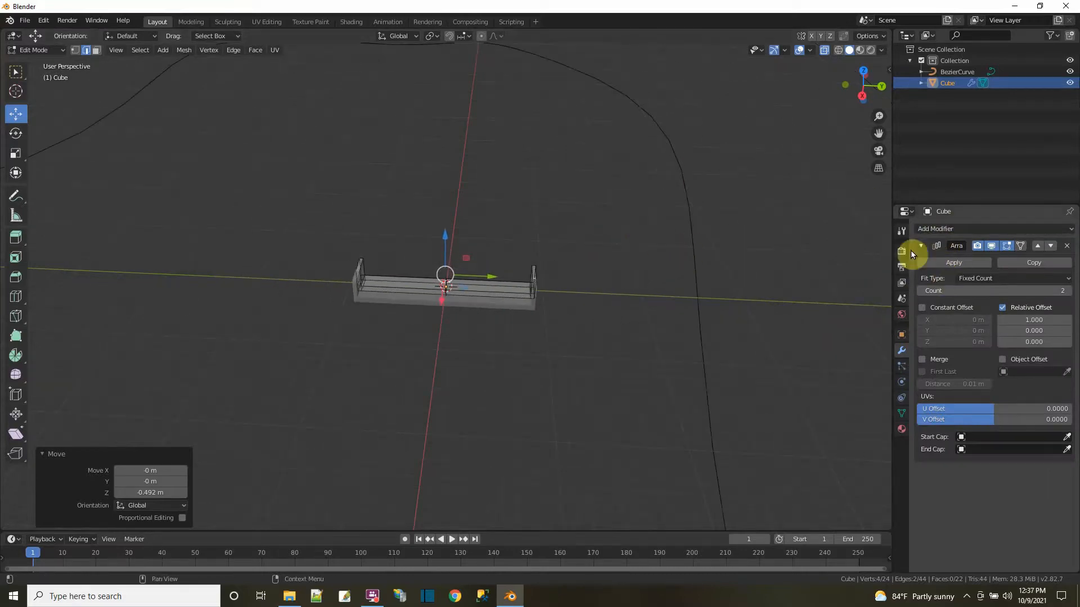
pyautogui.click(934, 228)
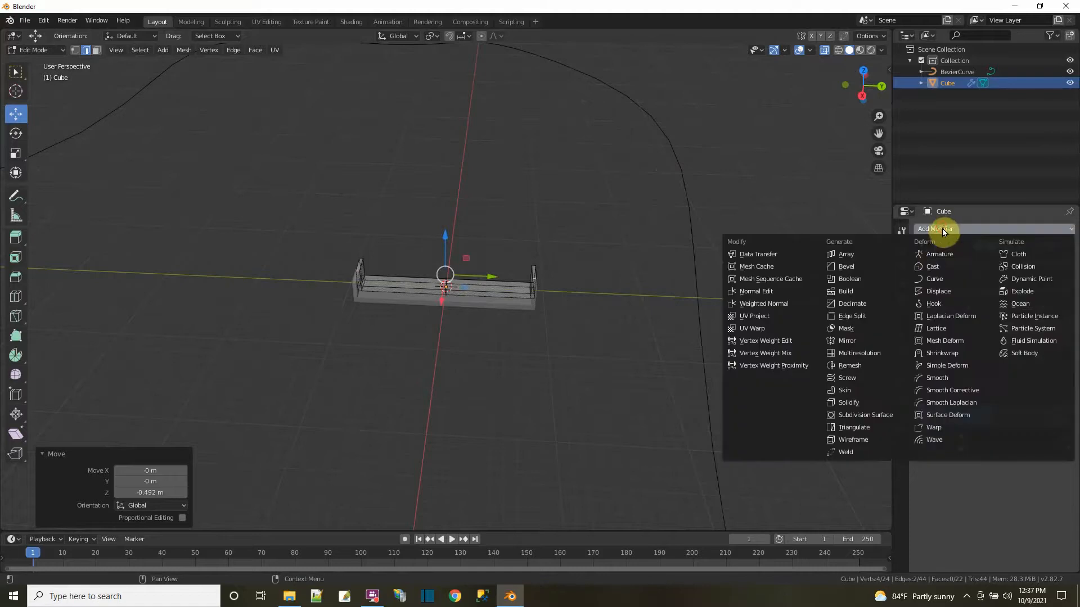
pyautogui.click(846, 254)
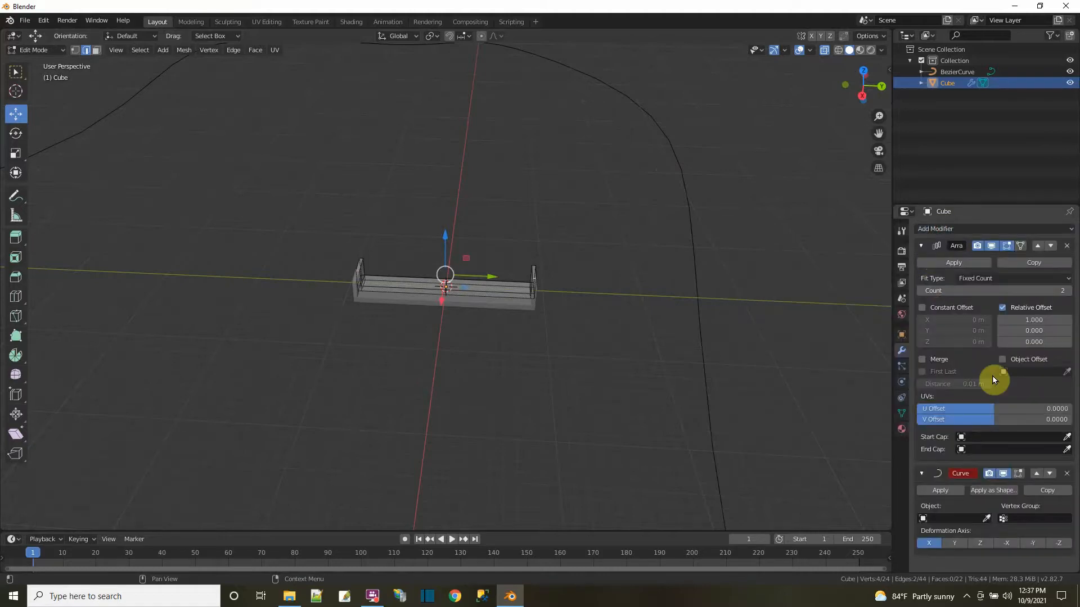
pyautogui.moveTo(926, 520)
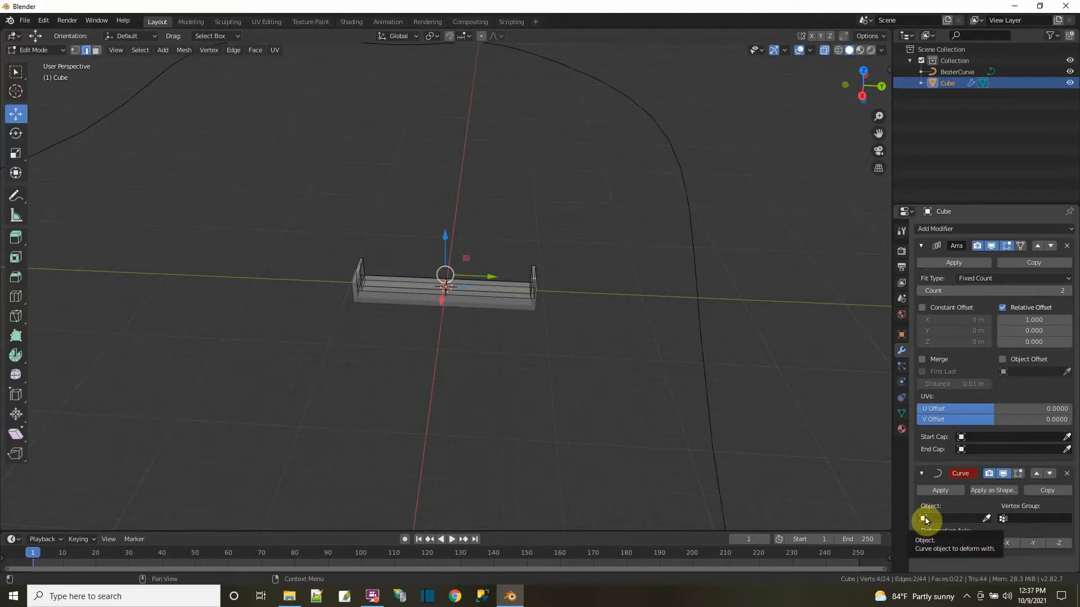
pyautogui.click(950, 519)
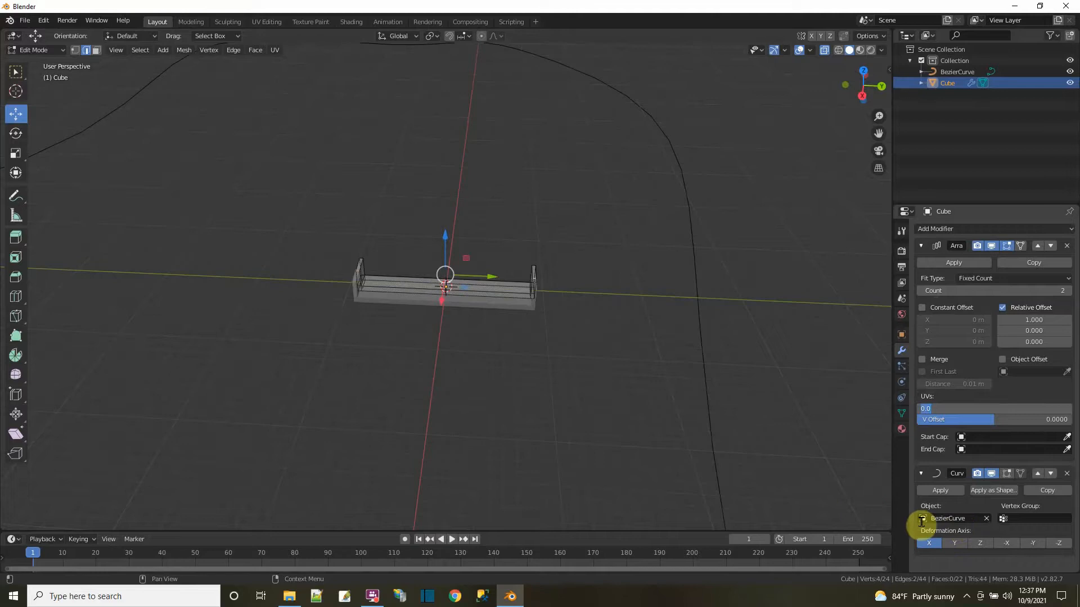
pyautogui.moveTo(605, 370)
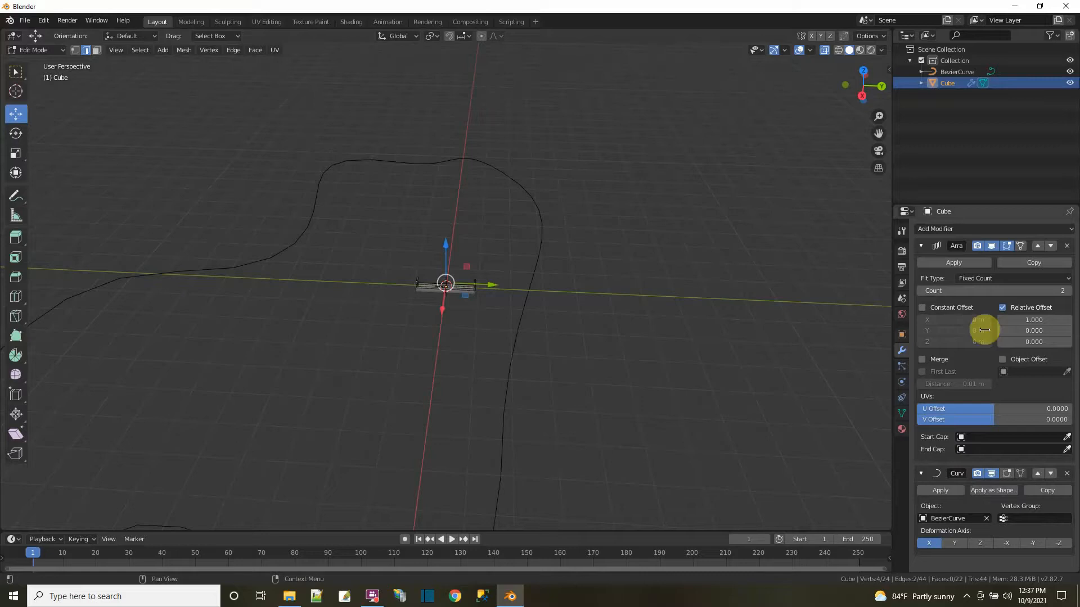
# Set the Array Fit Type to Fit Curve on BezierCurve and move the Curve modifier above it.
pyautogui.click(1012, 278)
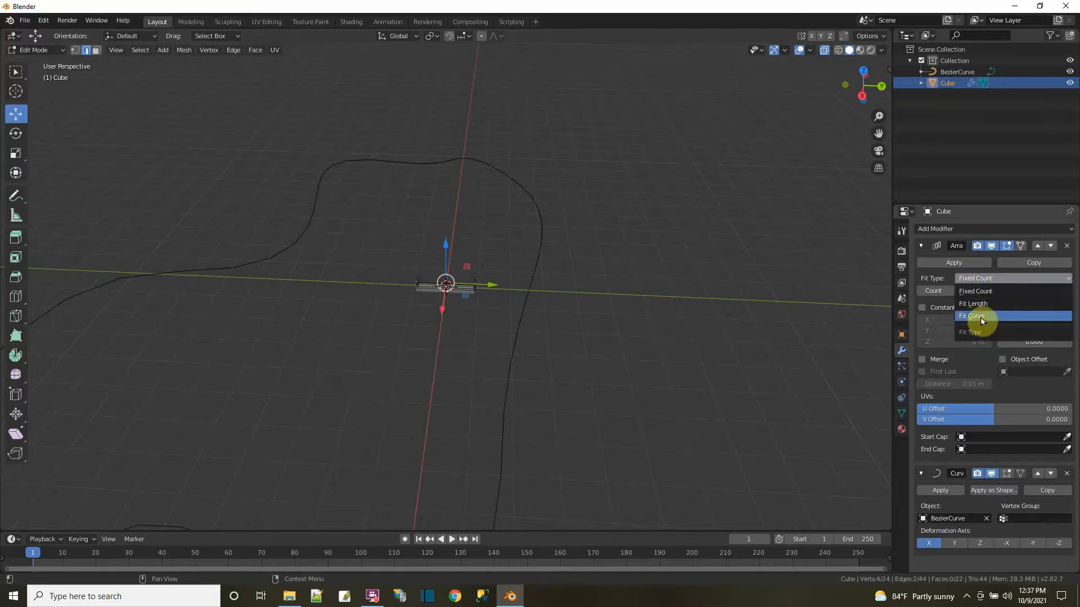
pyautogui.click(971, 316)
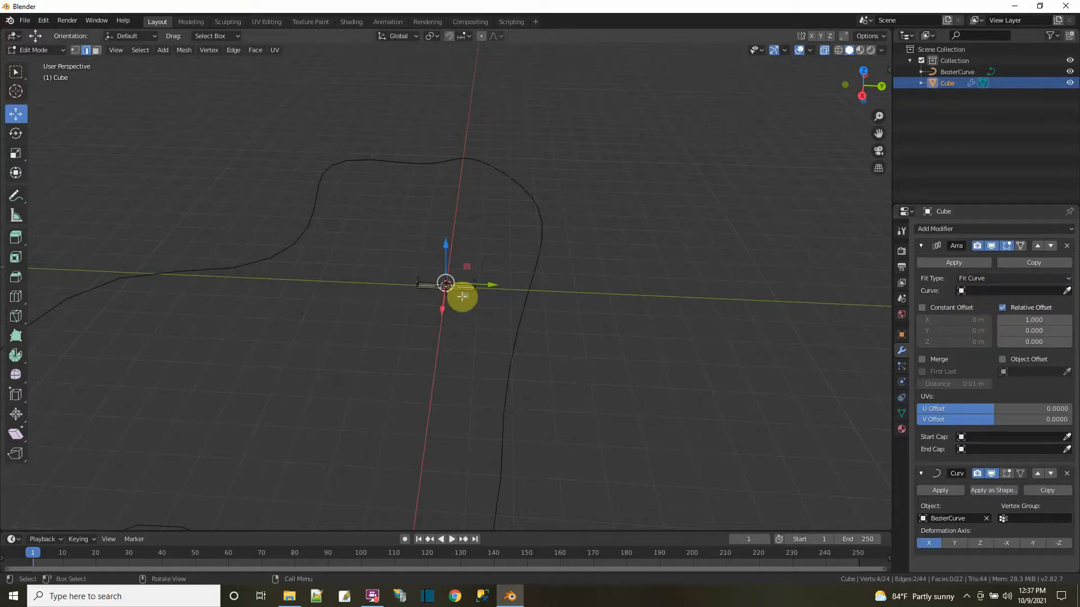
pyautogui.moveTo(824, 419)
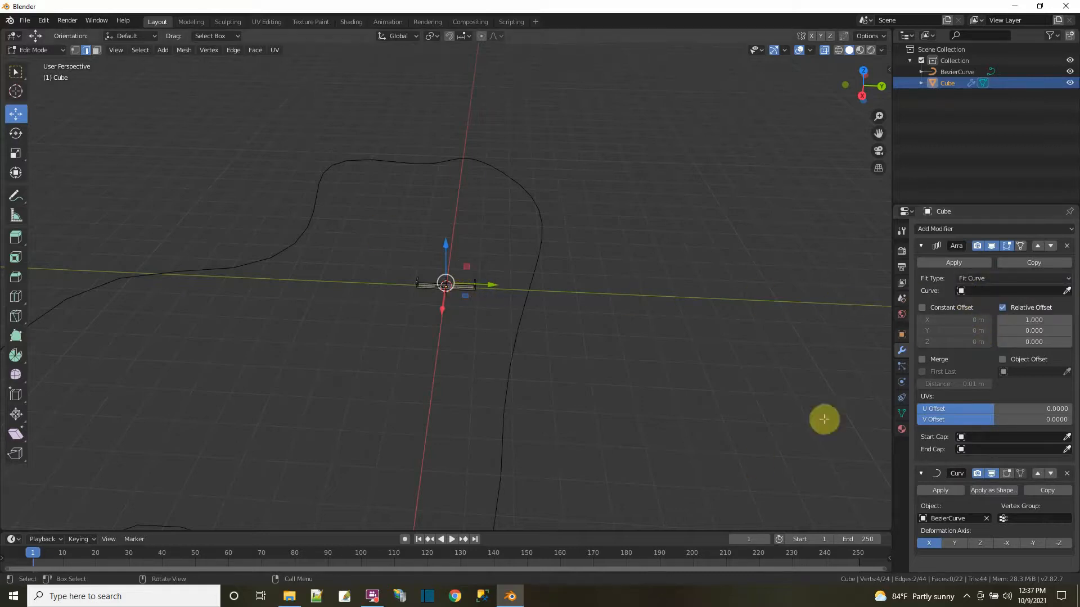
pyautogui.moveTo(961, 290)
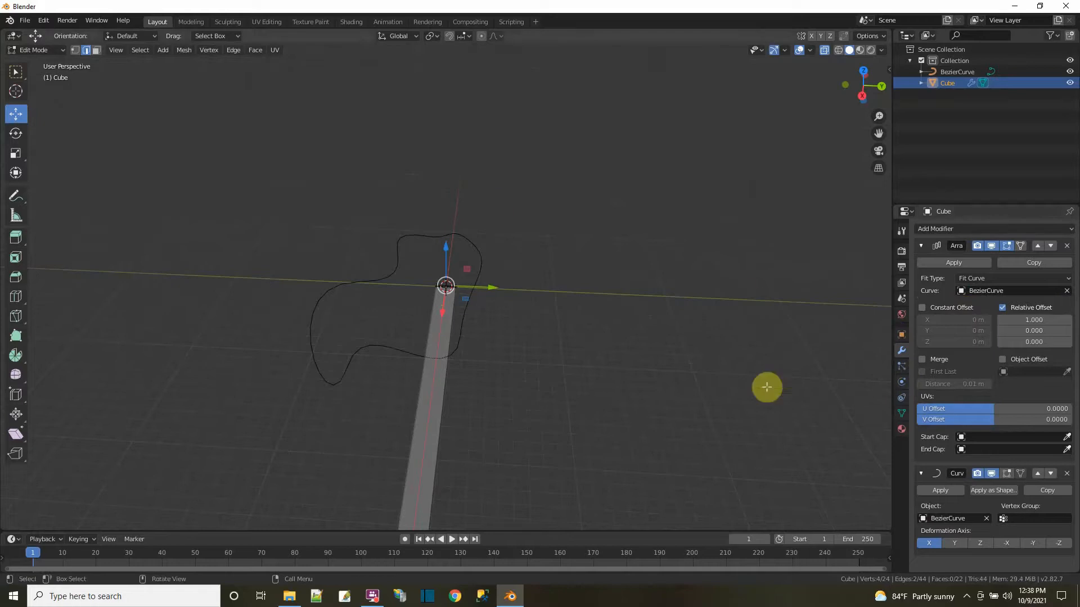
pyautogui.moveTo(1023, 505)
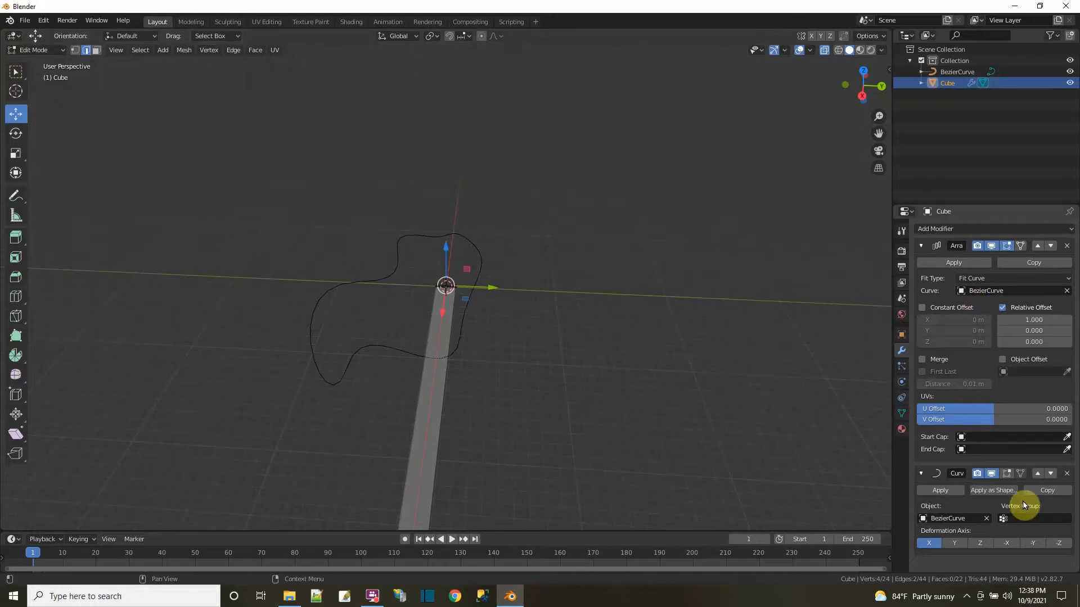
pyautogui.moveTo(1038, 474)
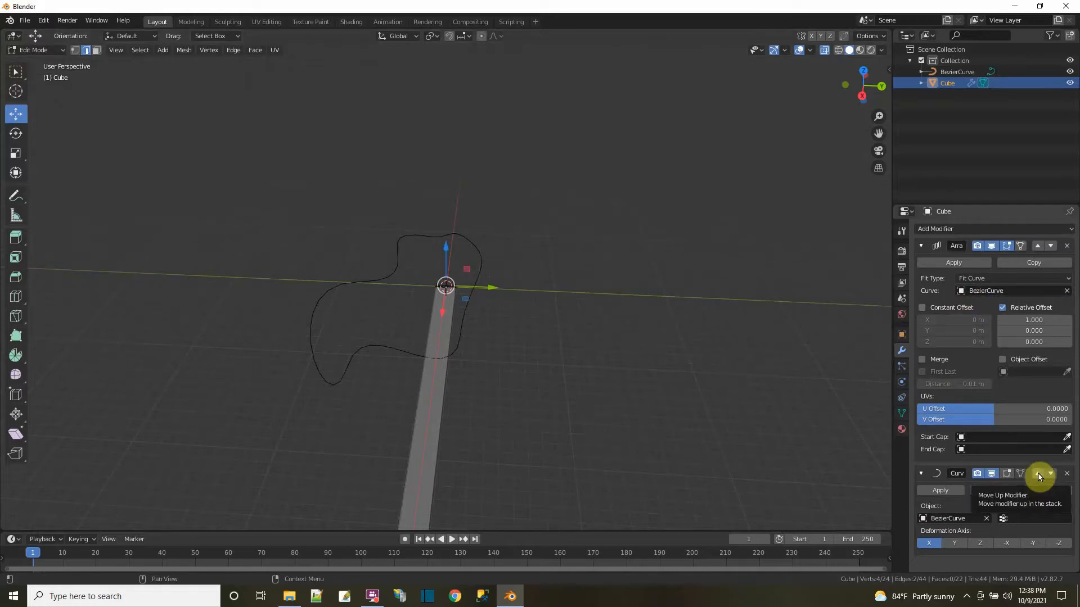
pyautogui.click(1040, 474)
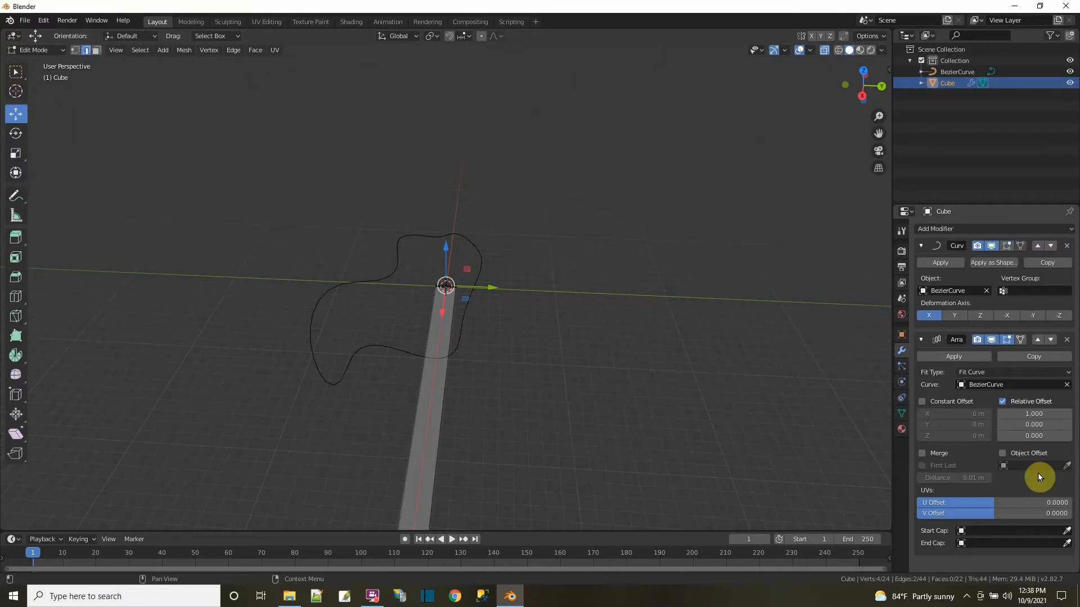
pyautogui.moveTo(516, 350)
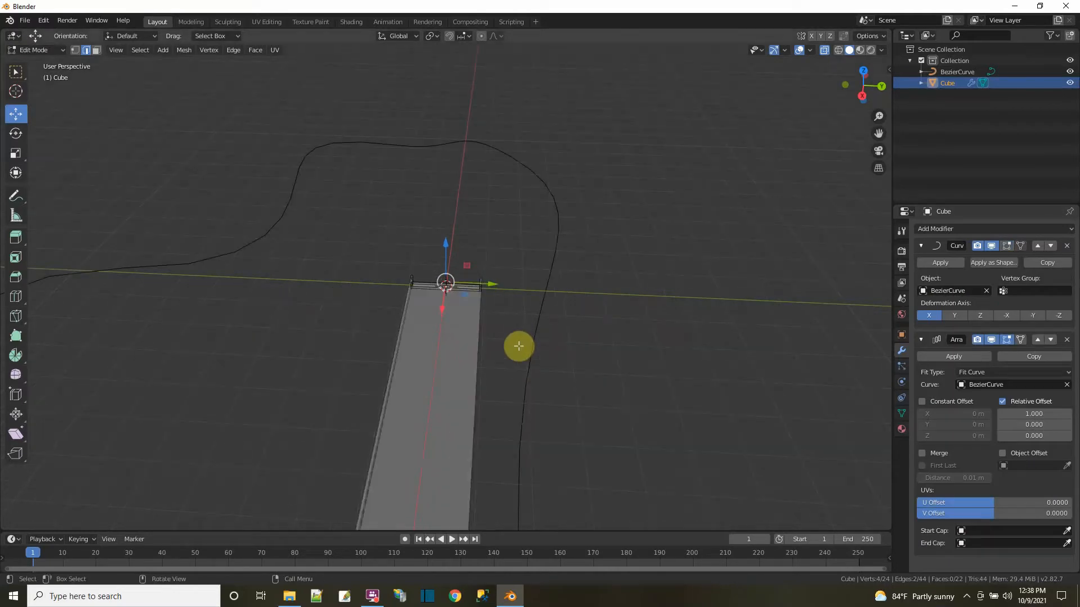
pyautogui.click(38, 50)
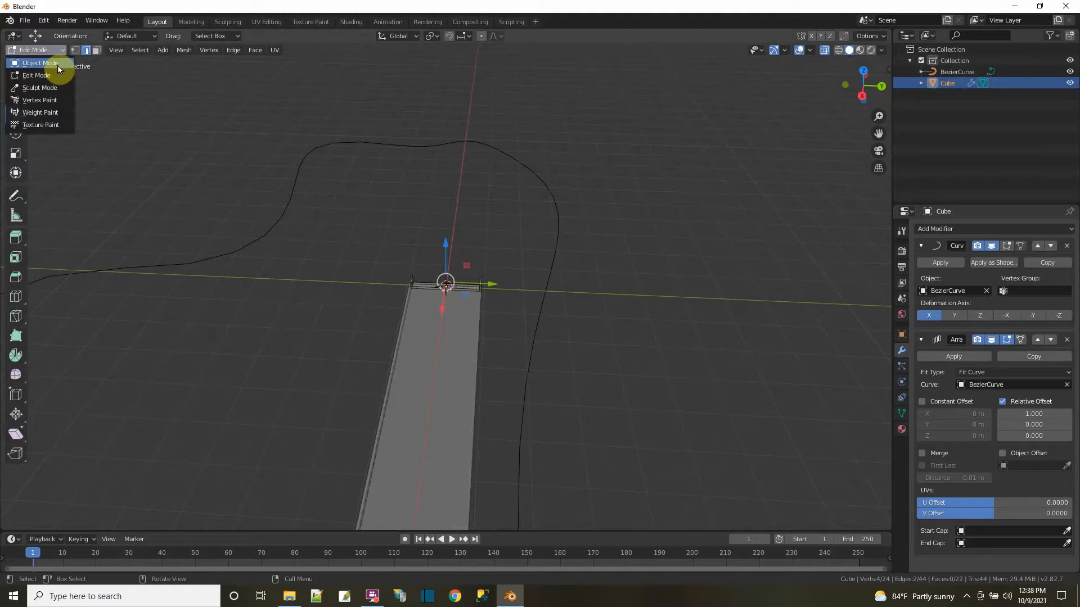
# Return to Object Mode to show the road wrapping the loop and make BezierCurve active.
pyautogui.click(39, 63)
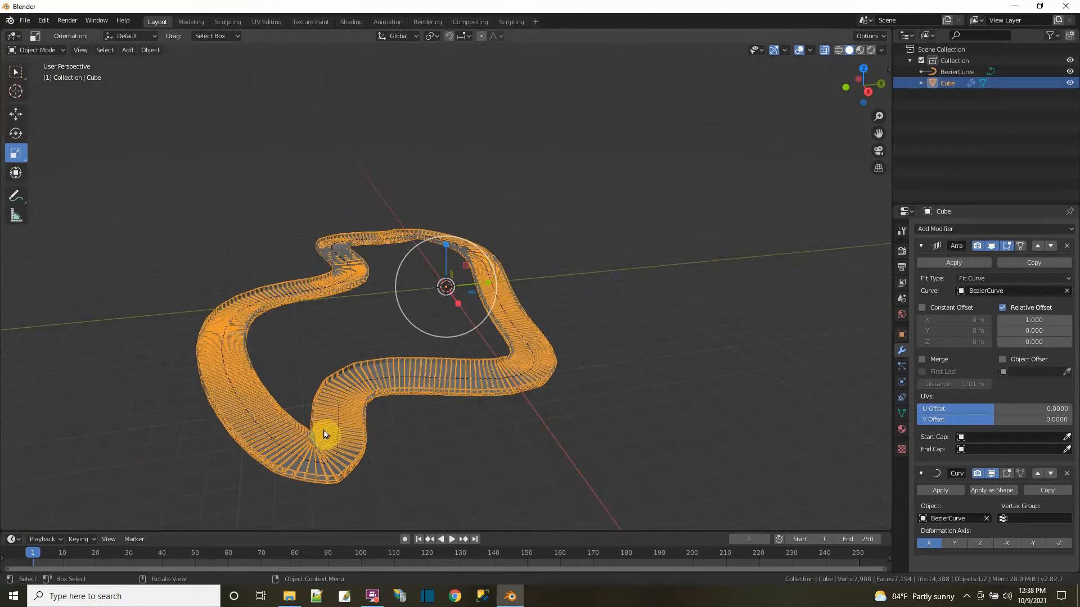
pyautogui.moveTo(753, 133)
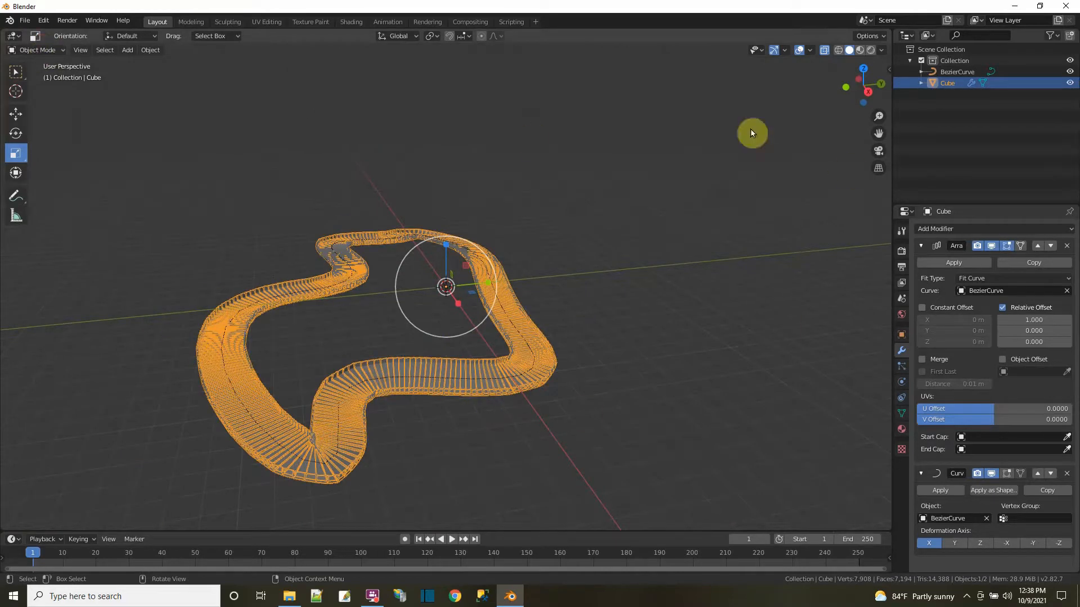
pyautogui.click(956, 72)
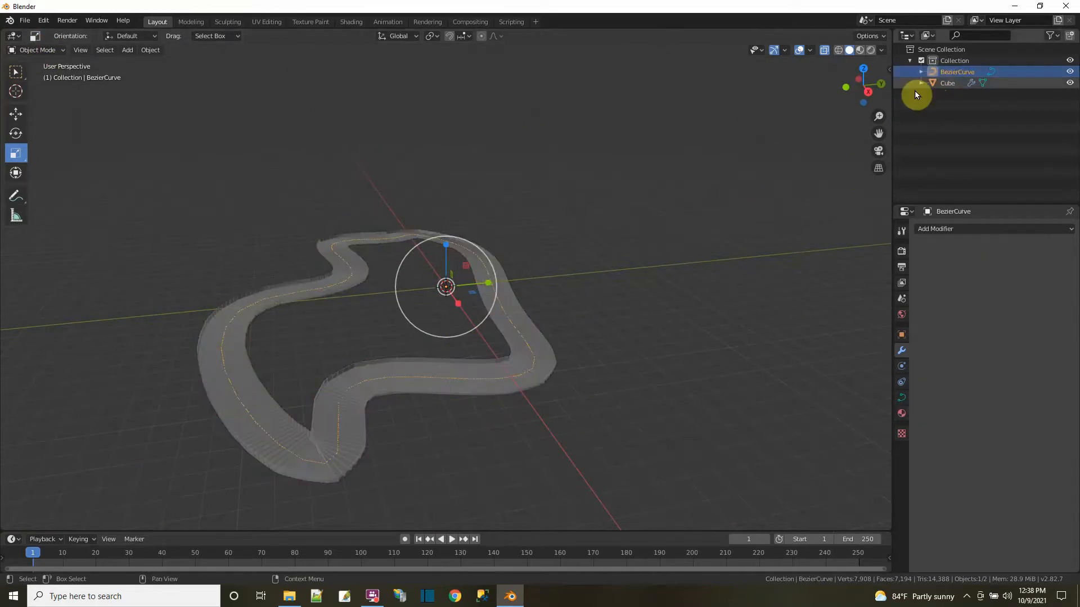
# Edit the BezierCurve and move control points at the lower bend into a new closed track layout.
pyautogui.click(37, 50)
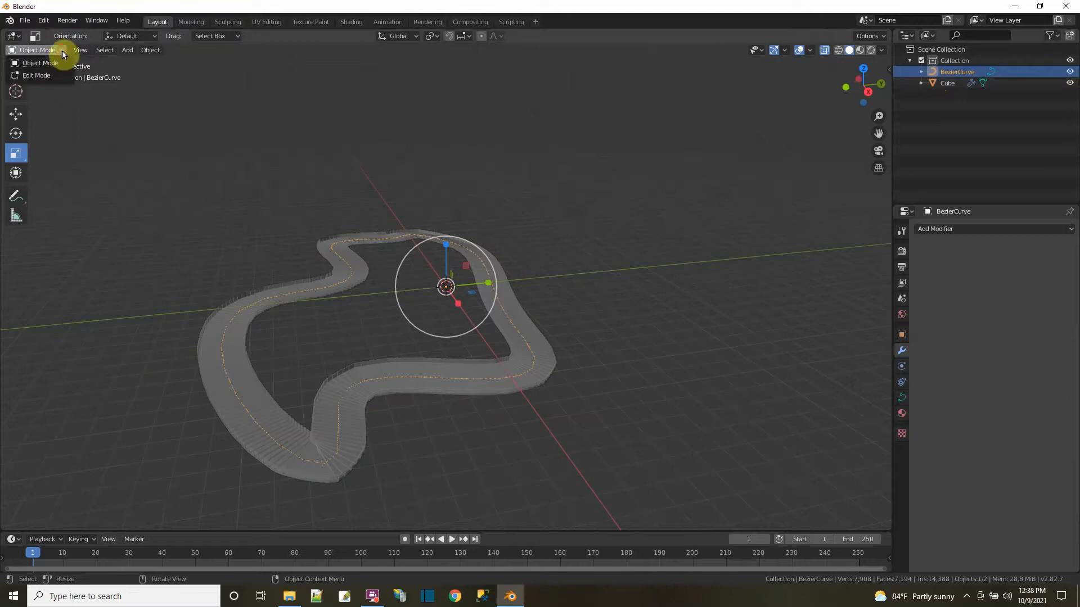
pyautogui.click(36, 75)
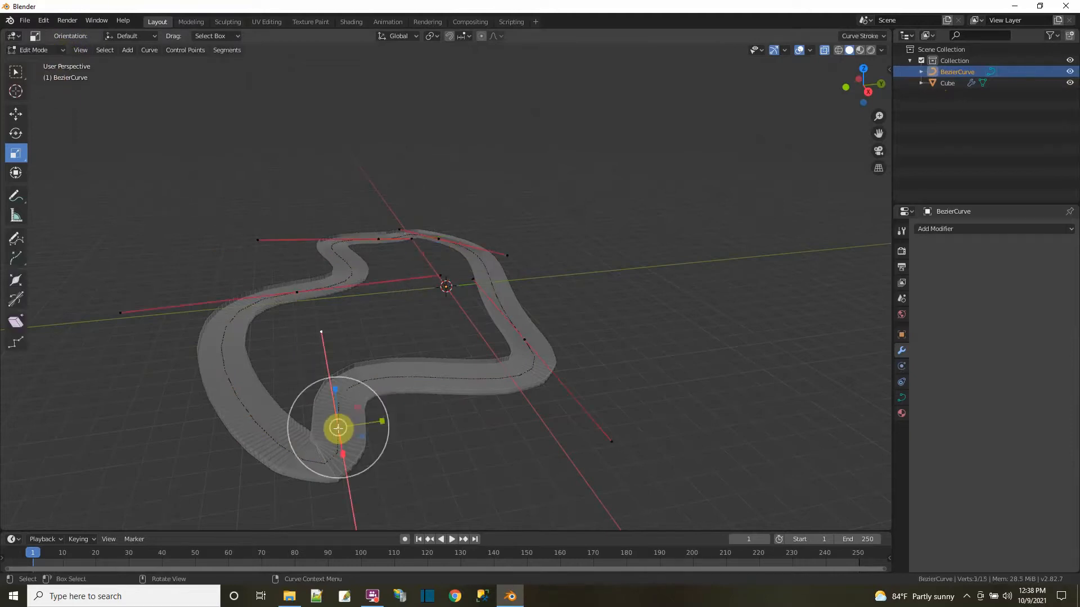
pyautogui.click(14, 113)
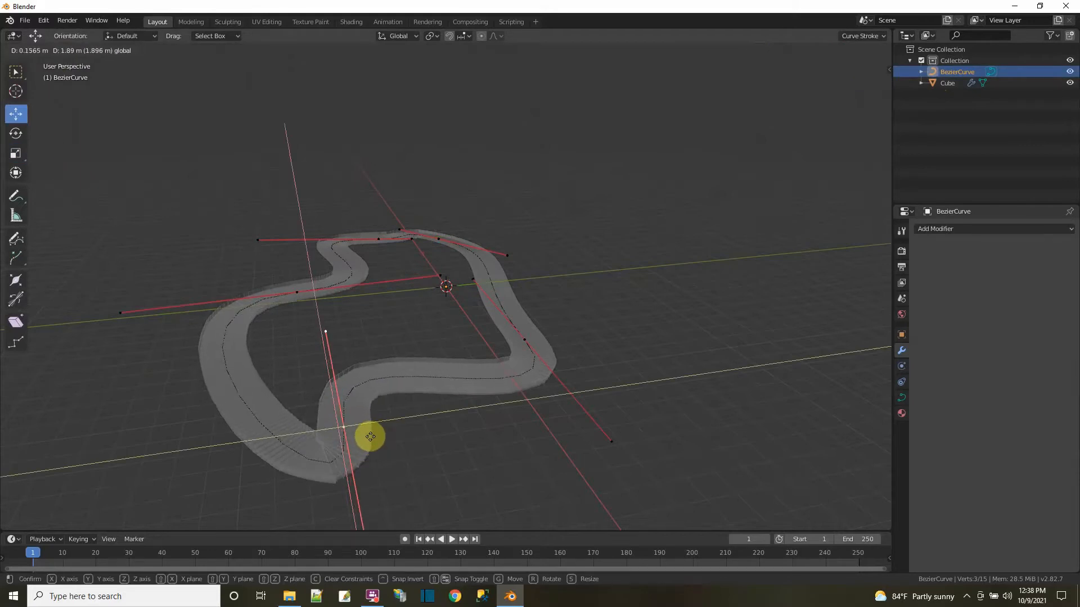
pyautogui.click(370, 436)
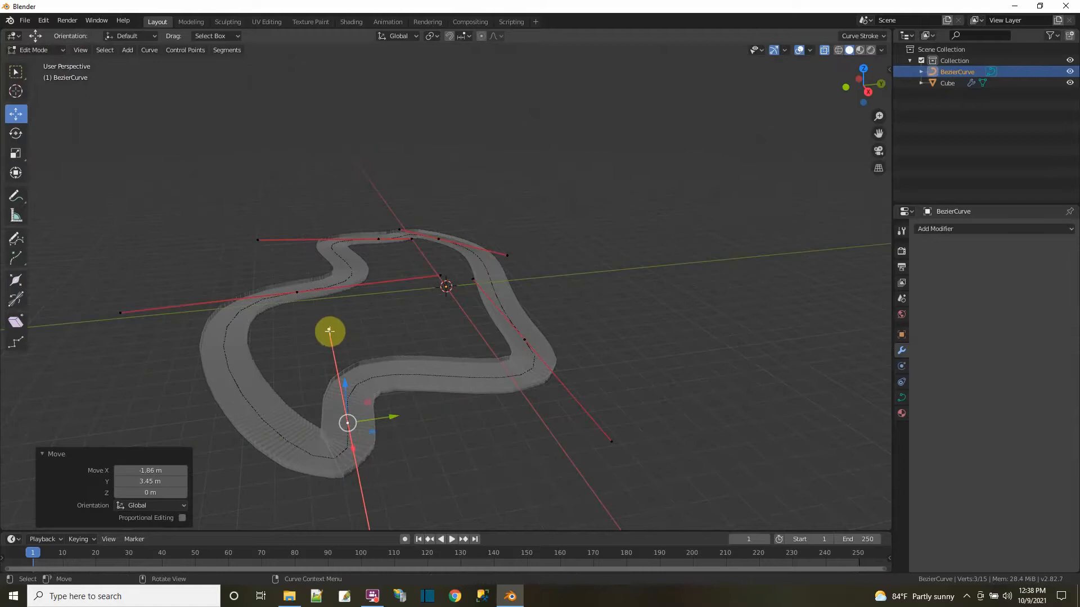
pyautogui.press('g')
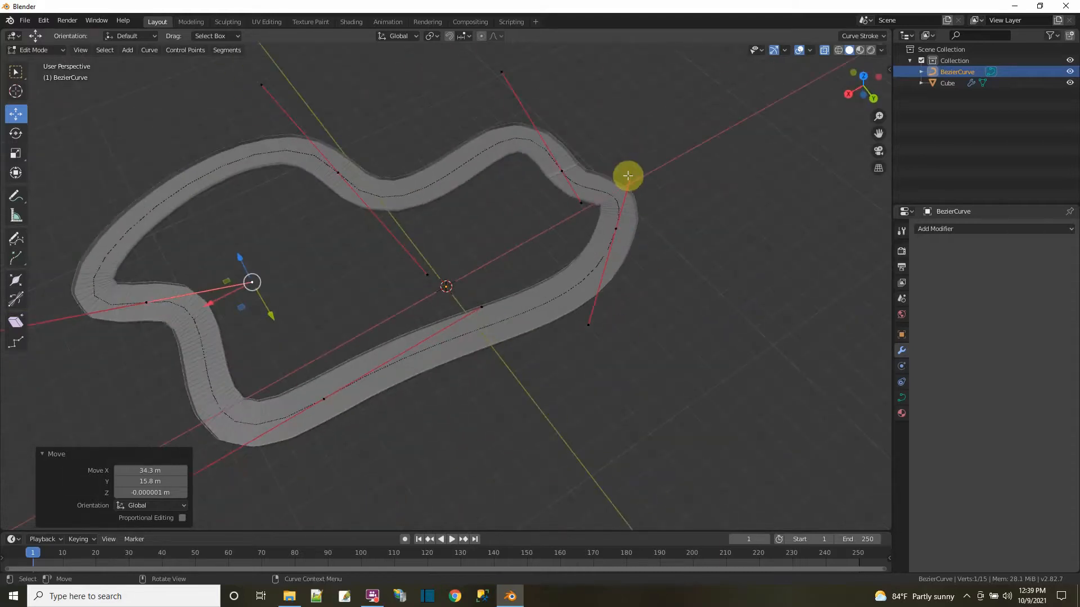
pyautogui.click(628, 175)
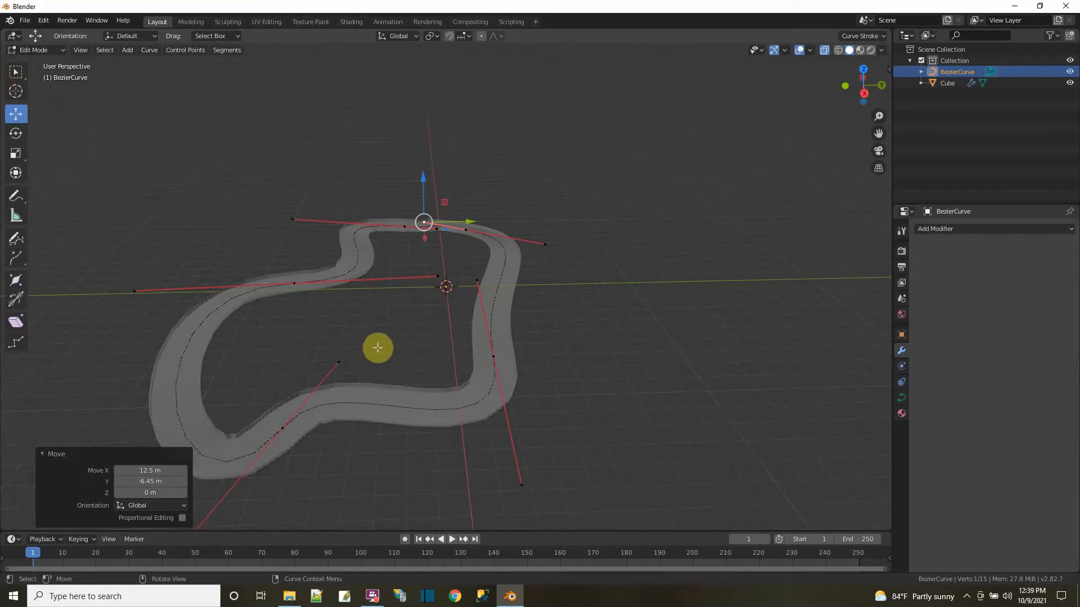
pyautogui.moveTo(435, 315)
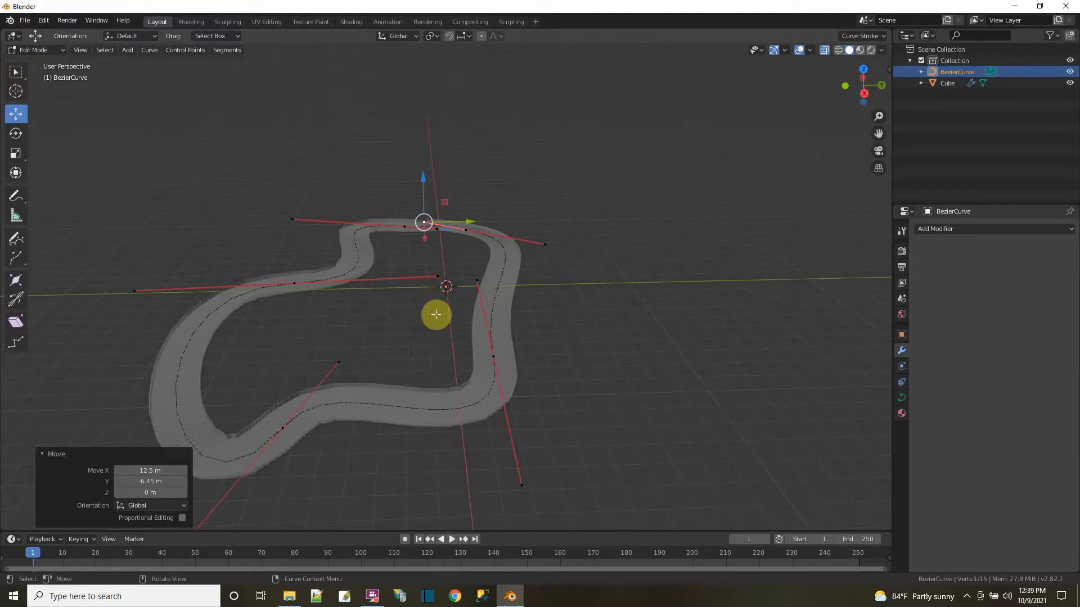
pyautogui.click(23, 20)
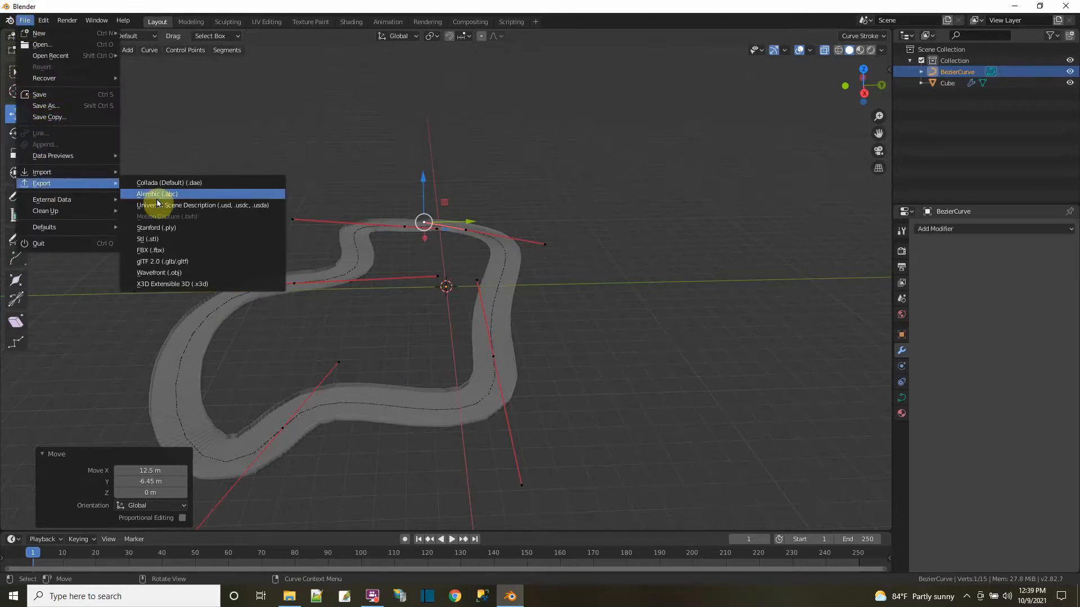
pyautogui.moveTo(165, 250)
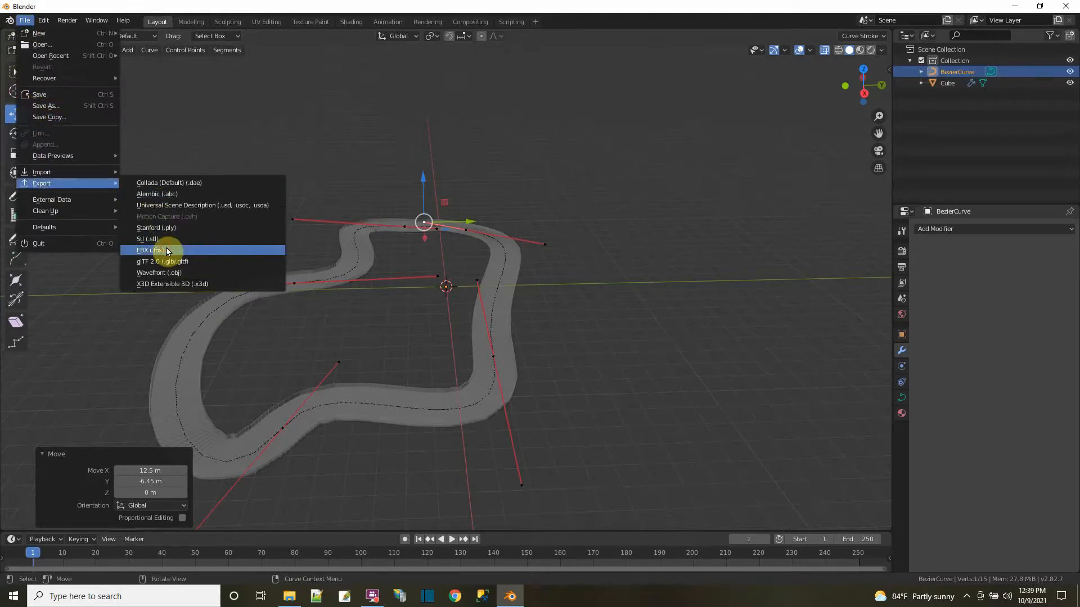
# Start an FBX export with Apply Transform enabled and the Desktop as destination.
pyautogui.click(149, 250)
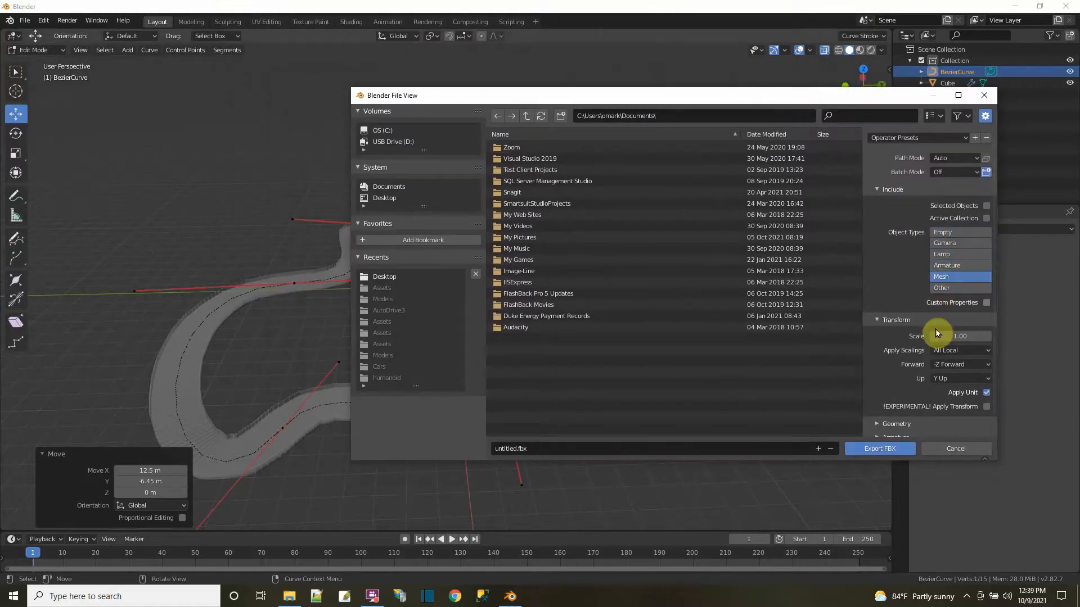
pyautogui.moveTo(986, 407)
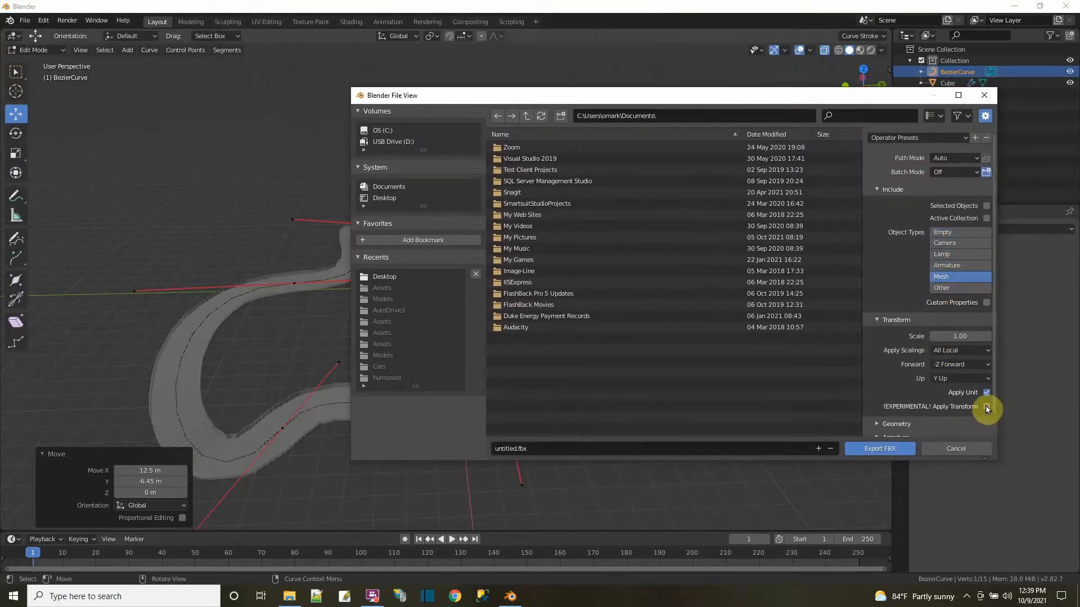
pyautogui.click(985, 403)
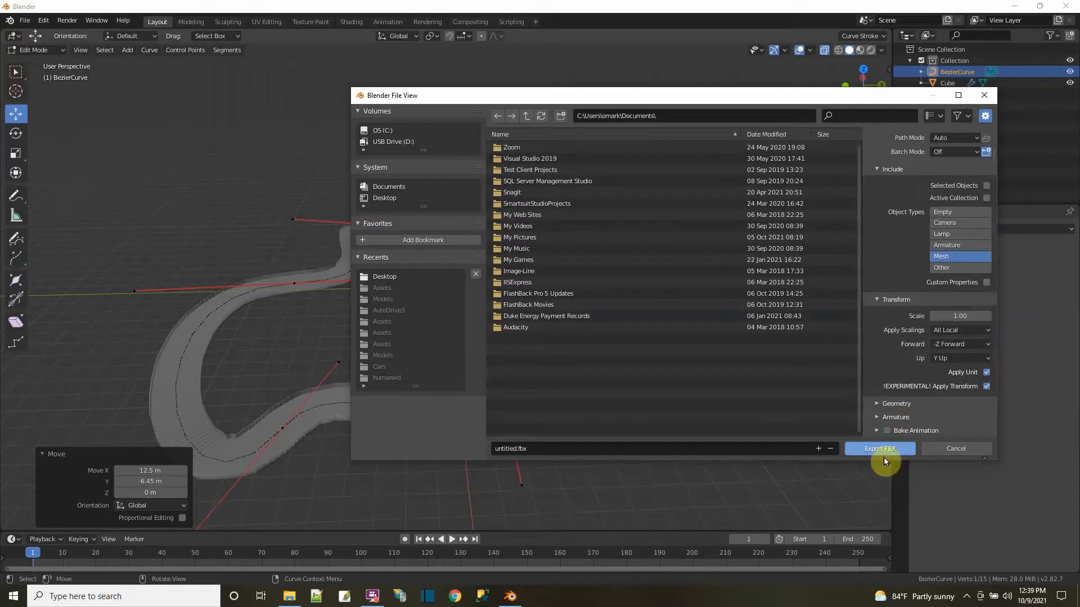
pyautogui.click(896, 404)
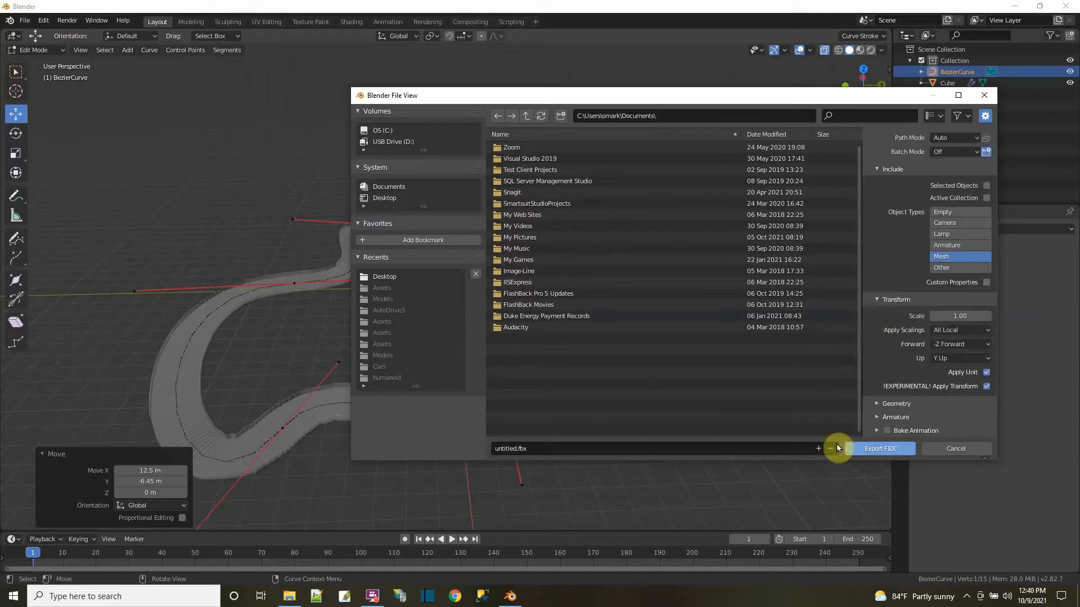
pyautogui.moveTo(383, 257)
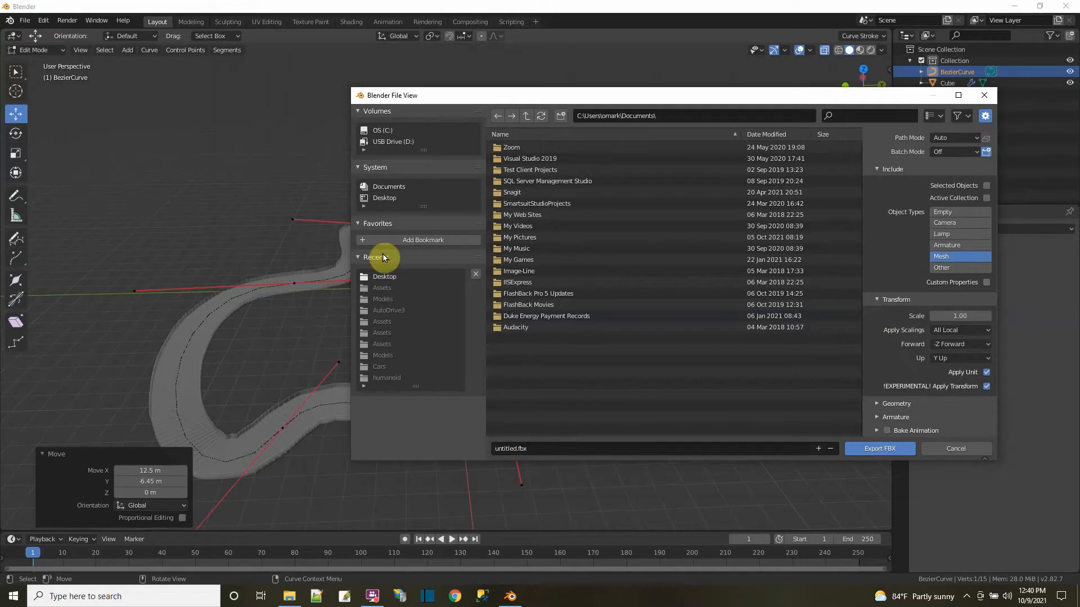
pyautogui.click(384, 276)
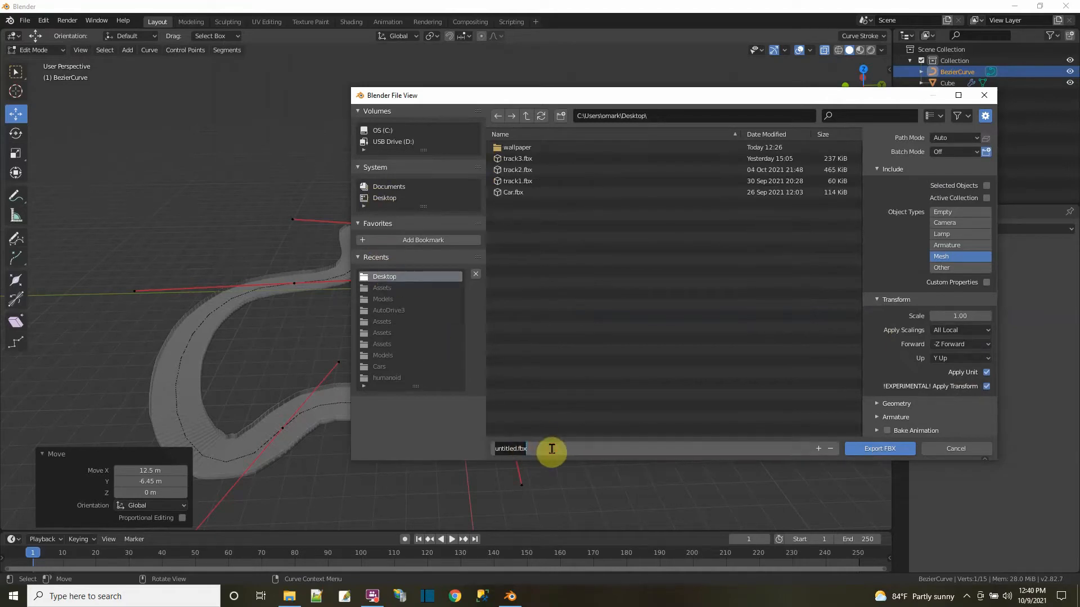
# Name the file AITrack01.fbx and export the track.
pyautogui.write('trac')
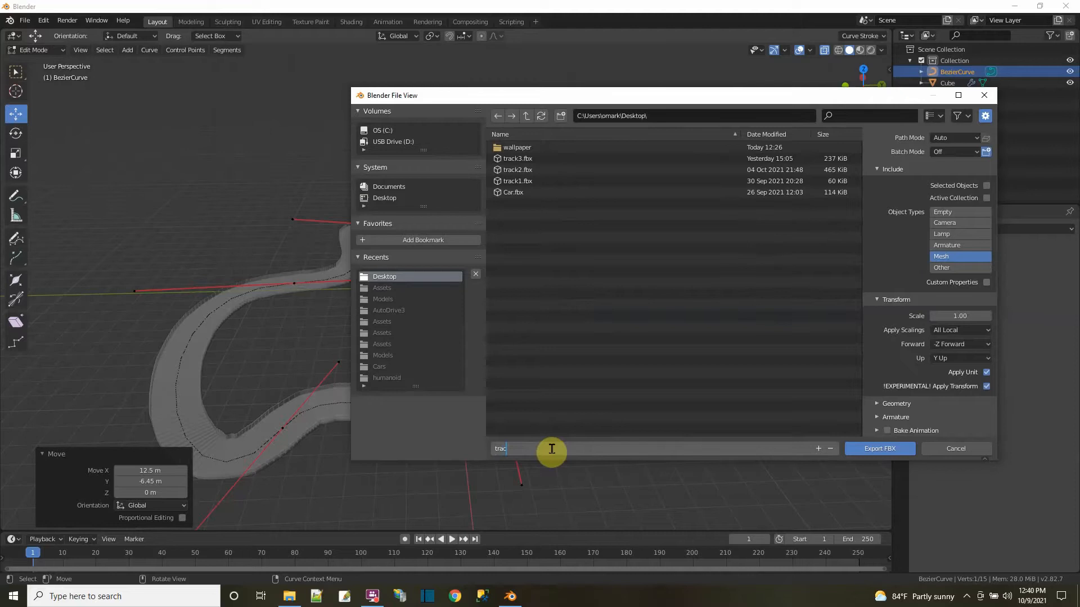
pyautogui.write('k')
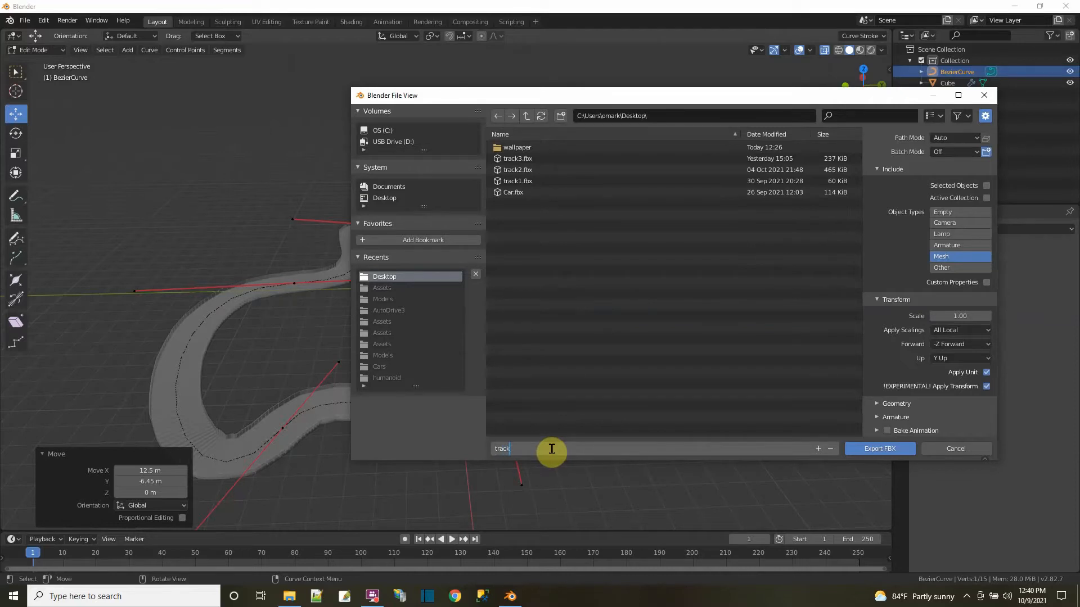
pyautogui.write('1')
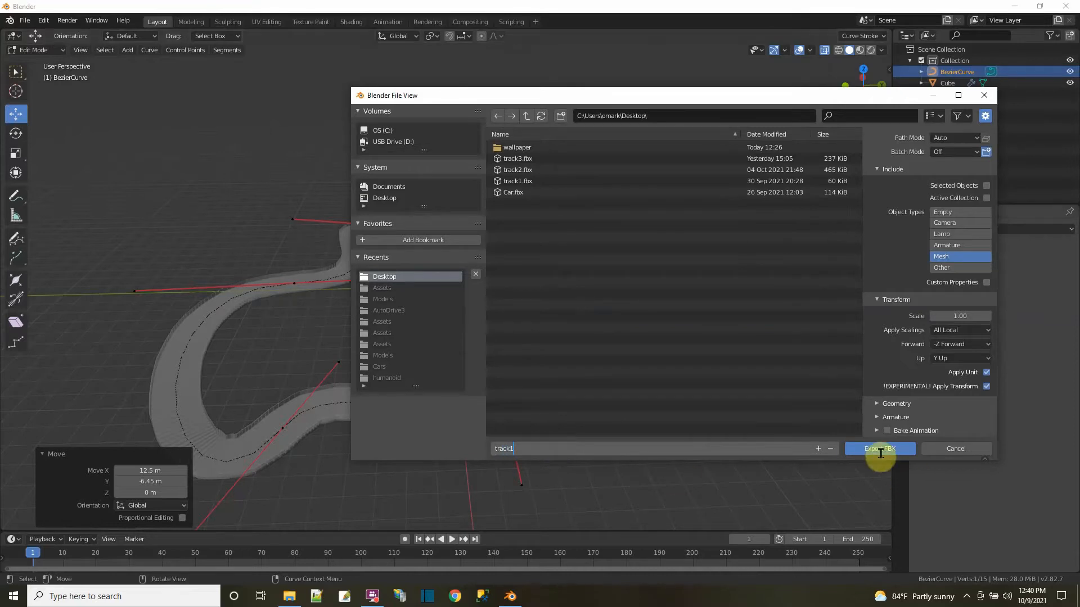
pyautogui.moveTo(547, 435)
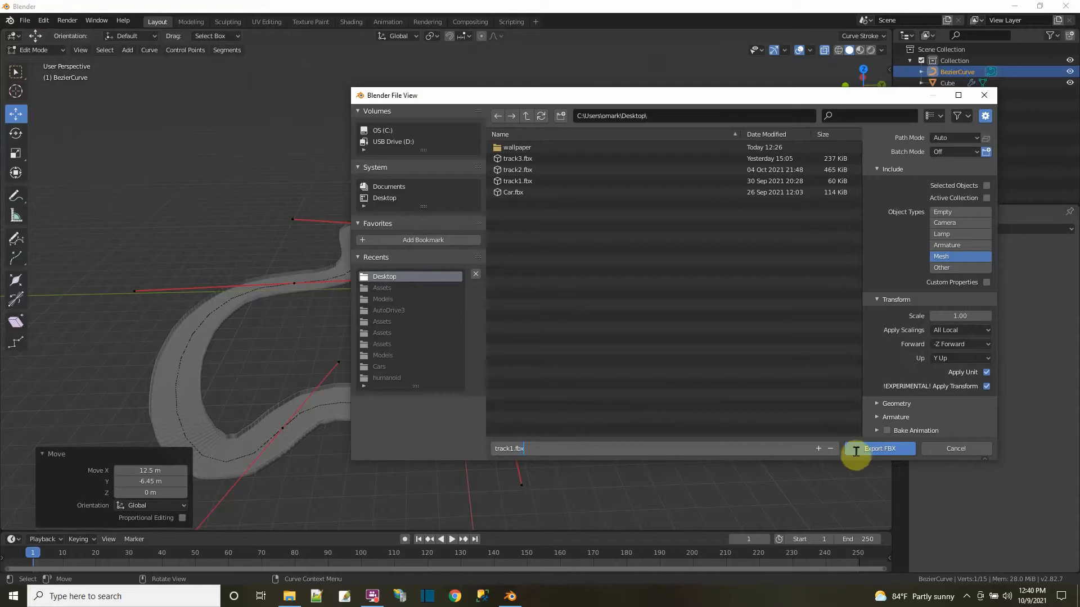
pyautogui.click(517, 179)
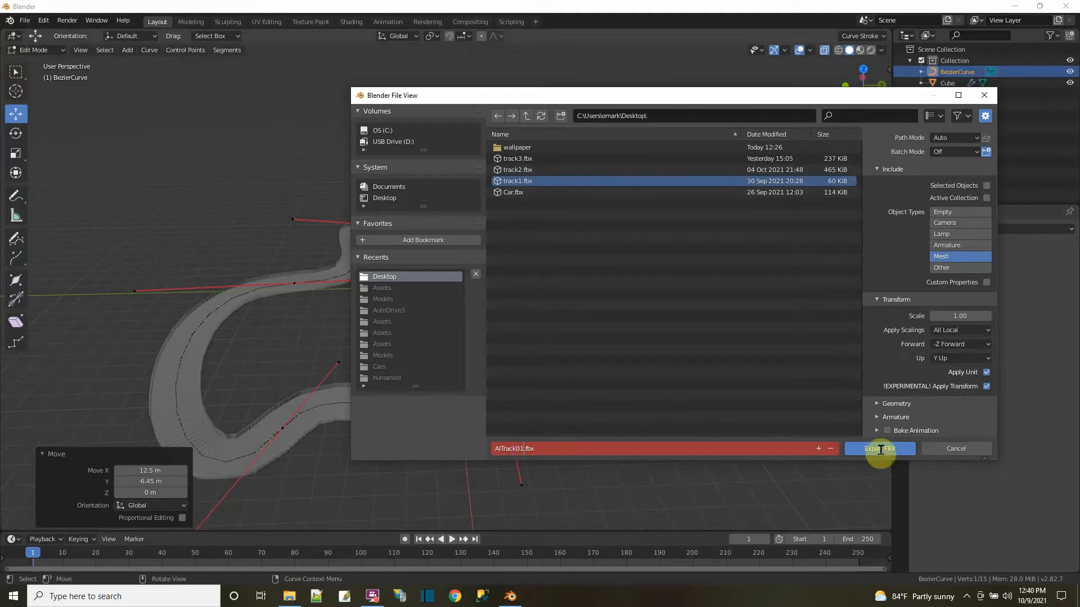
pyautogui.click(879, 449)
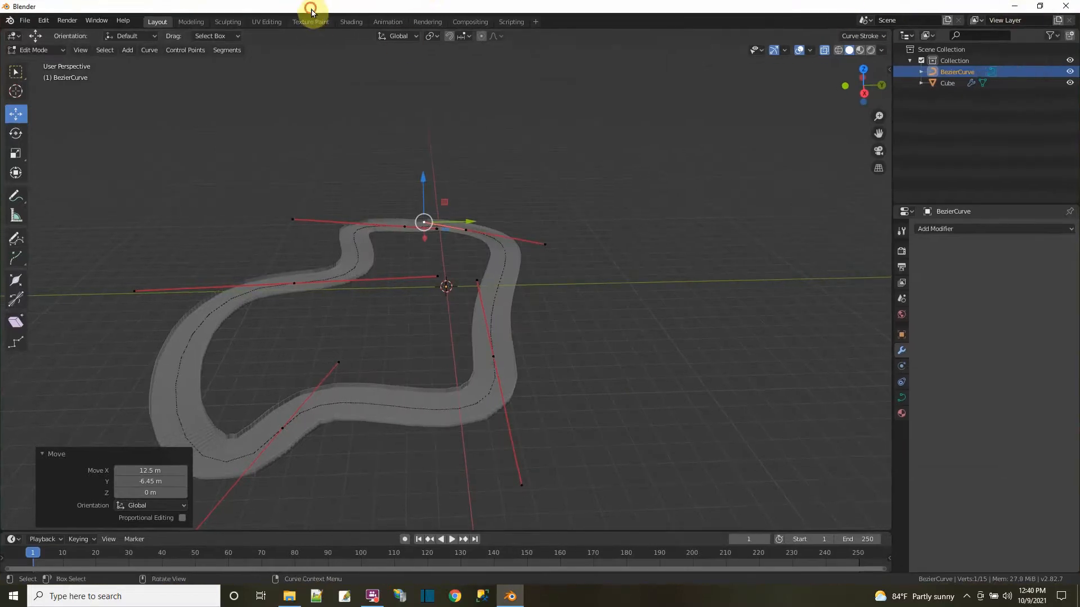
pyautogui.click(1039, 7)
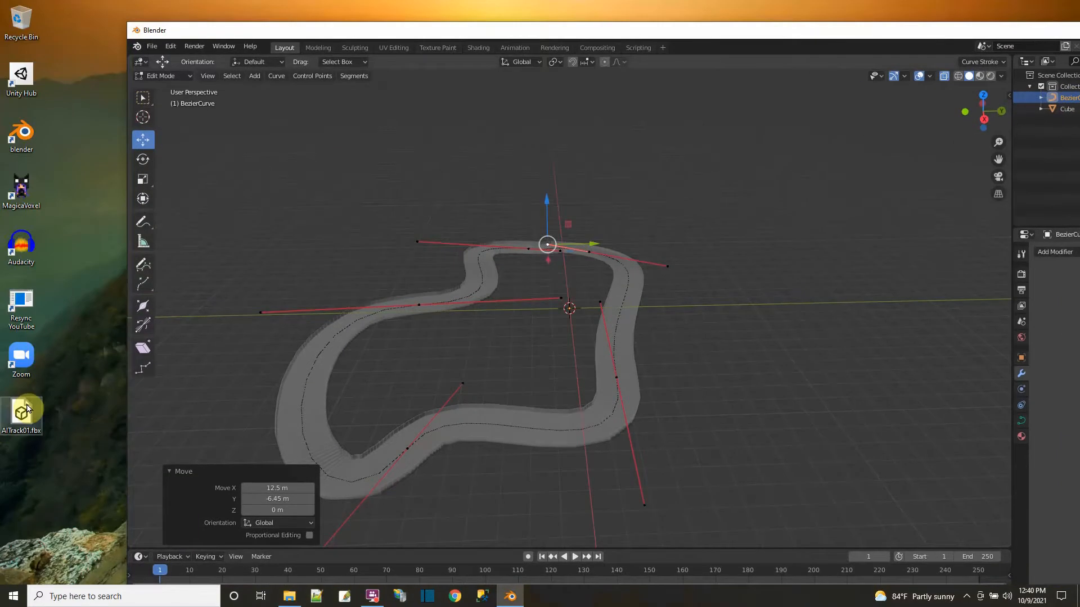
pyautogui.moveTo(965, 36)
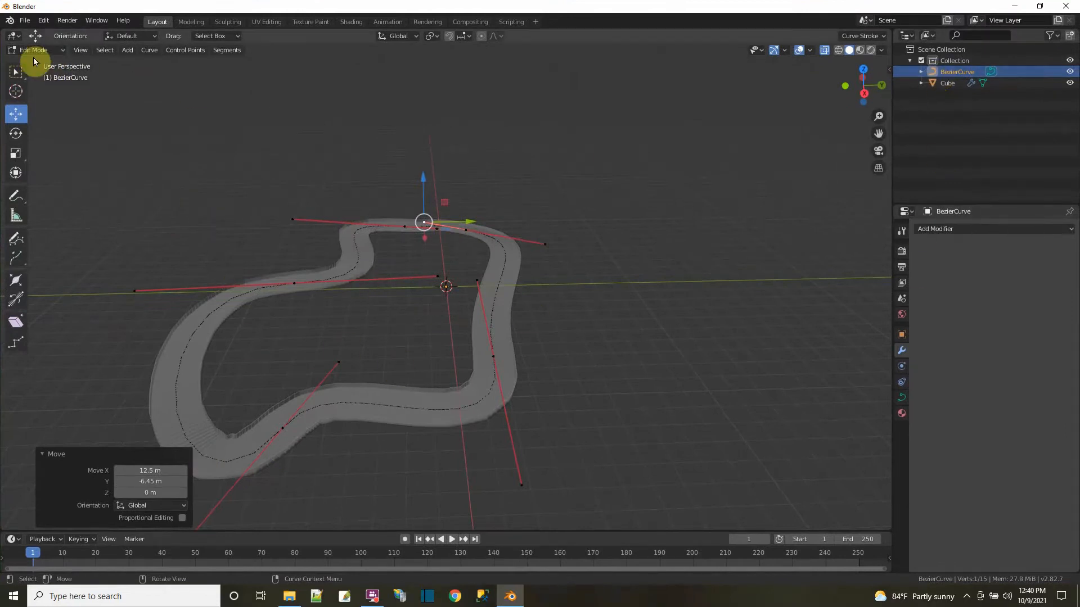
pyautogui.moveTo(333, 373)
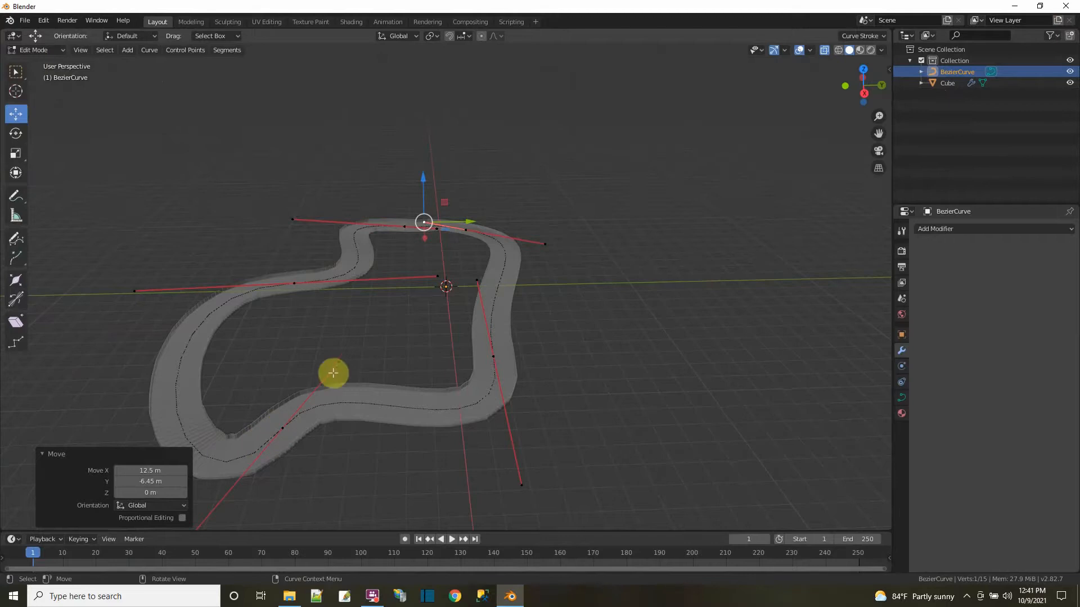
# Move several control points and a handle to reshape the road into a second track variant.
pyautogui.press('g')
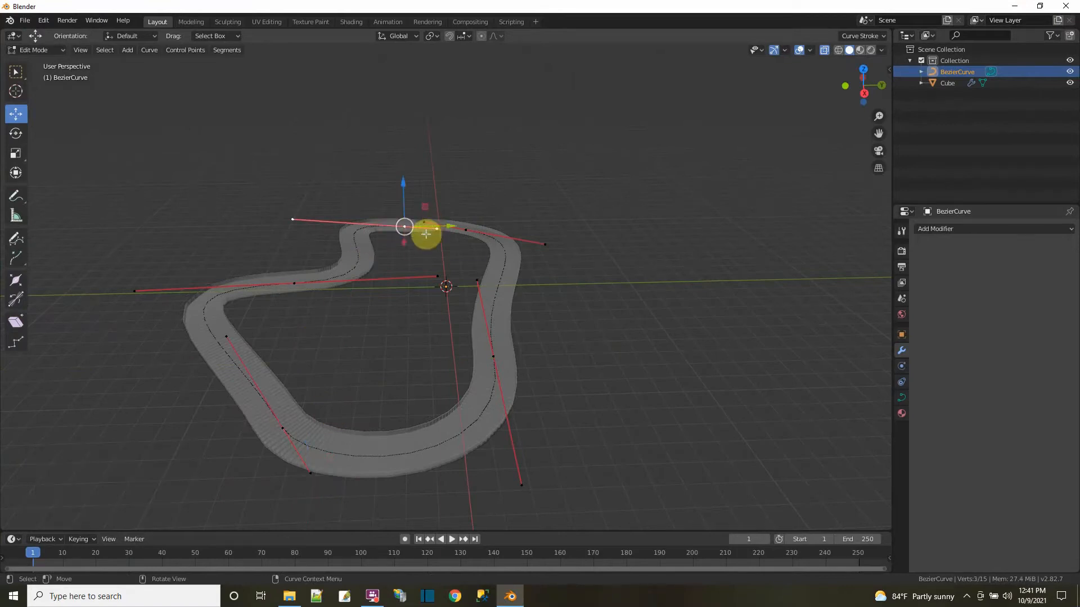
pyautogui.press('g')
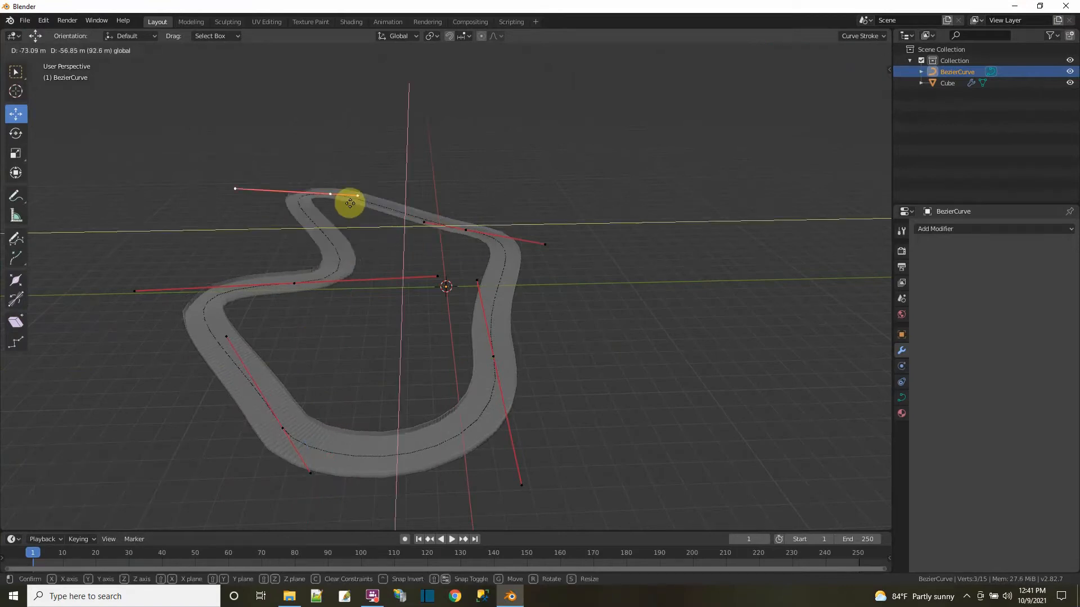
pyautogui.click(342, 196)
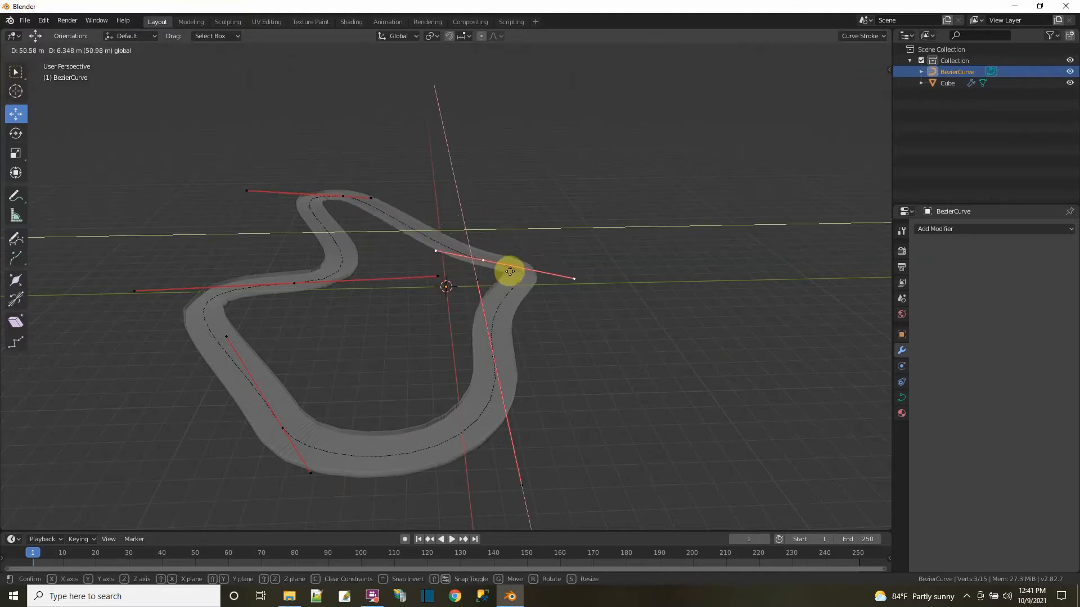
pyautogui.click(509, 271)
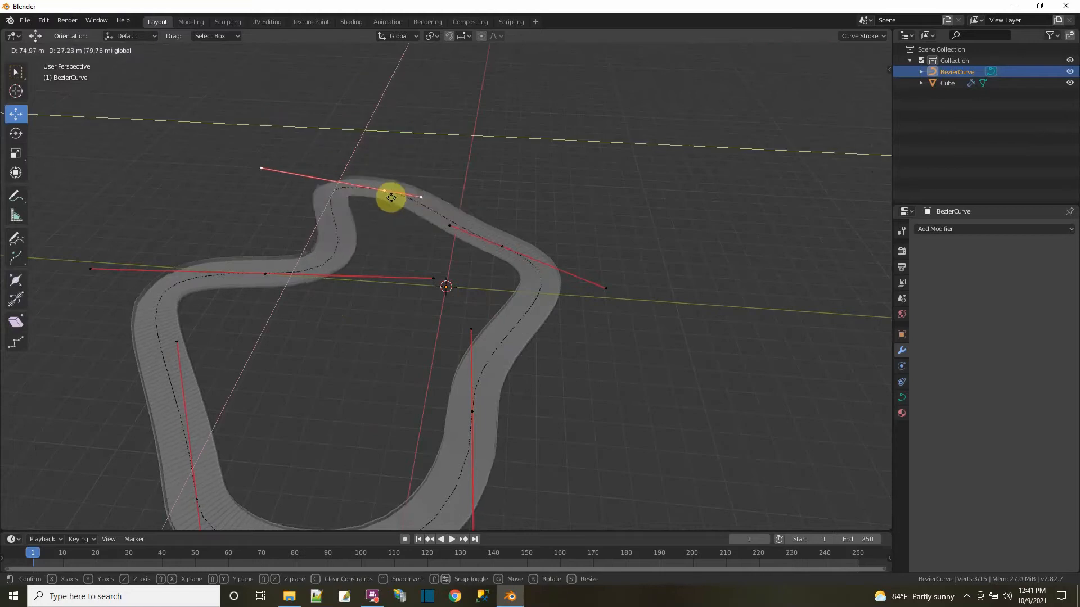
pyautogui.moveTo(391, 198); pyautogui.dragTo(312, 159)
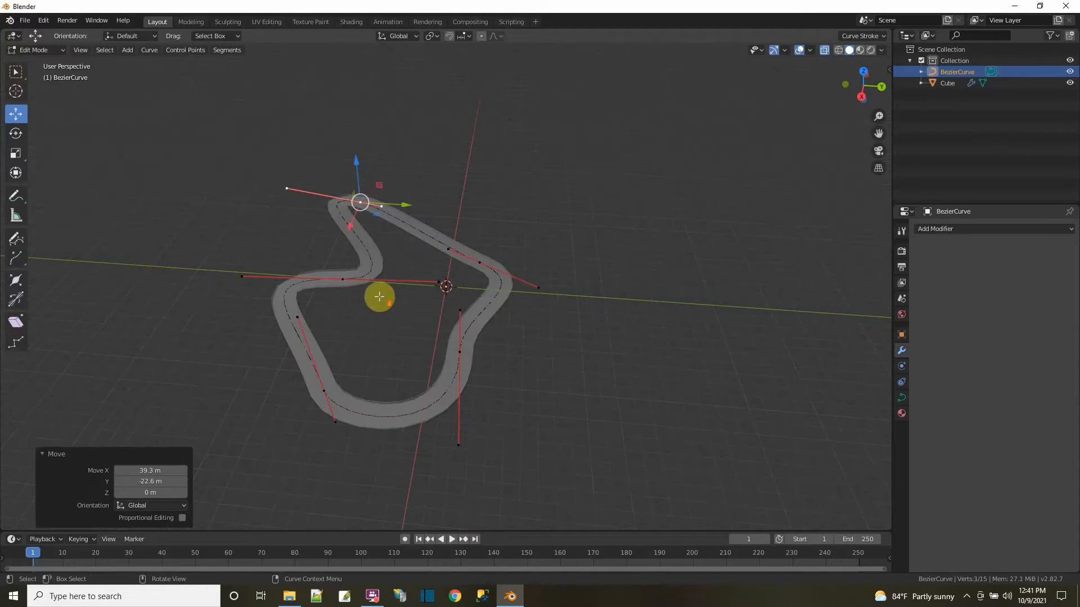
pyautogui.moveTo(473, 300)
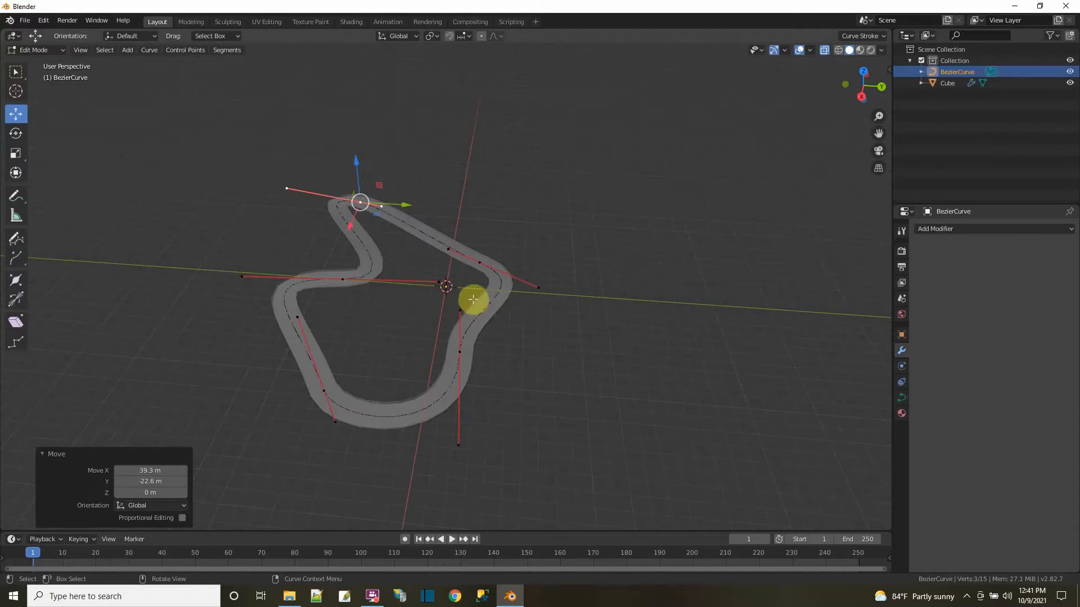
pyautogui.click(25, 21)
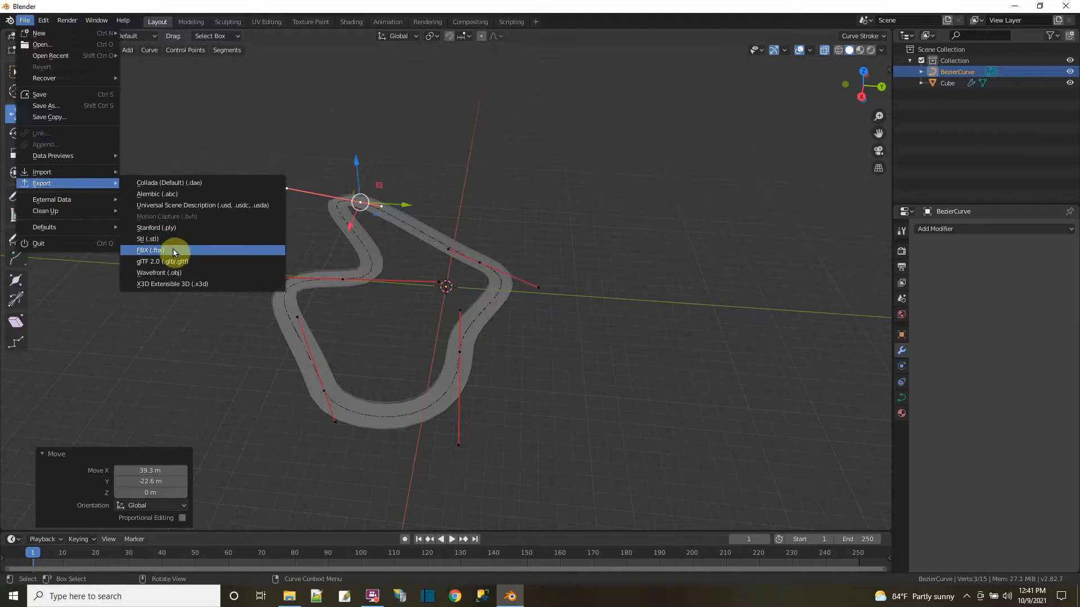
# Change the export file name to AITrack02.fbx and export the second track to the desktop.
pyautogui.click(149, 250)
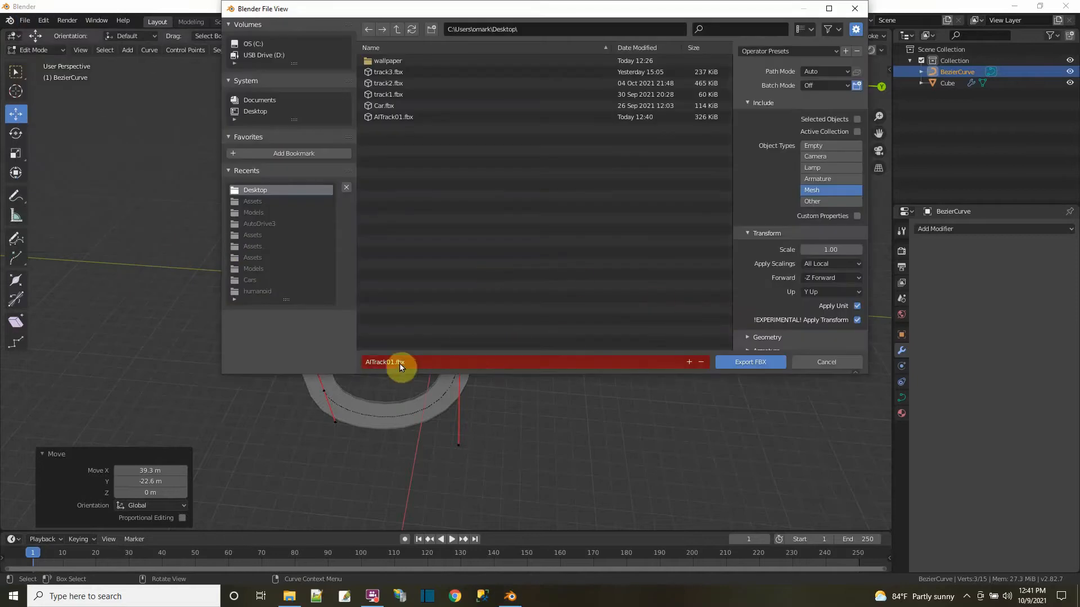
pyautogui.click(399, 362)
pyautogui.write('2')
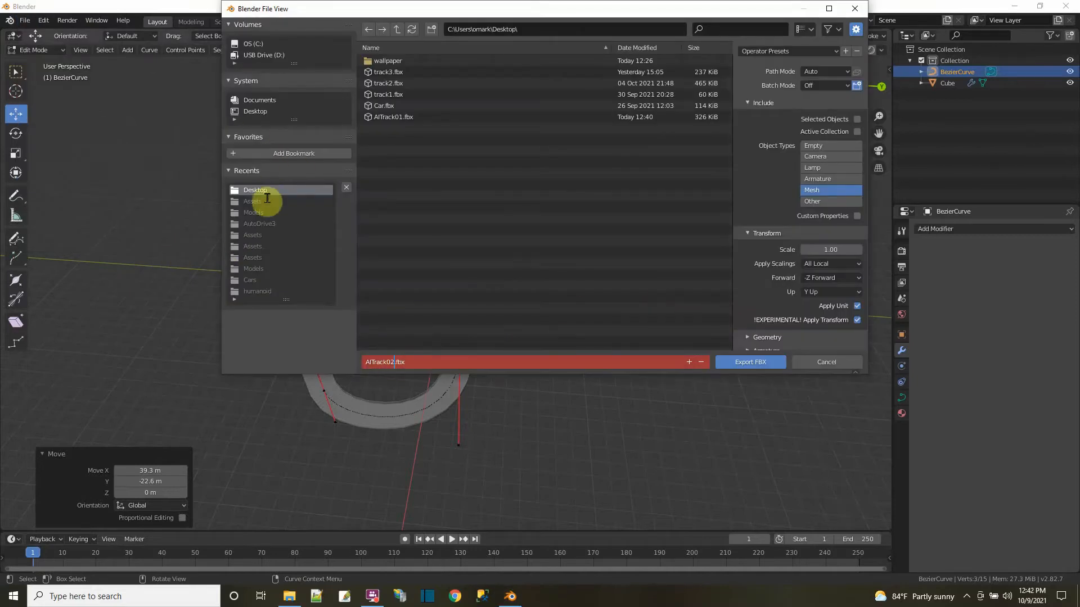
pyautogui.moveTo(696, 276)
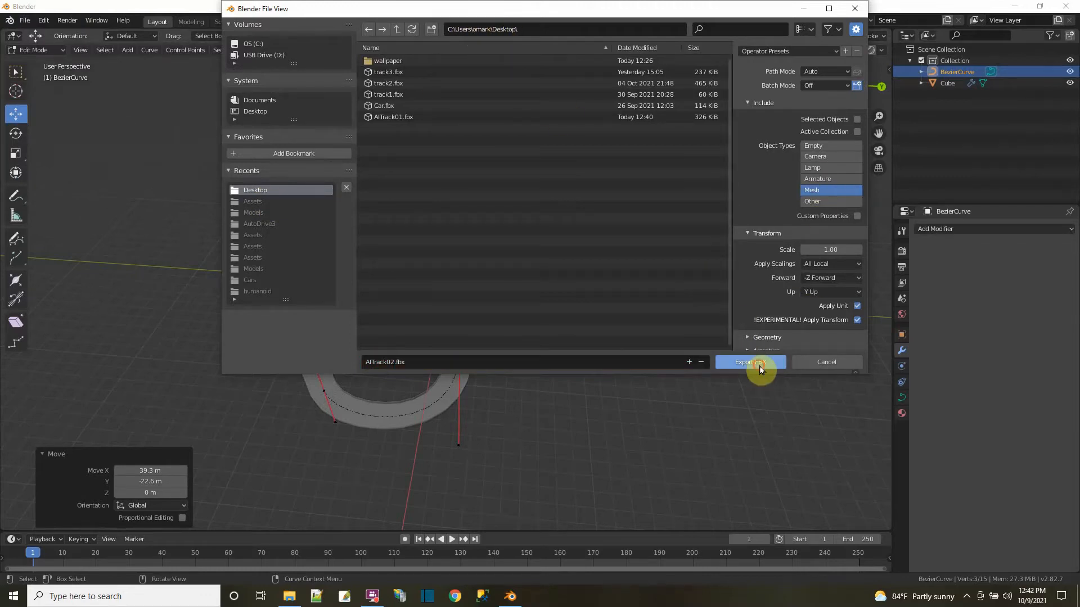
pyautogui.click(749, 362)
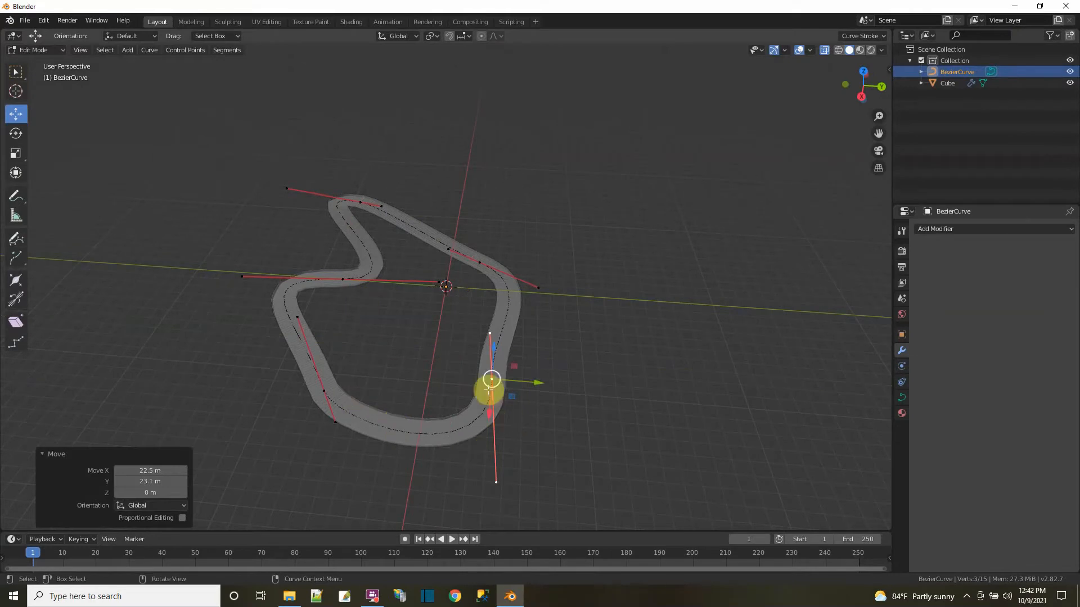
# Clear and smooth the tilt of selected curve points and raise one control point along Z.
pyautogui.rightClick(492, 380)
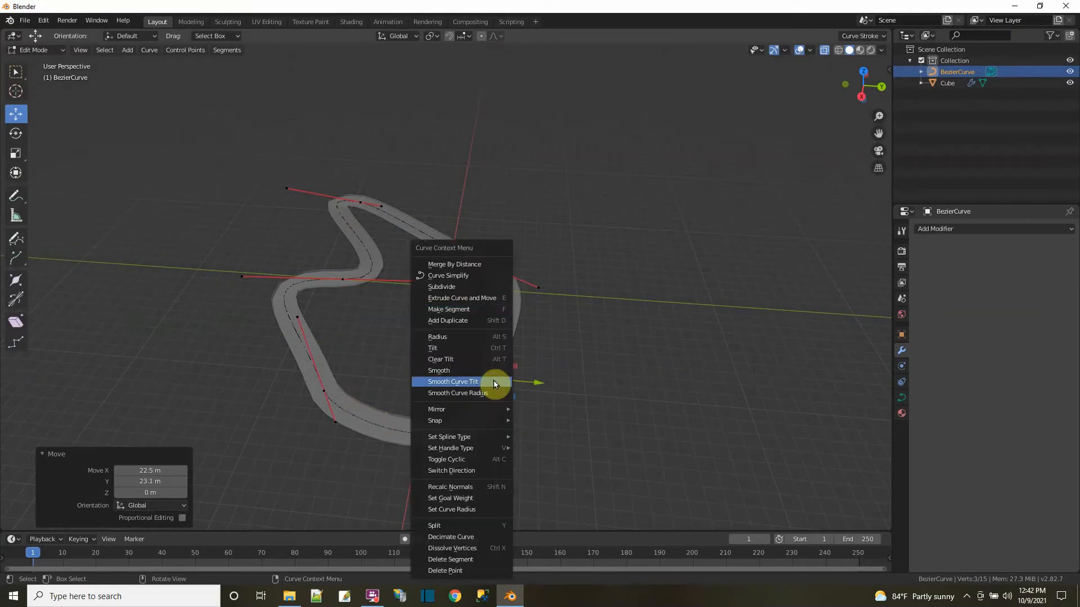
pyautogui.moveTo(484, 449)
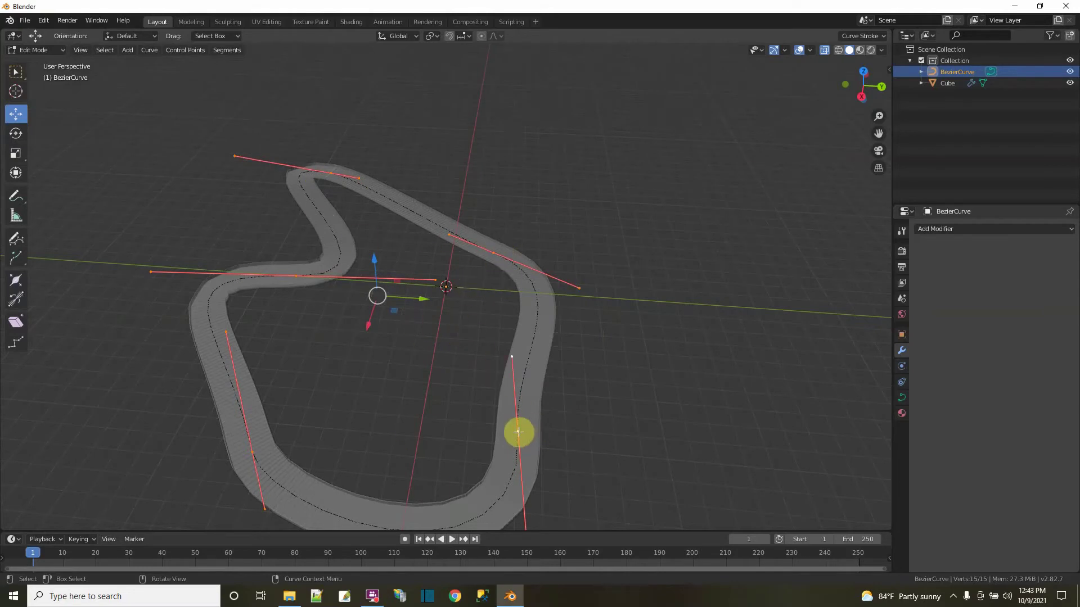
pyautogui.rightClick(519, 432)
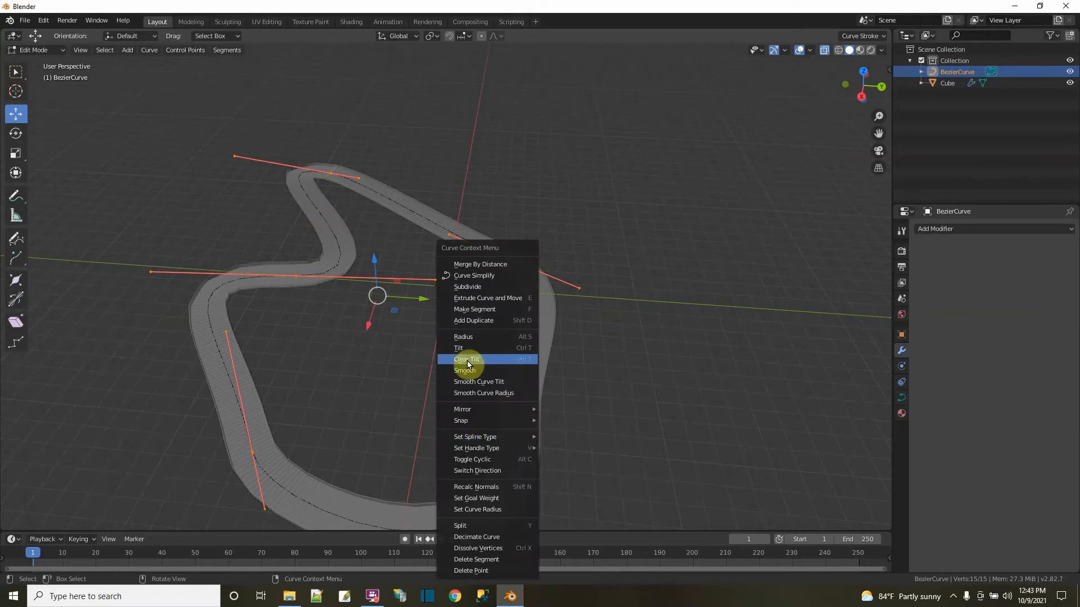
pyautogui.click(465, 359)
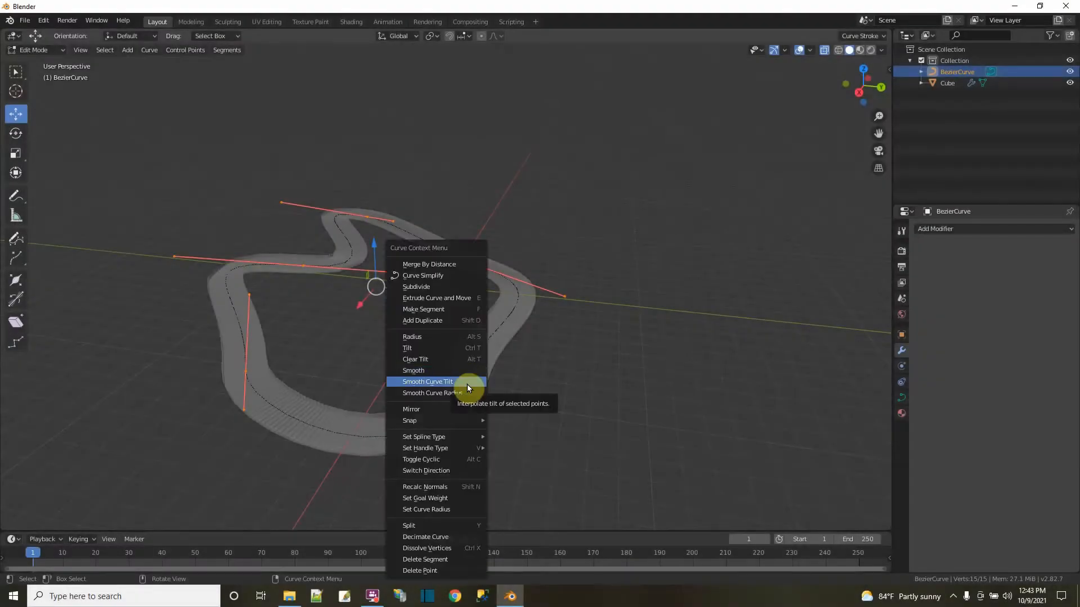
pyautogui.click(428, 381)
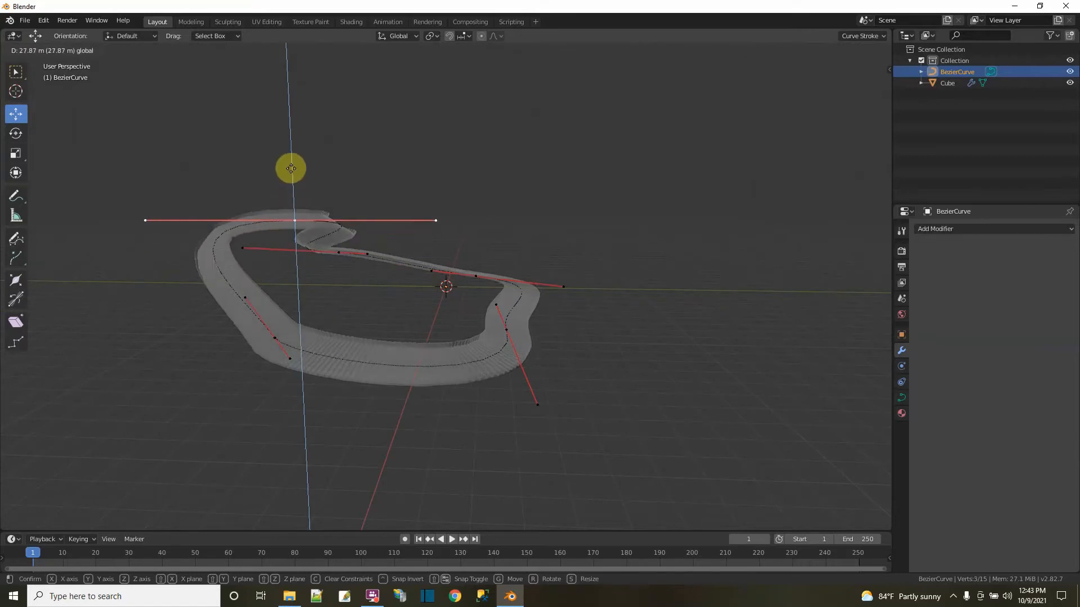
pyautogui.click(291, 168)
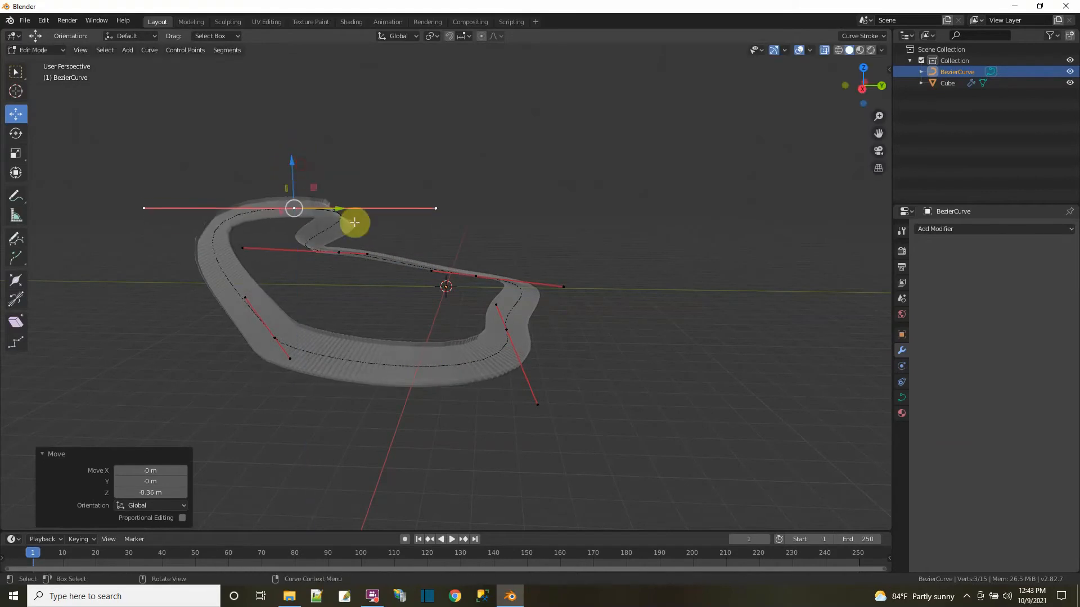
pyautogui.moveTo(403, 305)
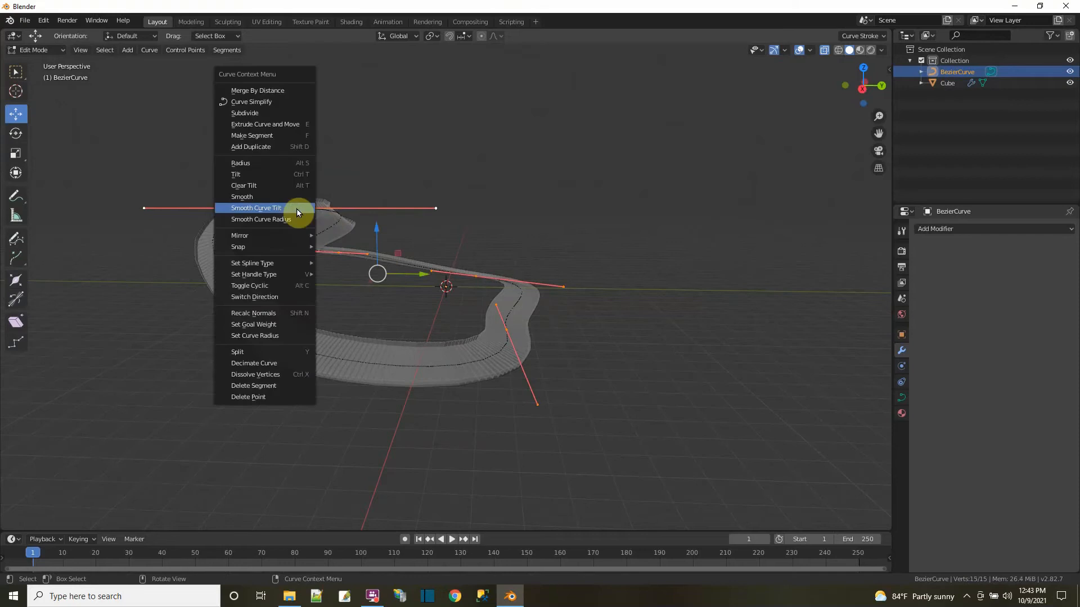
# Smooth the curve tilt again and smooth the selected control points of the raised section.
pyautogui.click(255, 208)
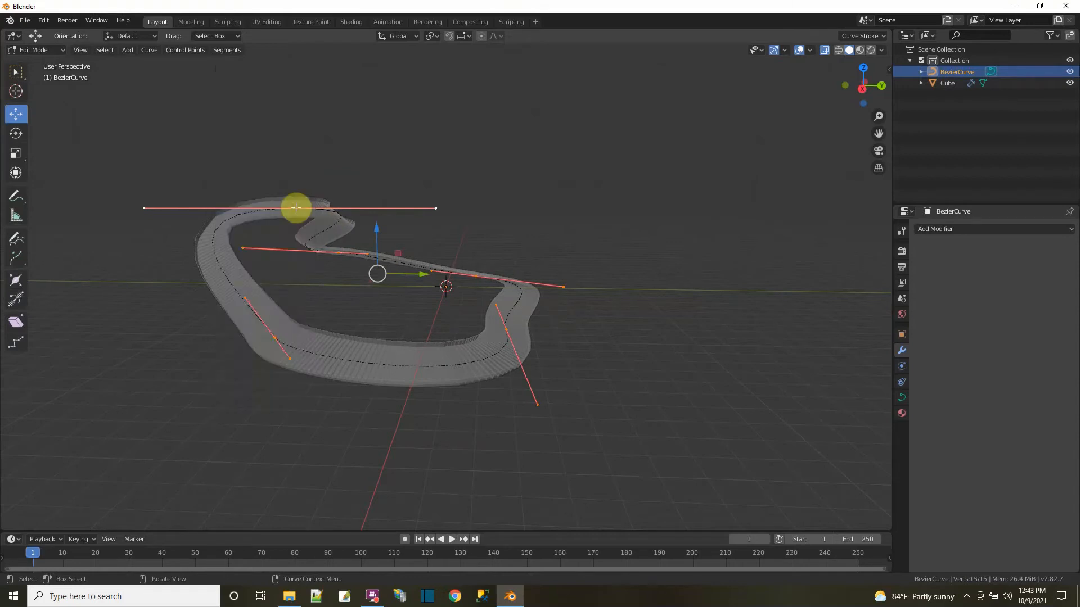
pyautogui.rightClick(296, 208)
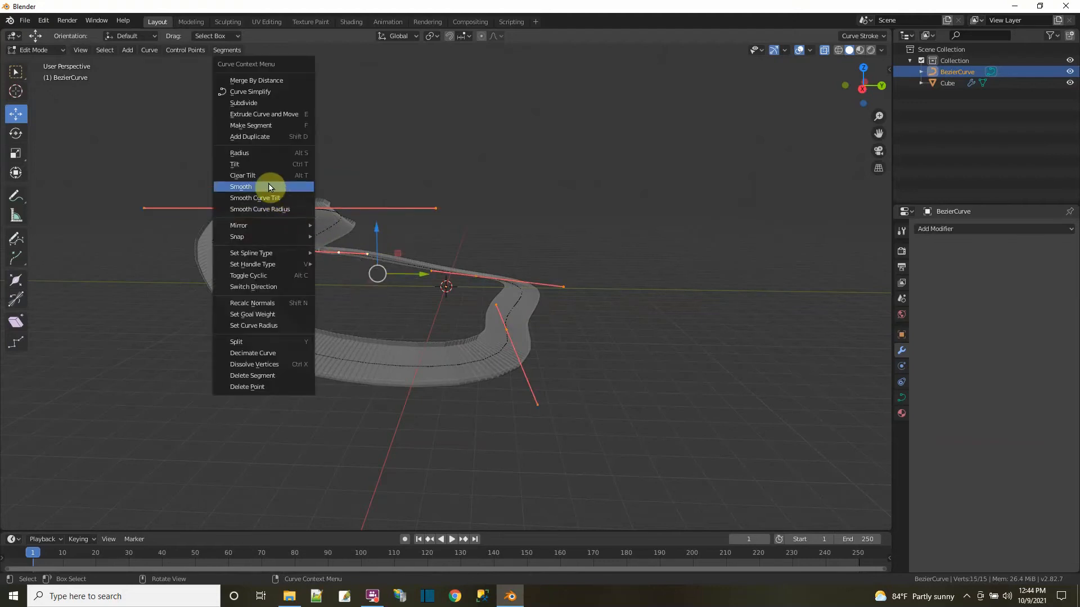
pyautogui.click(240, 186)
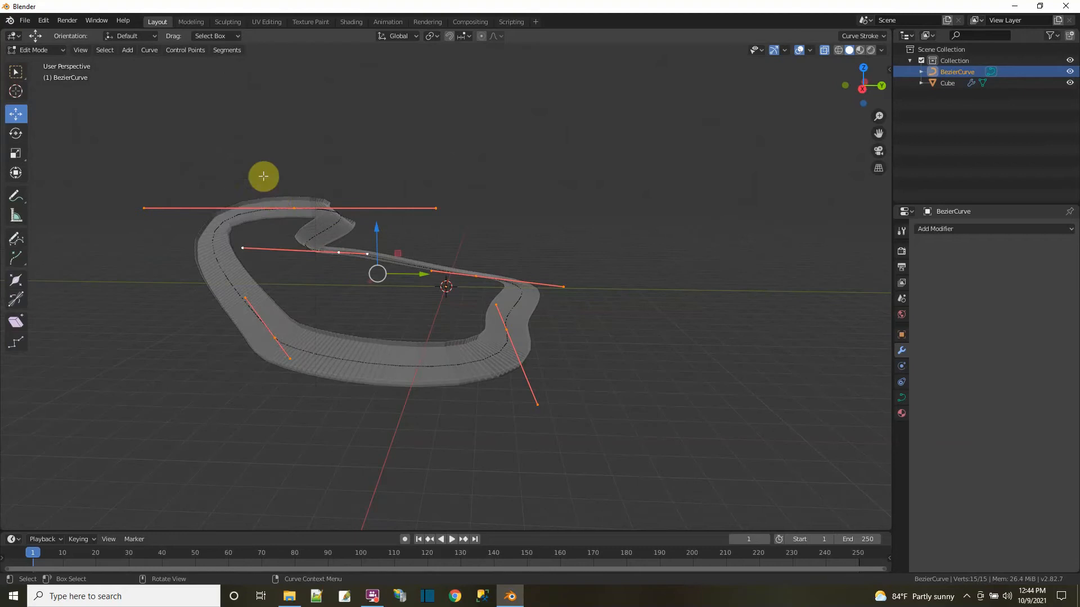
pyautogui.moveTo(336, 275)
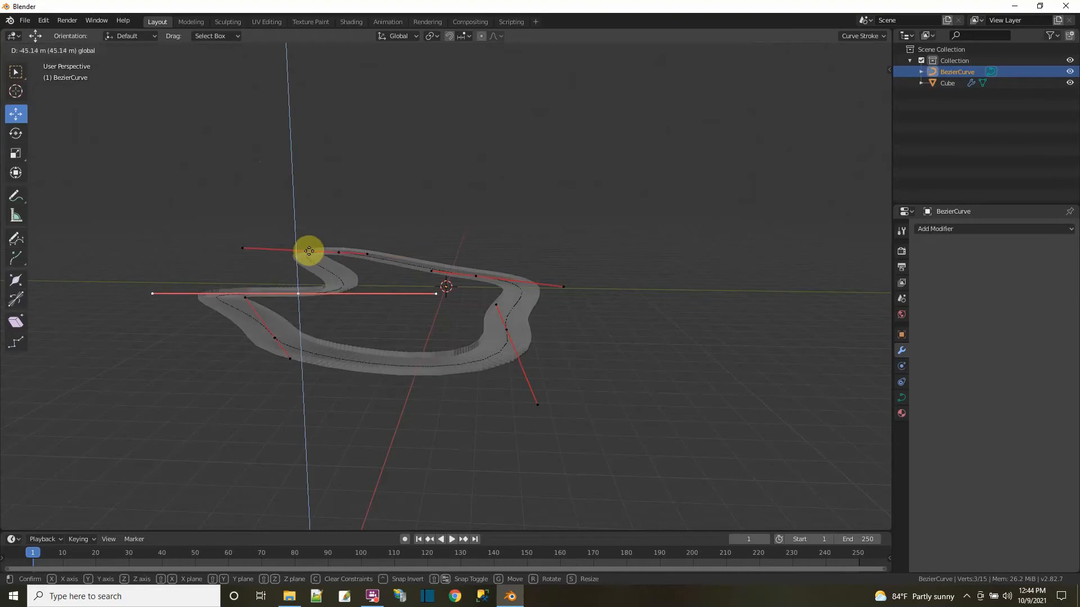
pyautogui.moveTo(308, 250)
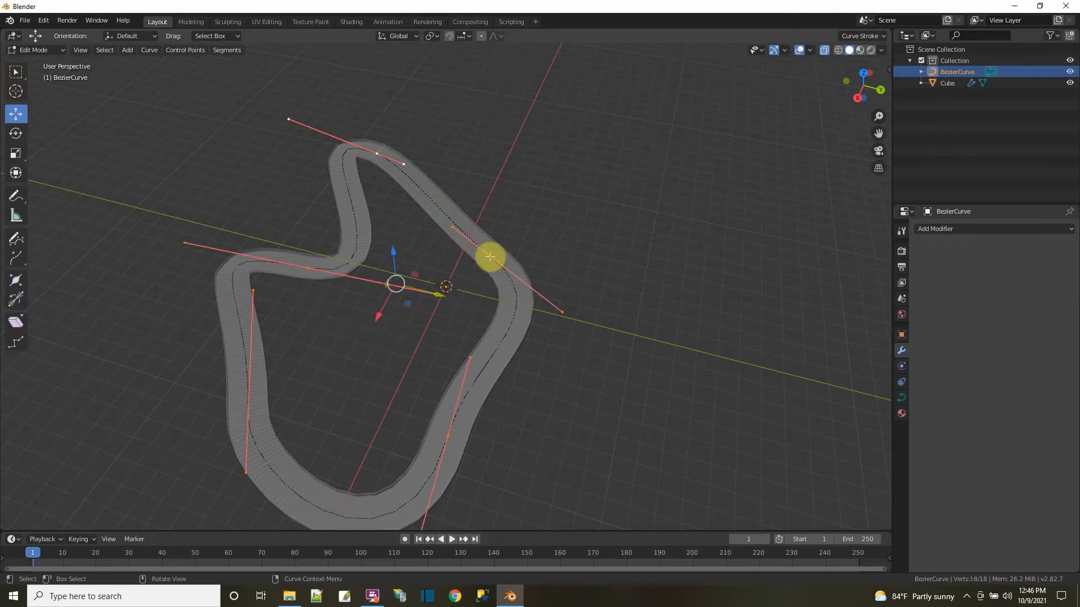
pyautogui.rightClick(490, 259)
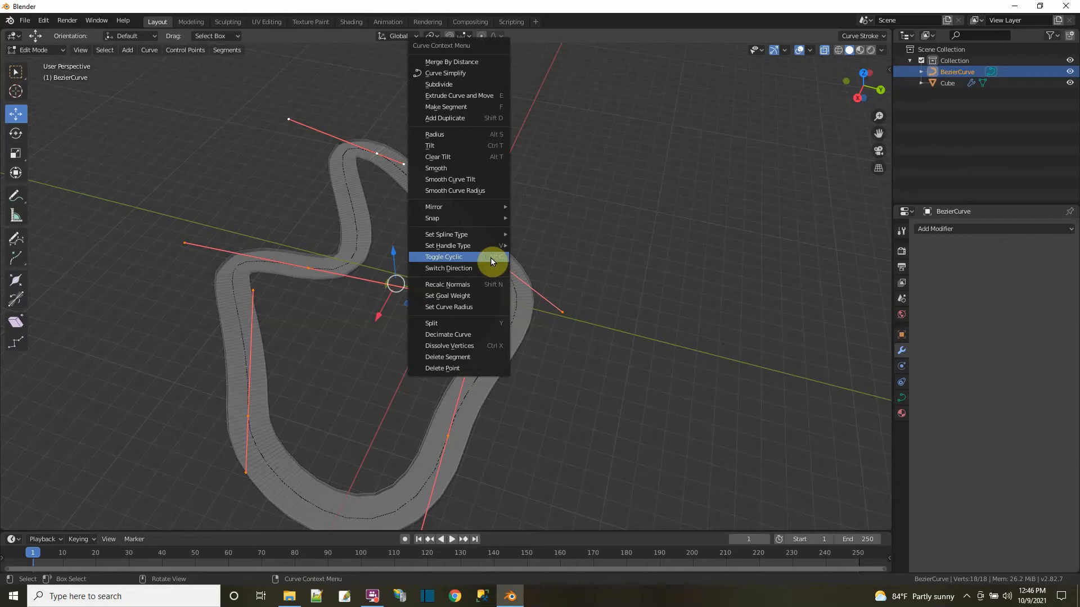
pyautogui.click(443, 257)
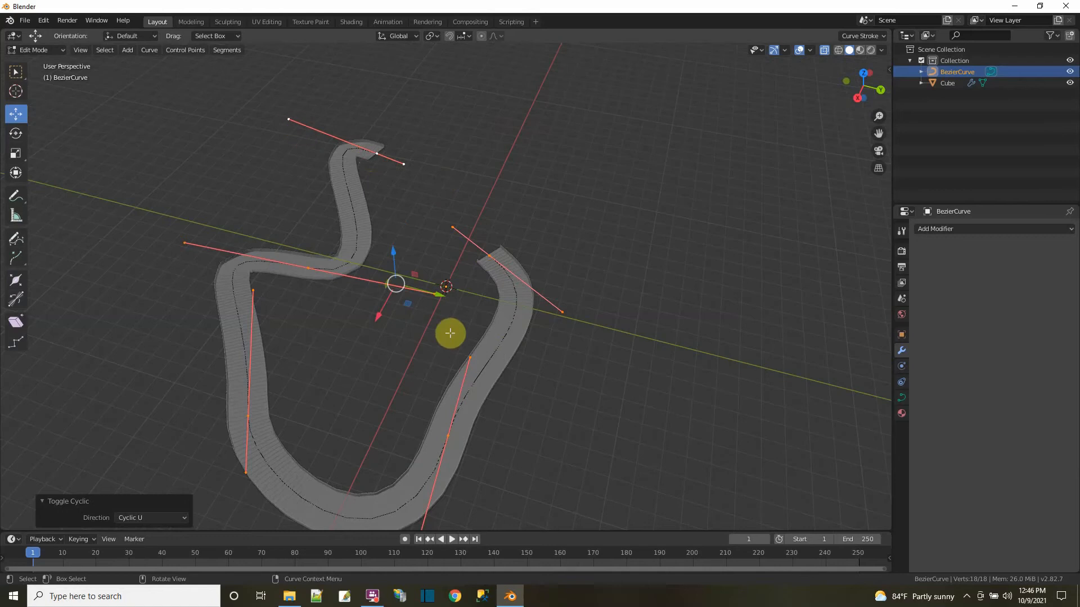
pyautogui.moveTo(458, 225)
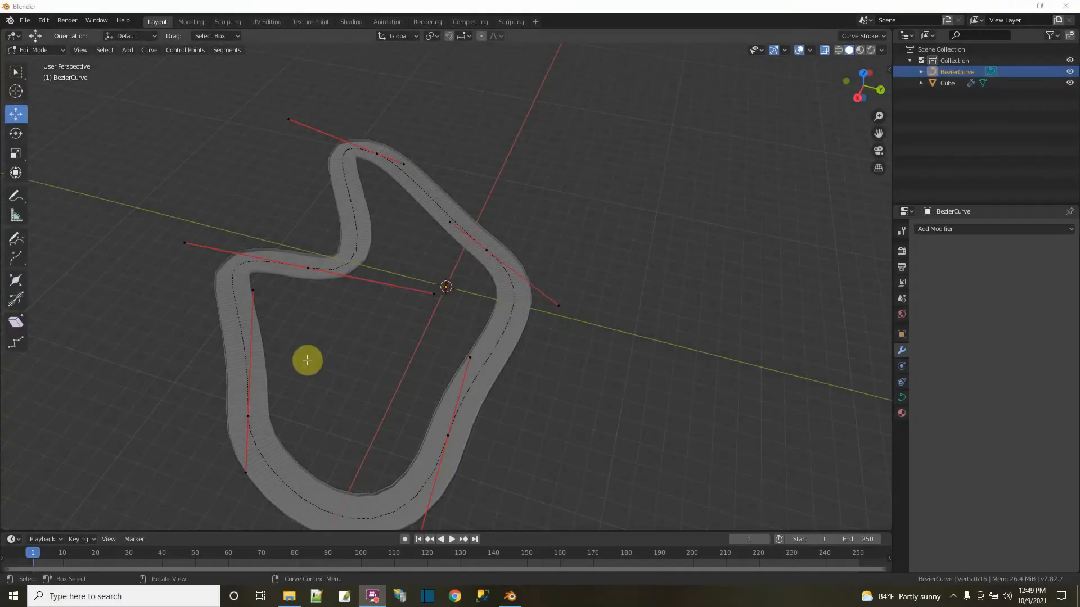
pyautogui.moveTo(331, 349)
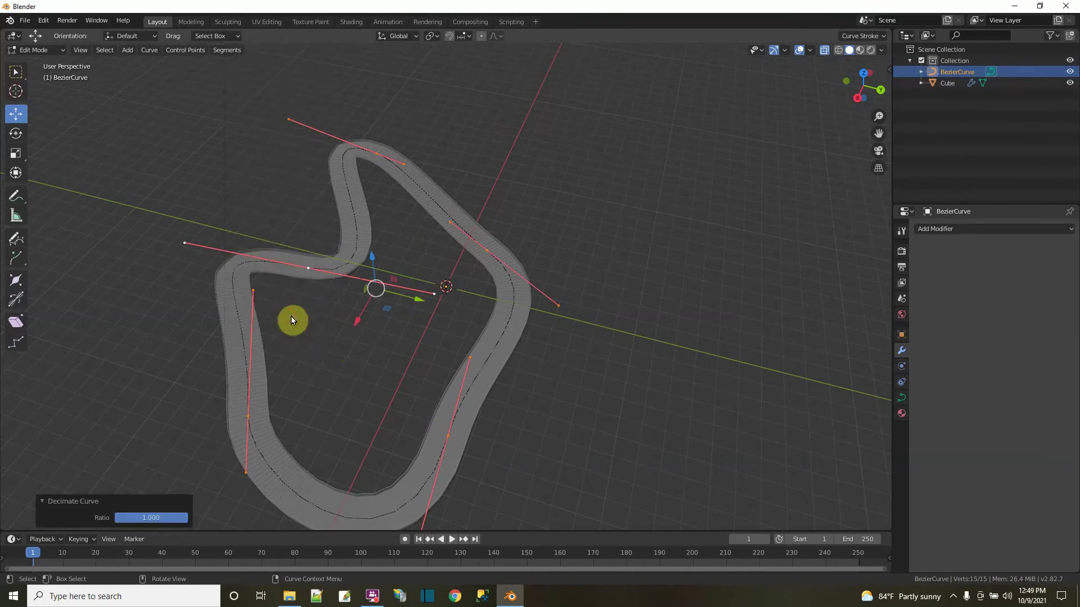
pyautogui.moveTo(485, 474)
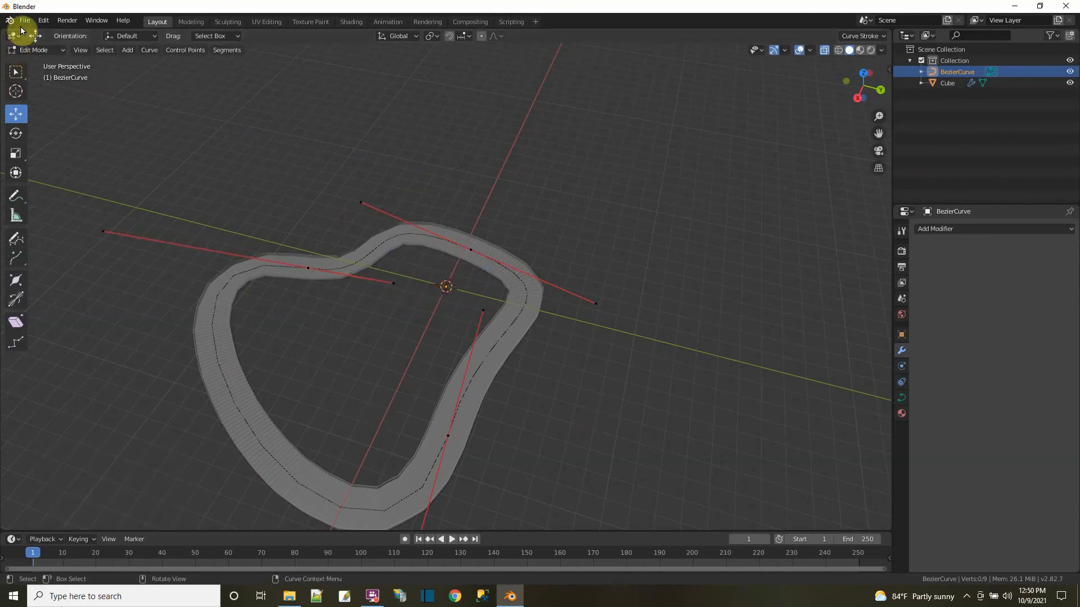
# Start an FBX export targeting the Desktop as AITrack03.fbx for the rounder track.
pyautogui.click(24, 20)
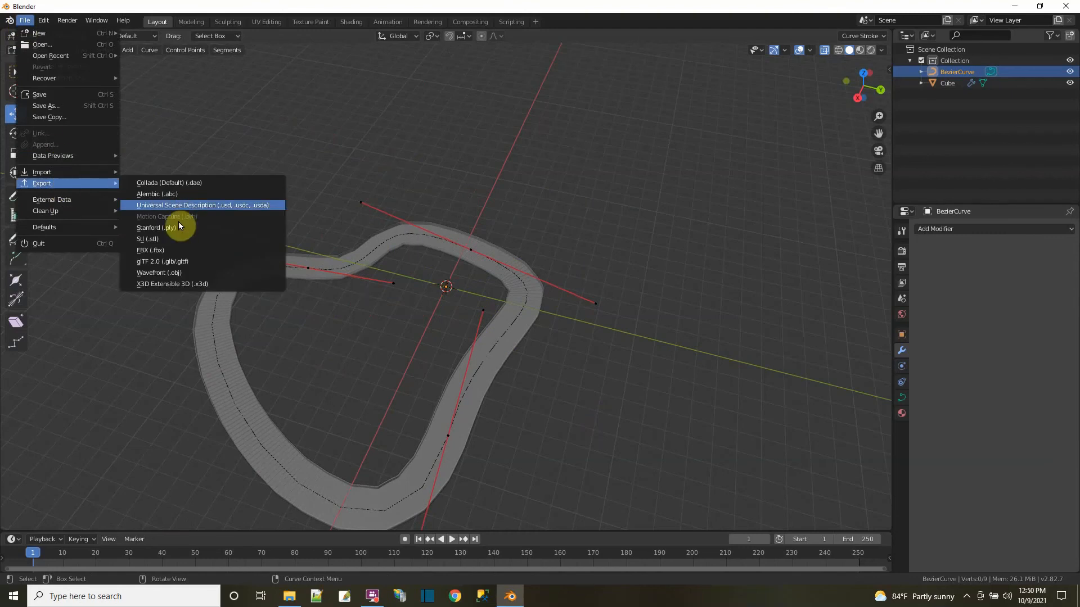
pyautogui.click(150, 250)
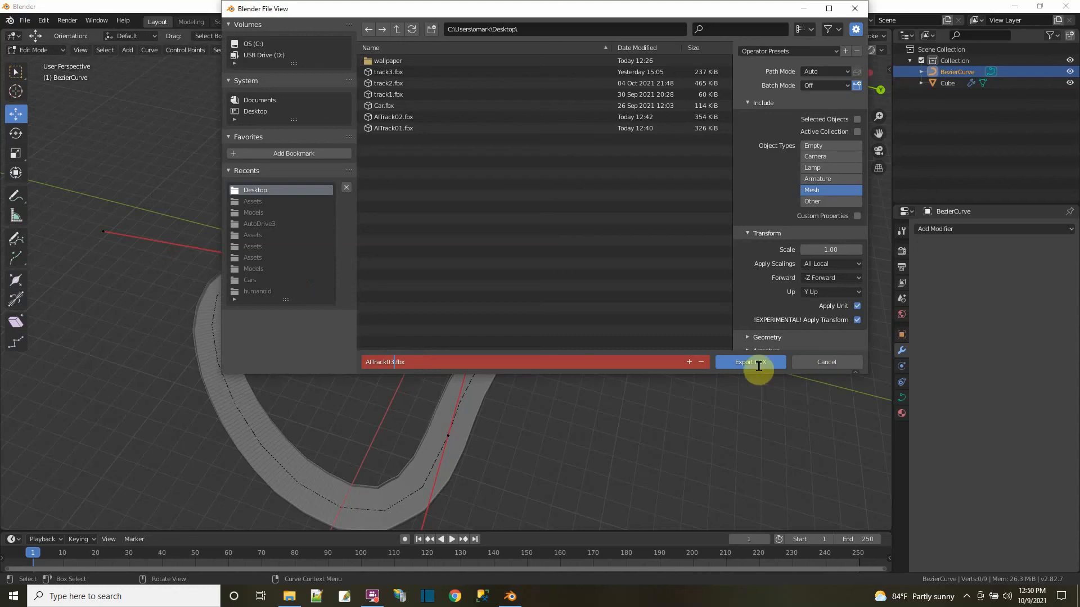
pyautogui.moveTo(750, 365)
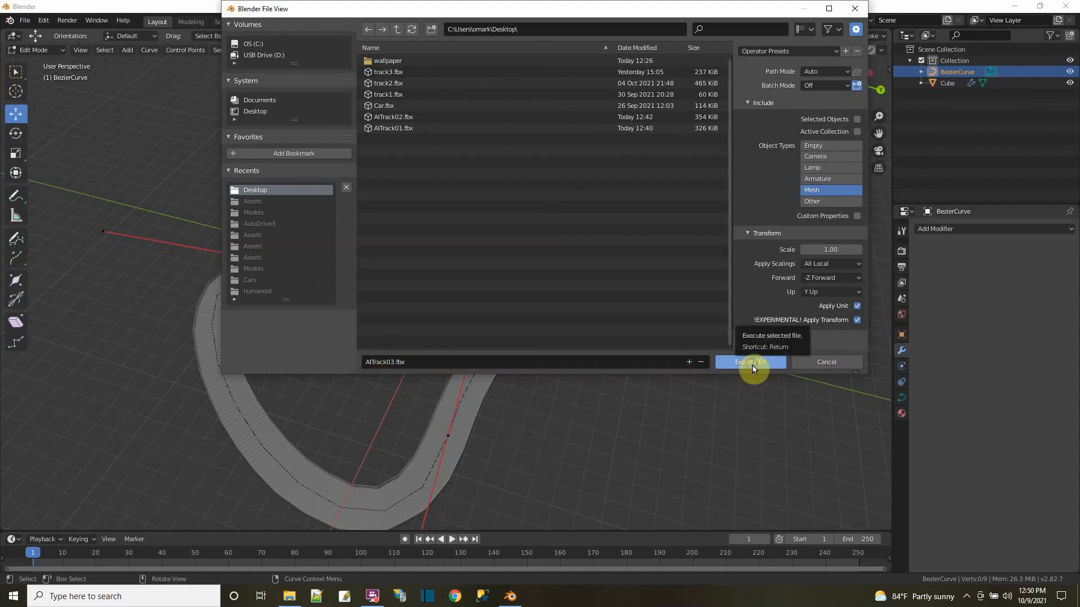
pyautogui.moveTo(491, 29)
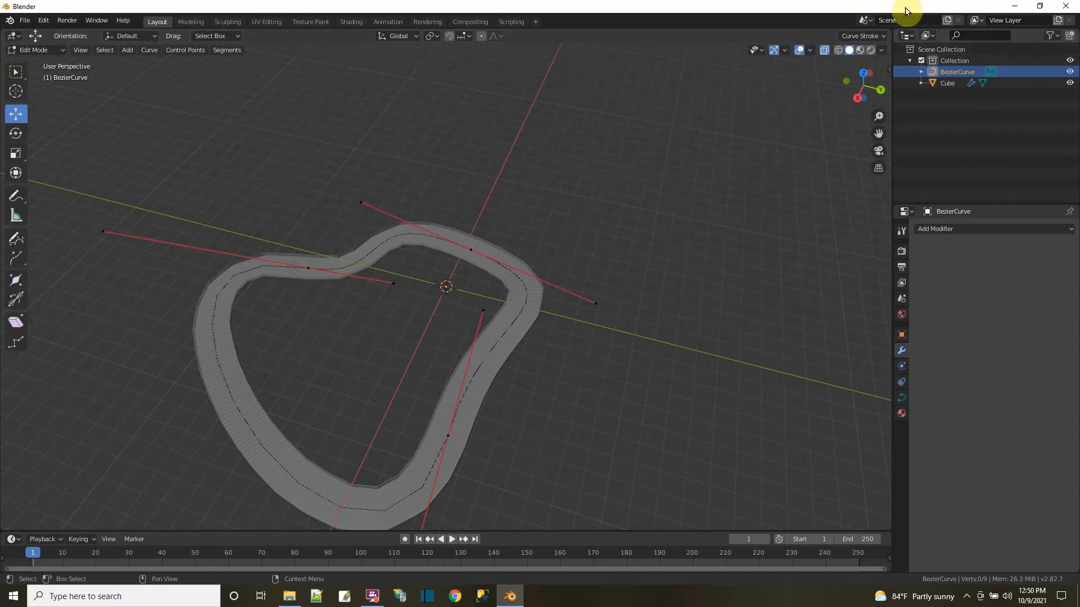
# Restore-down the Blender window to reveal AITrack01, 02 and 03 on the desktop.
pyautogui.click(1039, 7)
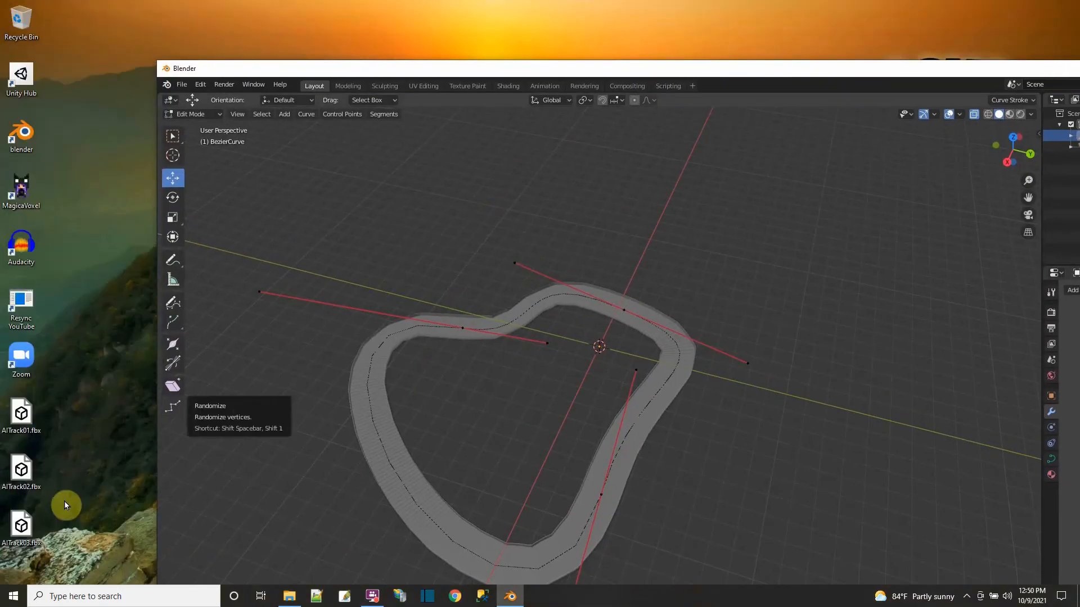
pyautogui.moveTo(338, 75)
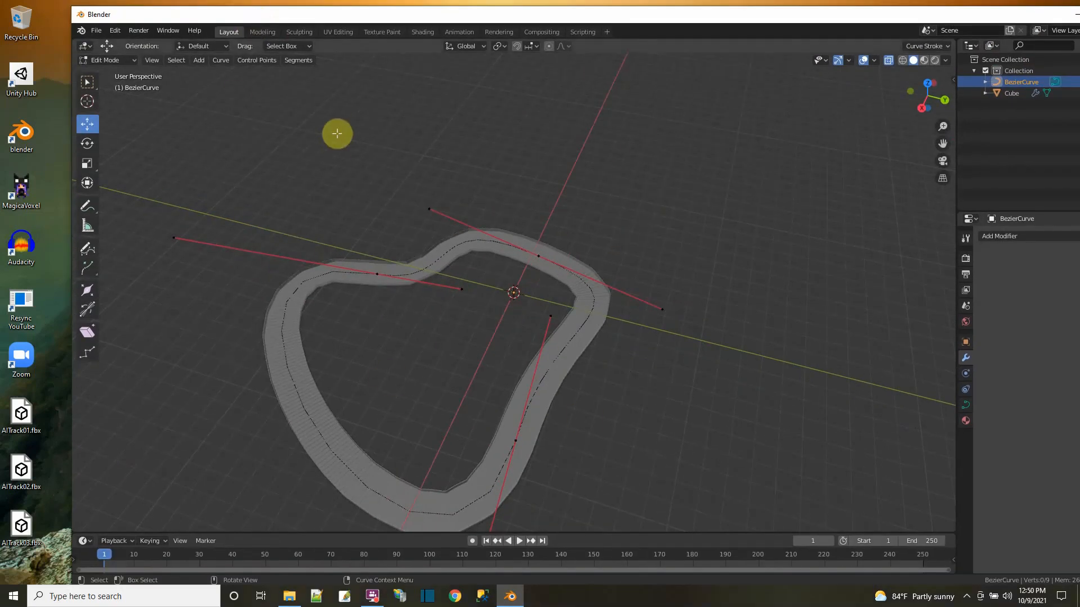
pyautogui.moveTo(336, 133)
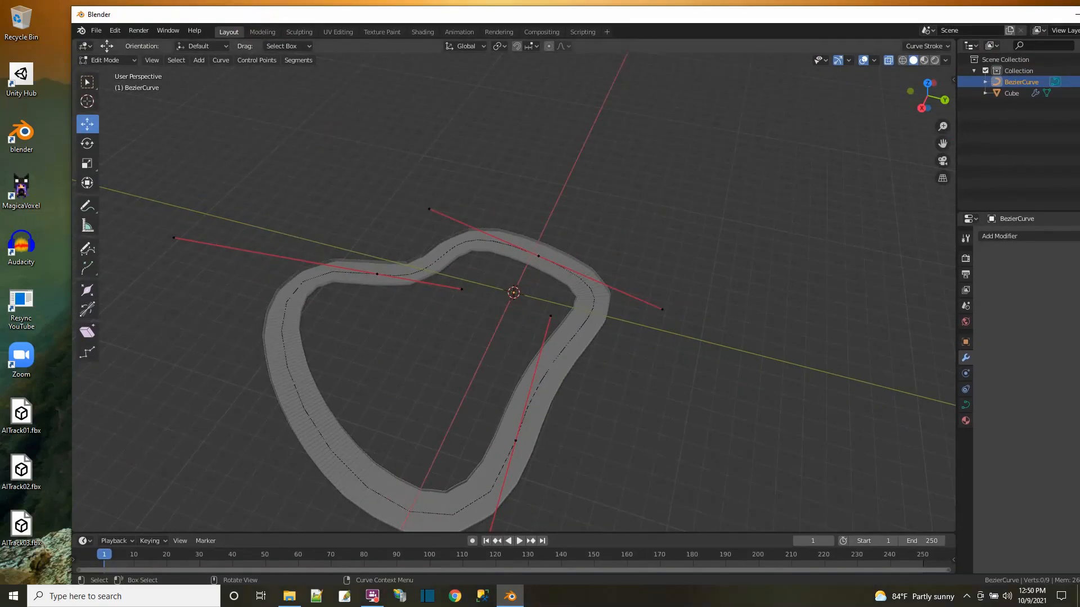